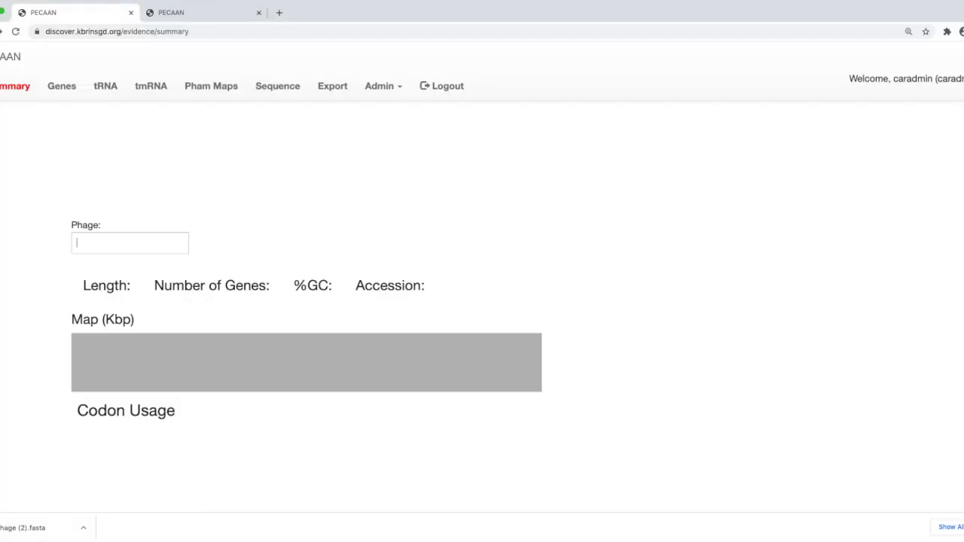
Step: Load phage Magsby1 into the Summary page by typing 'Mags' in the Phage field
{"action": "left_click", "coordinate": [129, 243]}
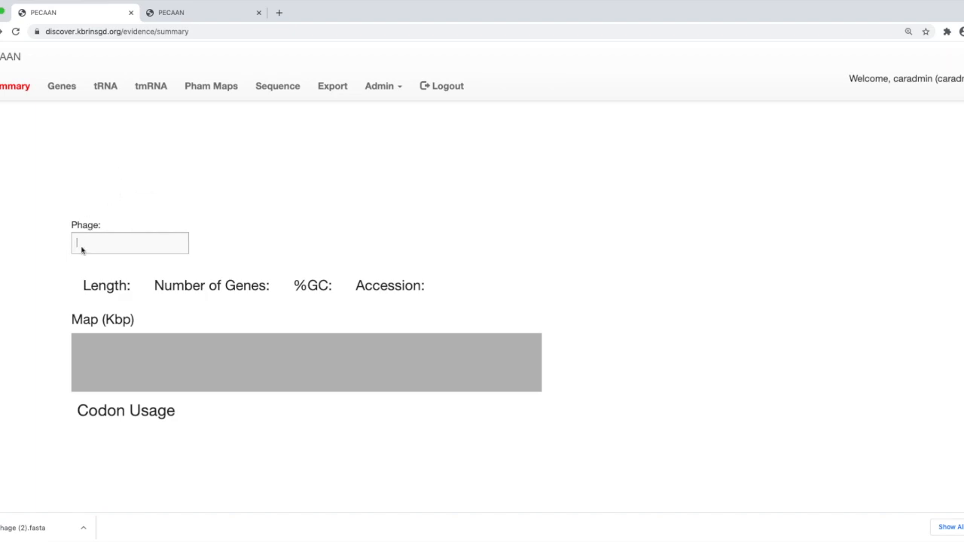
{"action": "type", "text": "Mfa"}
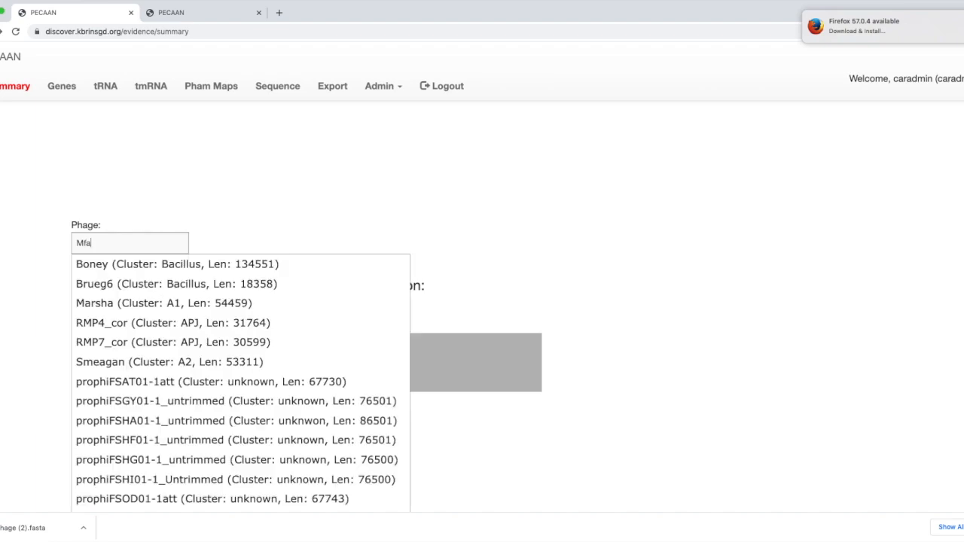
{"action": "type", "text": "Magsby1"}
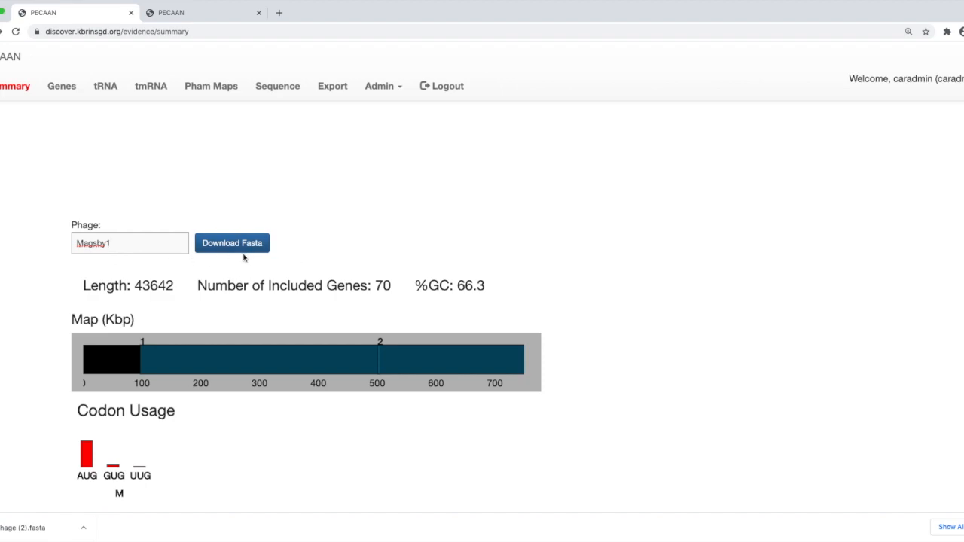
{"action": "mouse_move", "coordinate": [211, 107]}
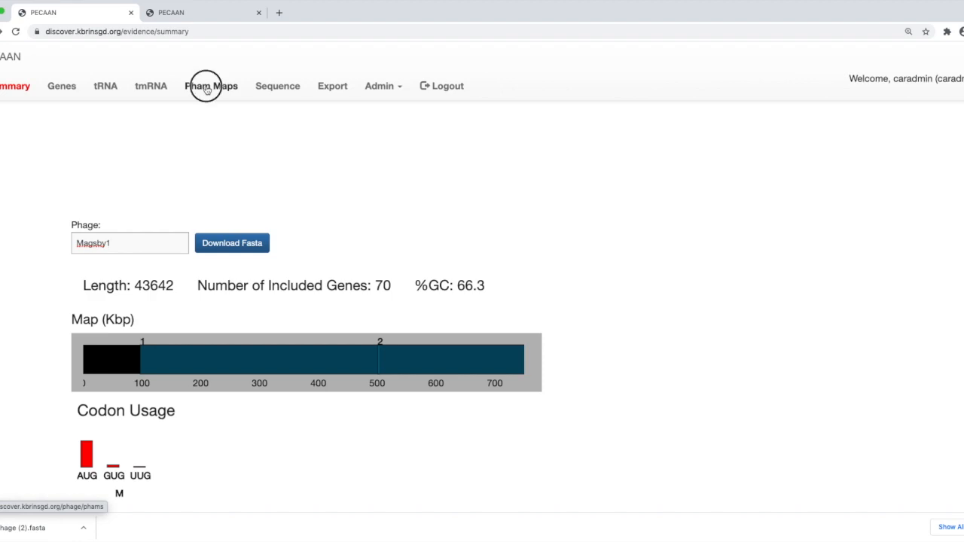
{"action": "left_click", "coordinate": [211, 85]}
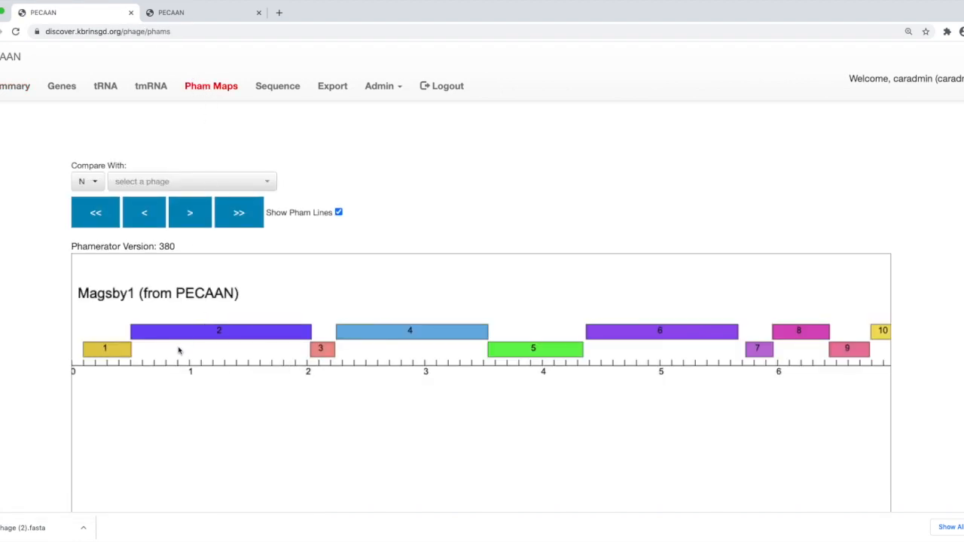
{"action": "mouse_move", "coordinate": [439, 358]}
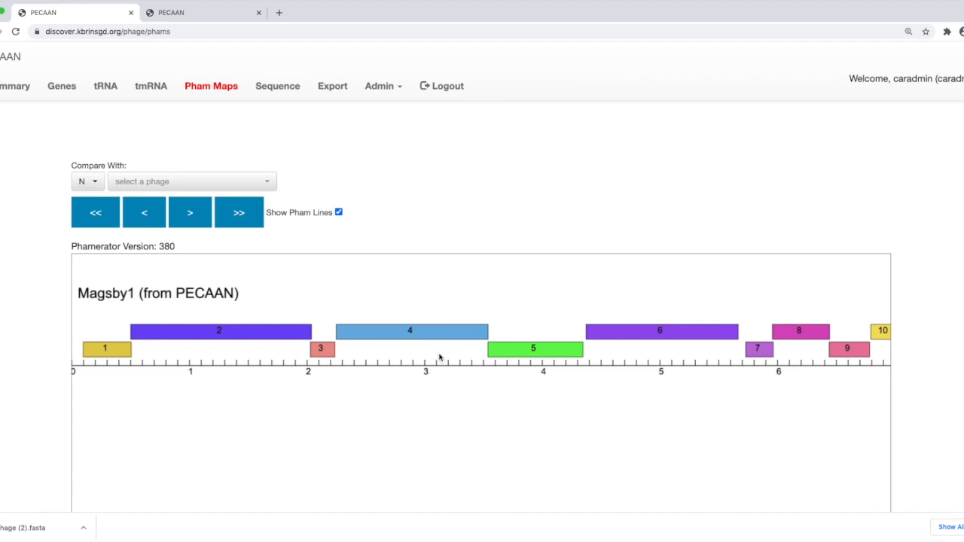
{"action": "mouse_move", "coordinate": [105, 344]}
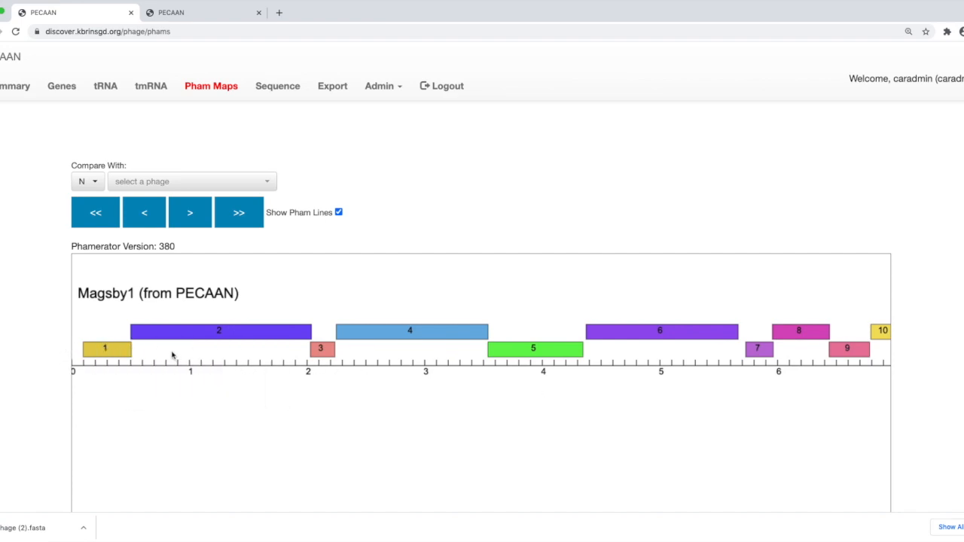
{"action": "mouse_move", "coordinate": [336, 362]}
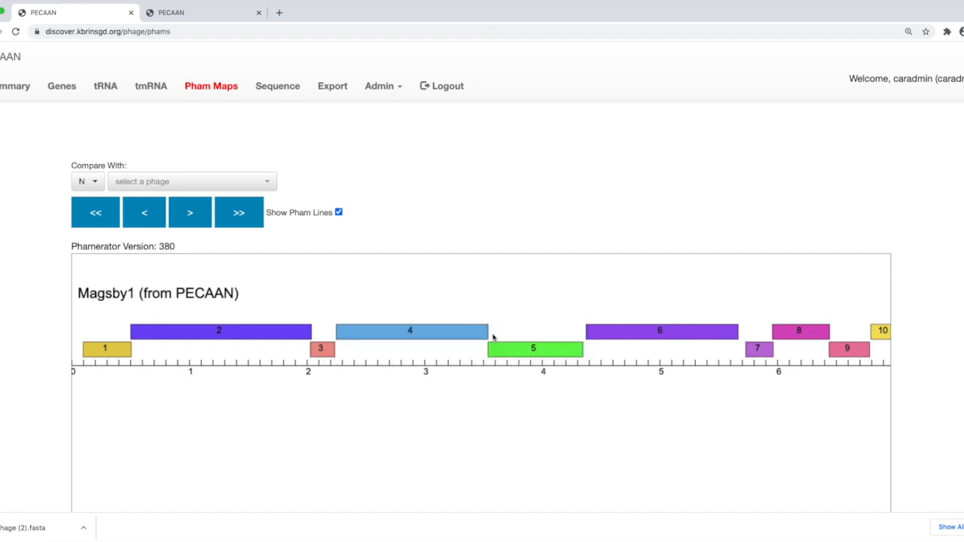
{"action": "mouse_move", "coordinate": [534, 348]}
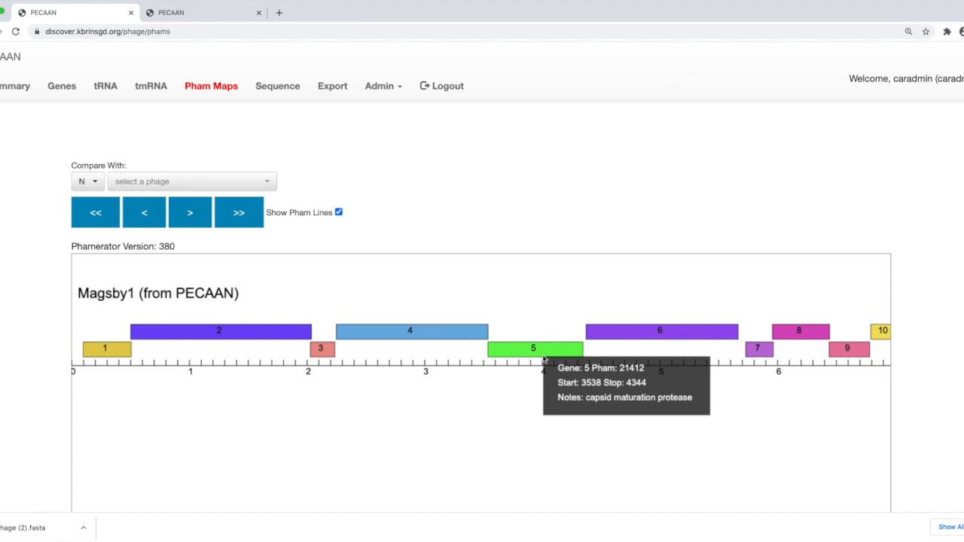
{"action": "mouse_move", "coordinate": [594, 428]}
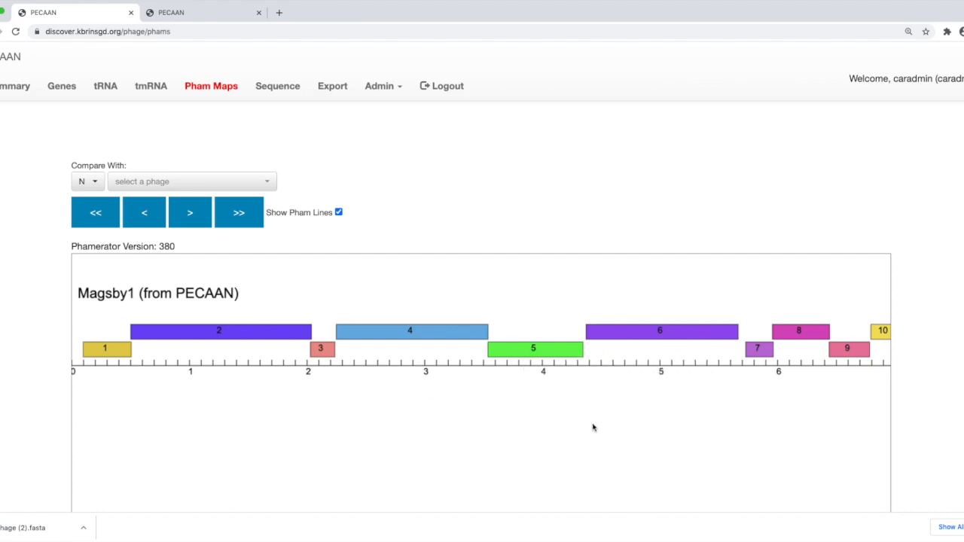
{"action": "mouse_move", "coordinate": [440, 449]}
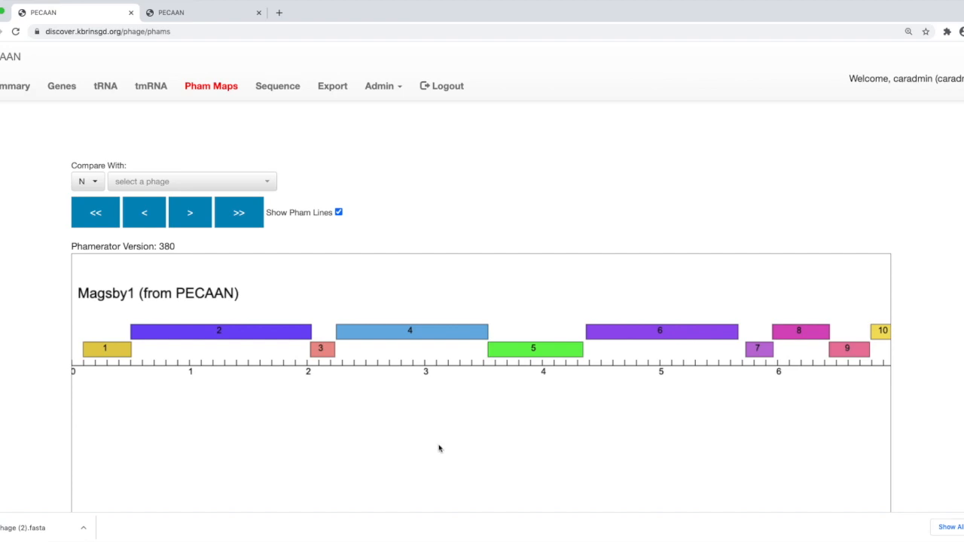
{"action": "mouse_move", "coordinate": [218, 183]}
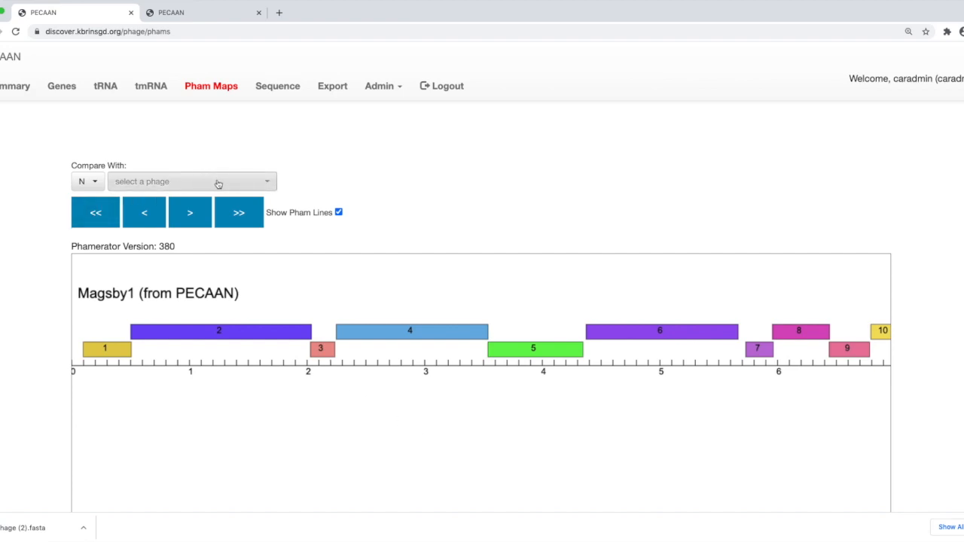
Step: Choose Xerxes (final) as the comparison phage beneath Magsby1
{"action": "left_click", "coordinate": [191, 181]}
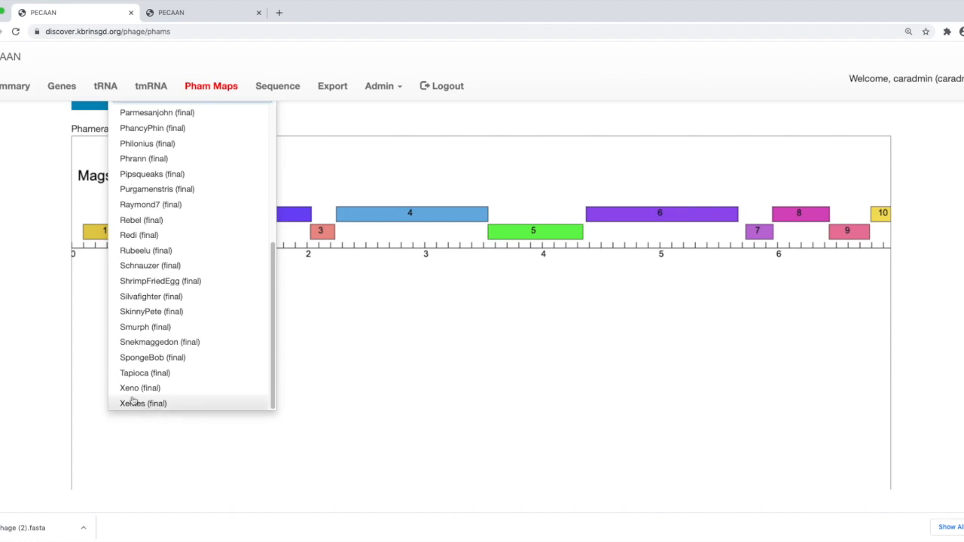
{"action": "left_click", "coordinate": [143, 403]}
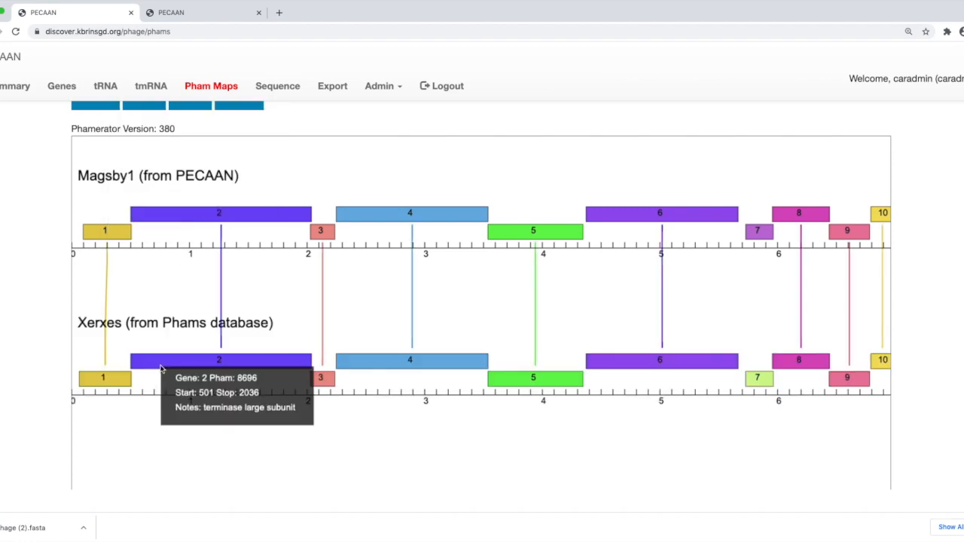
{"action": "mouse_move", "coordinate": [720, 370]}
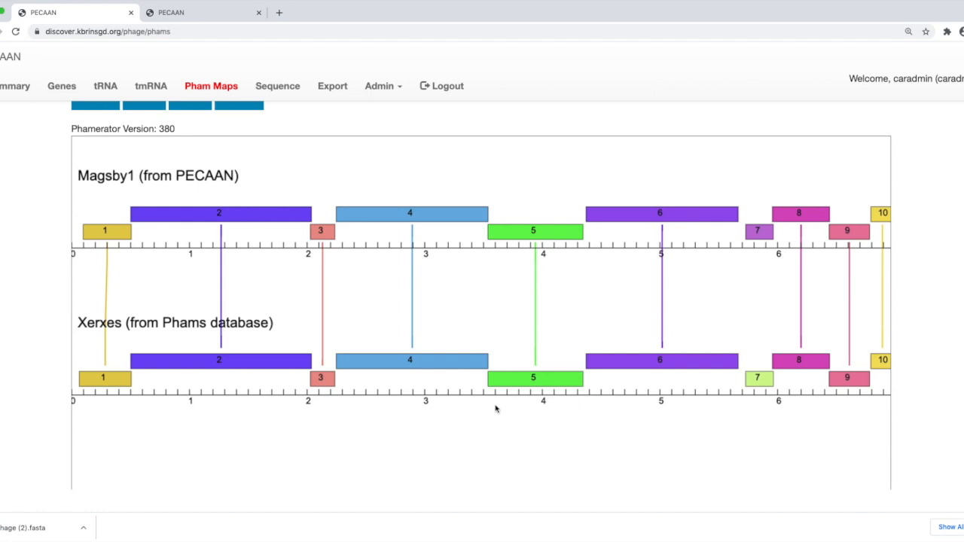
{"action": "mouse_move", "coordinate": [228, 262]}
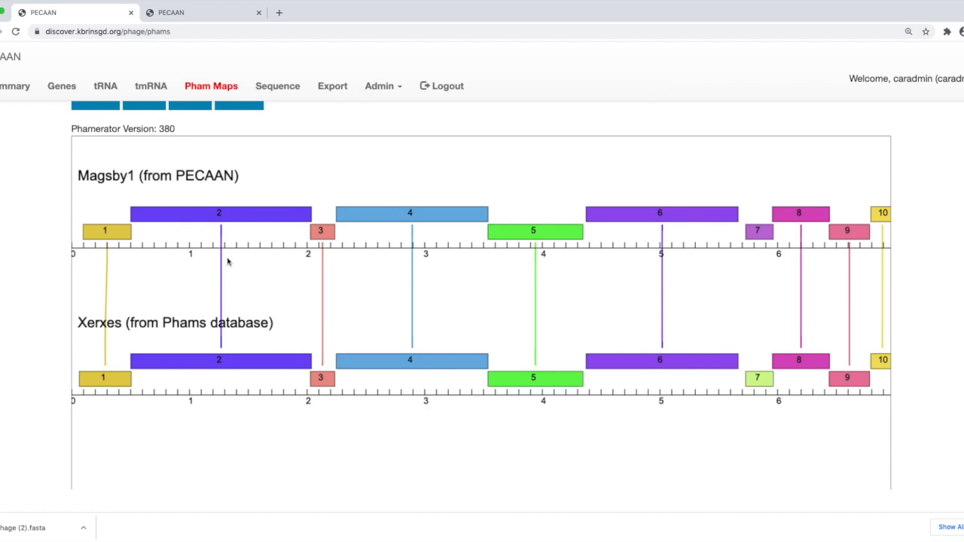
{"action": "mouse_move", "coordinate": [625, 318]}
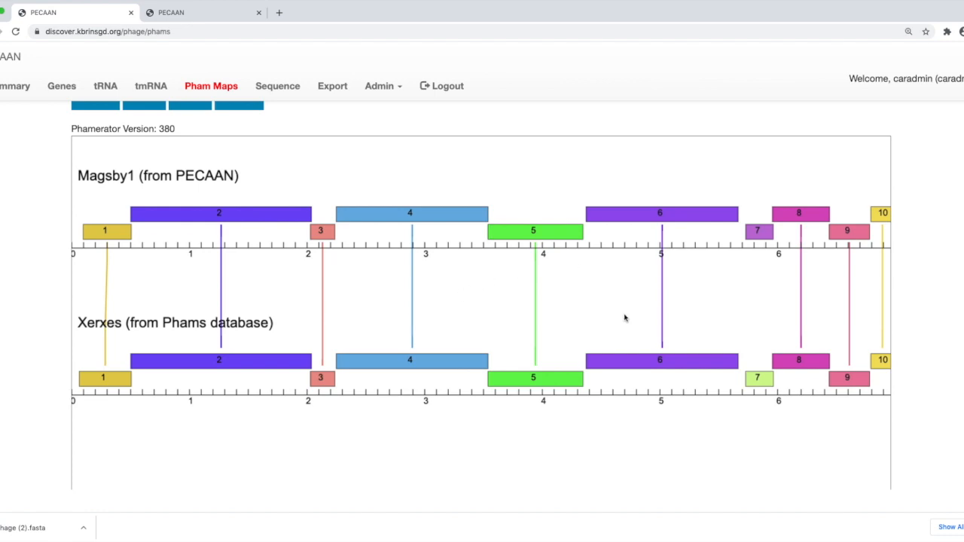
{"action": "mouse_move", "coordinate": [759, 264]}
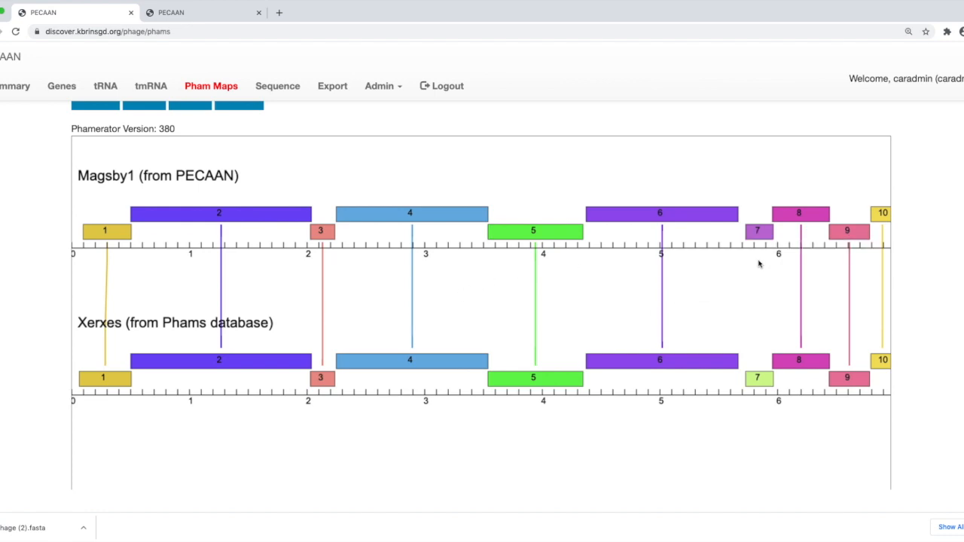
{"action": "mouse_move", "coordinate": [759, 379]}
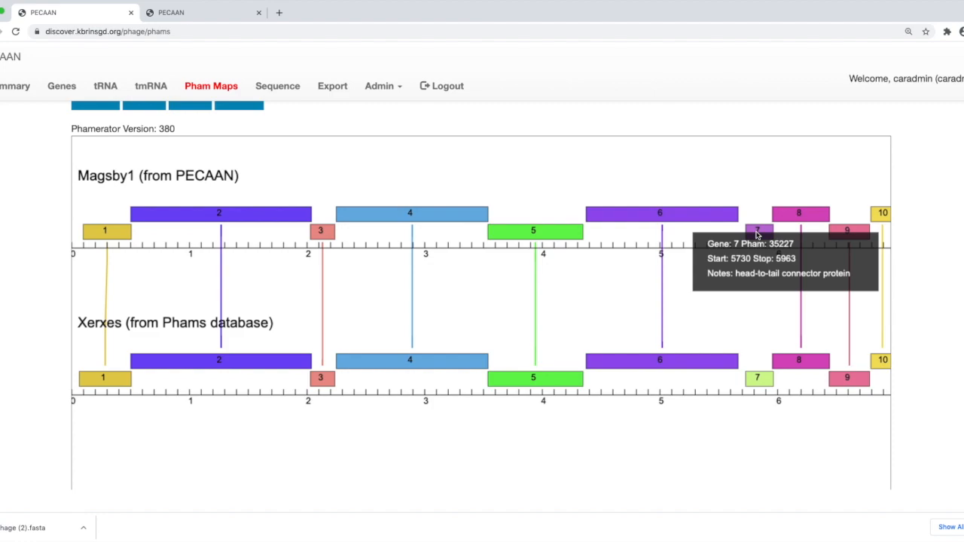
{"action": "mouse_move", "coordinate": [758, 233]}
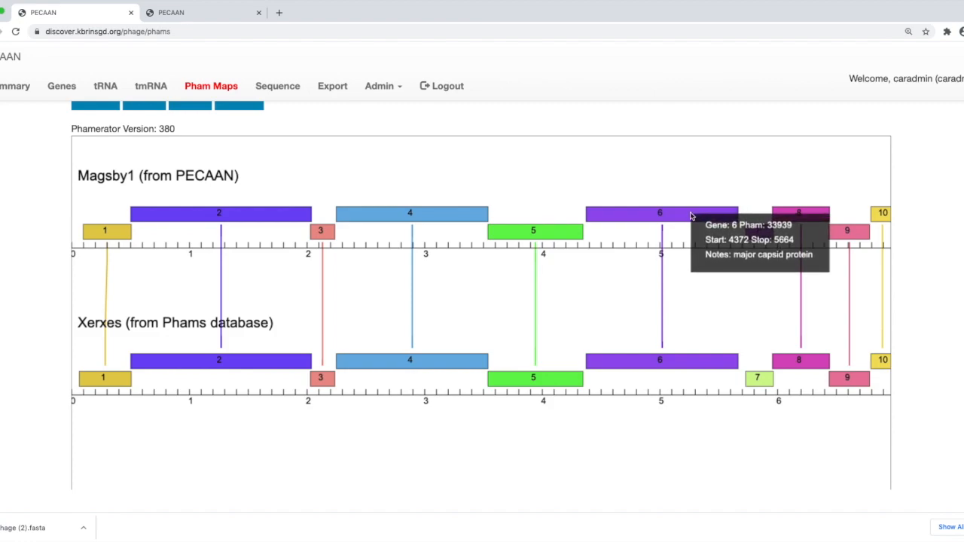
{"action": "mouse_move", "coordinate": [683, 295]}
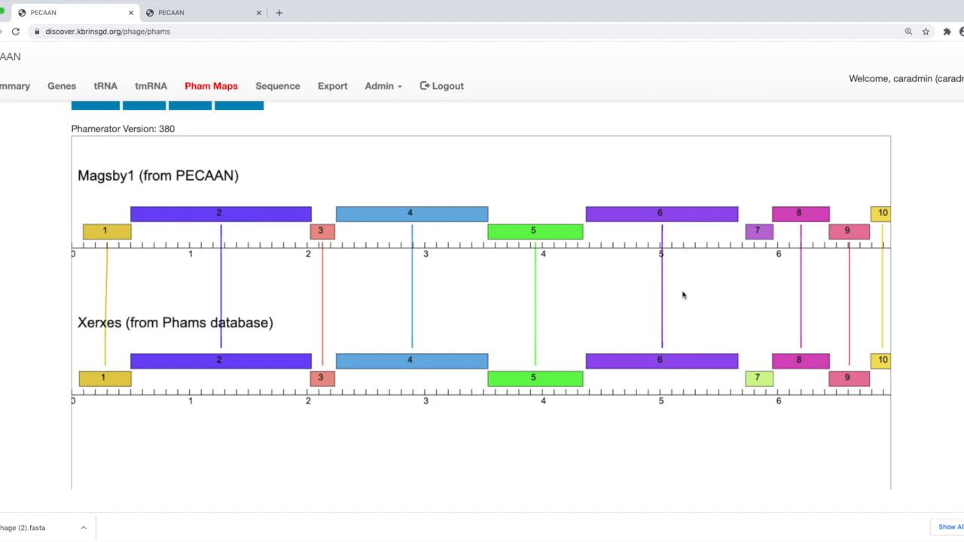
{"action": "mouse_move", "coordinate": [661, 361]}
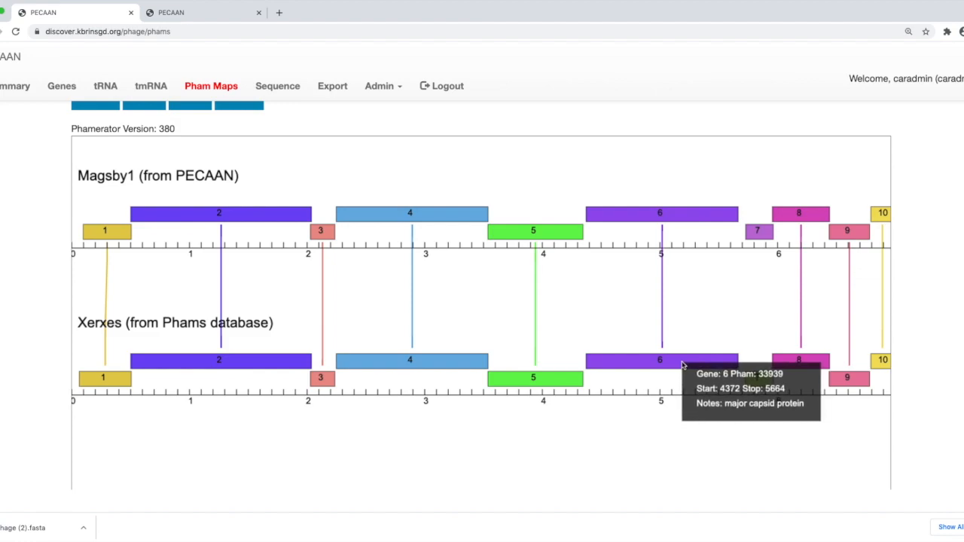
{"action": "mouse_move", "coordinate": [712, 355]}
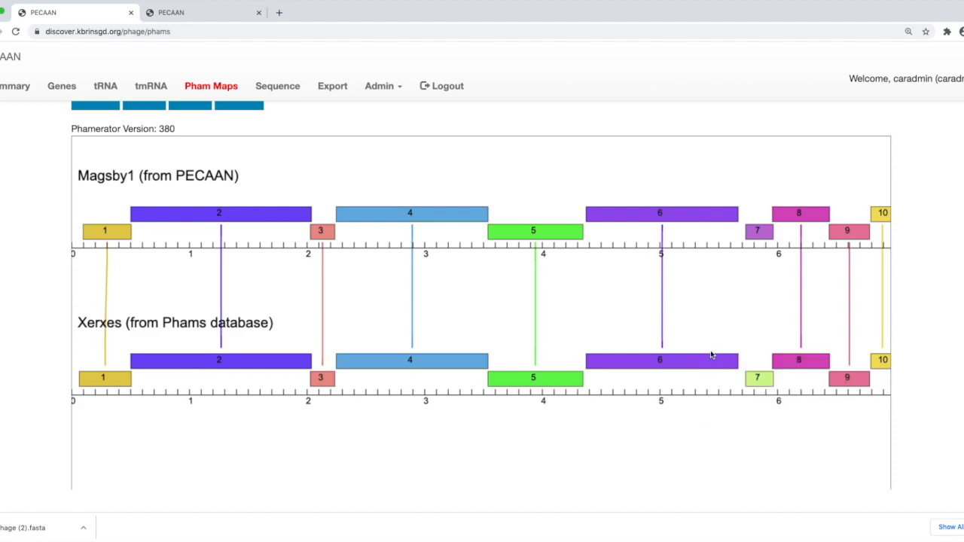
{"action": "mouse_move", "coordinate": [759, 378]}
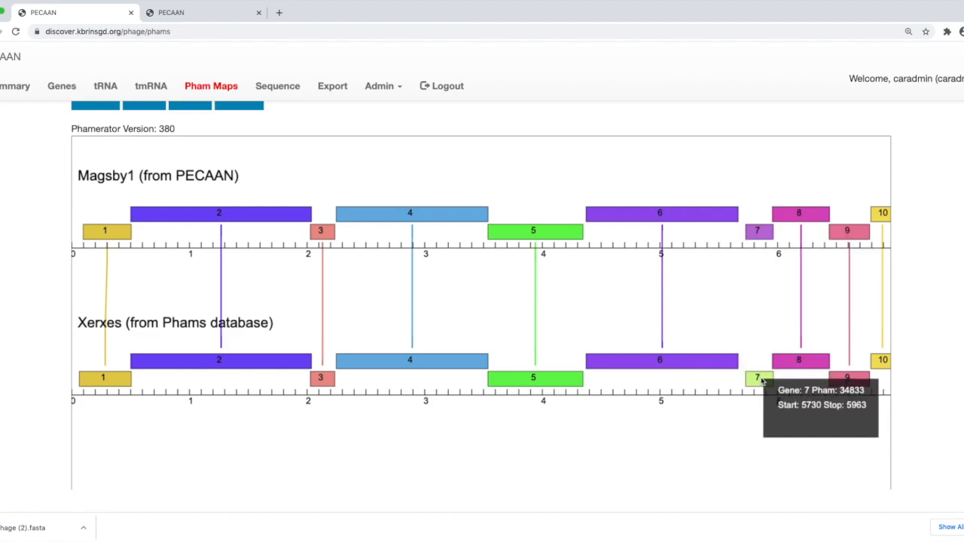
{"action": "mouse_move", "coordinate": [309, 213]}
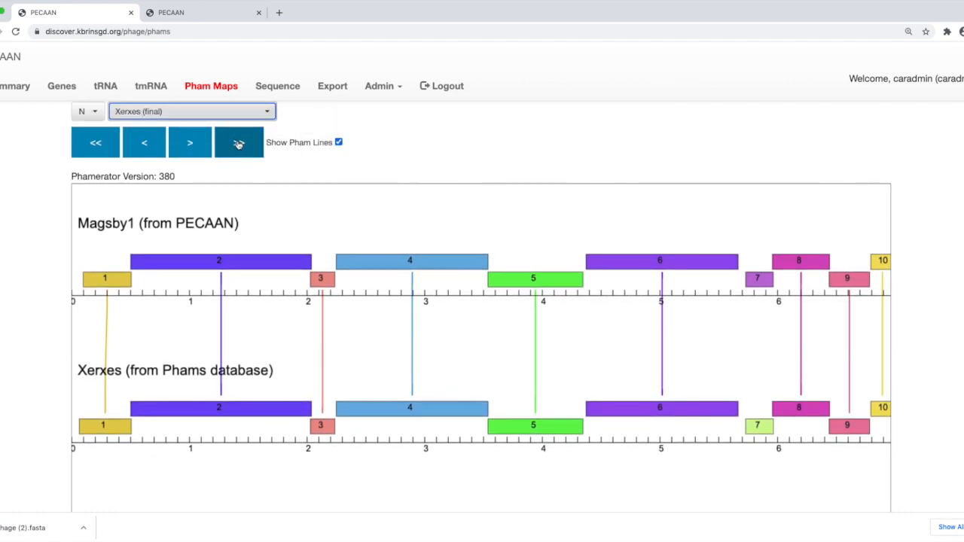
{"action": "left_click", "coordinate": [239, 142]}
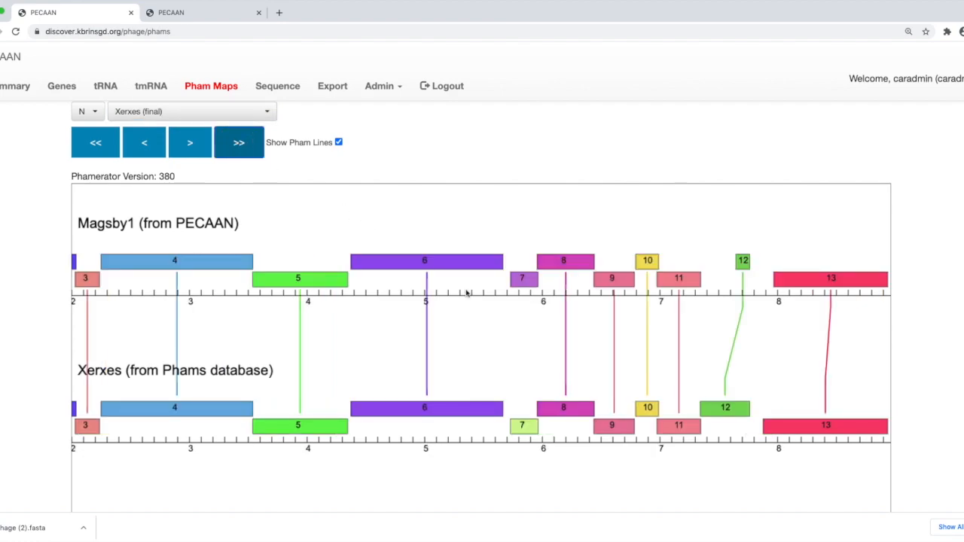
{"action": "left_click", "coordinate": [239, 143]}
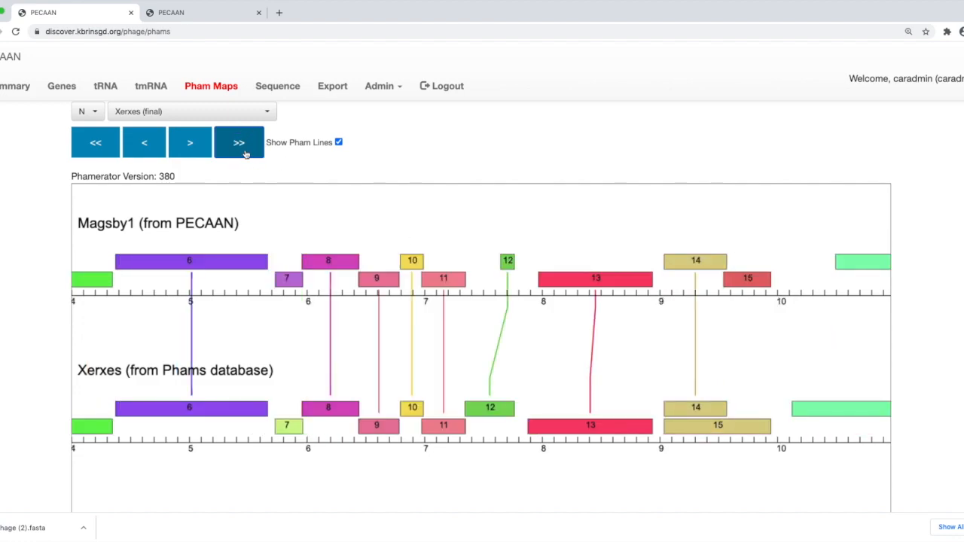
{"action": "left_click", "coordinate": [238, 143]}
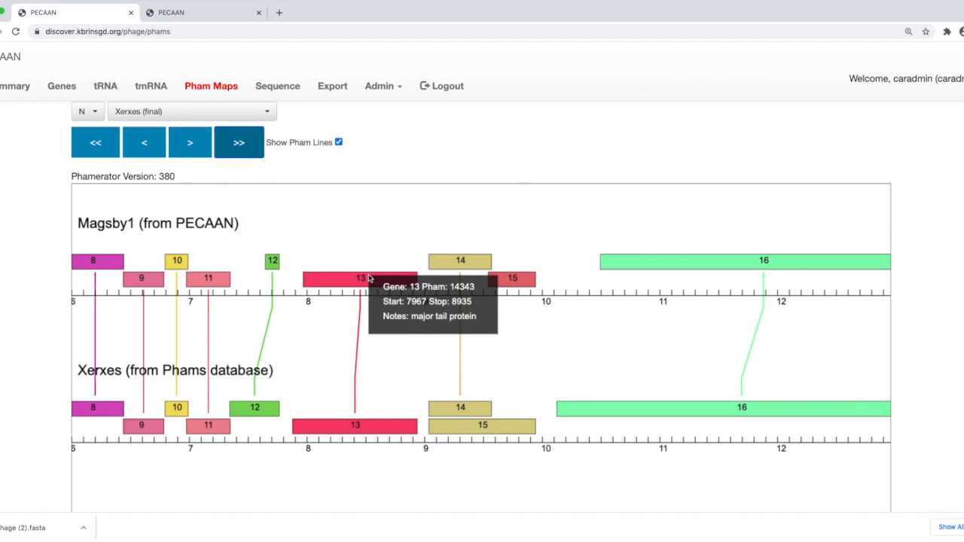
{"action": "mouse_move", "coordinate": [252, 398]}
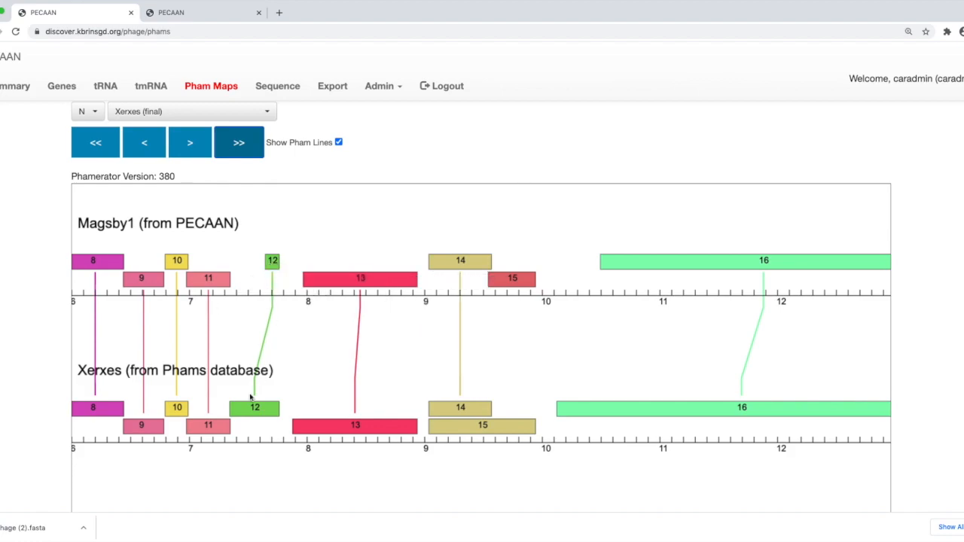
{"action": "mouse_move", "coordinate": [255, 269]}
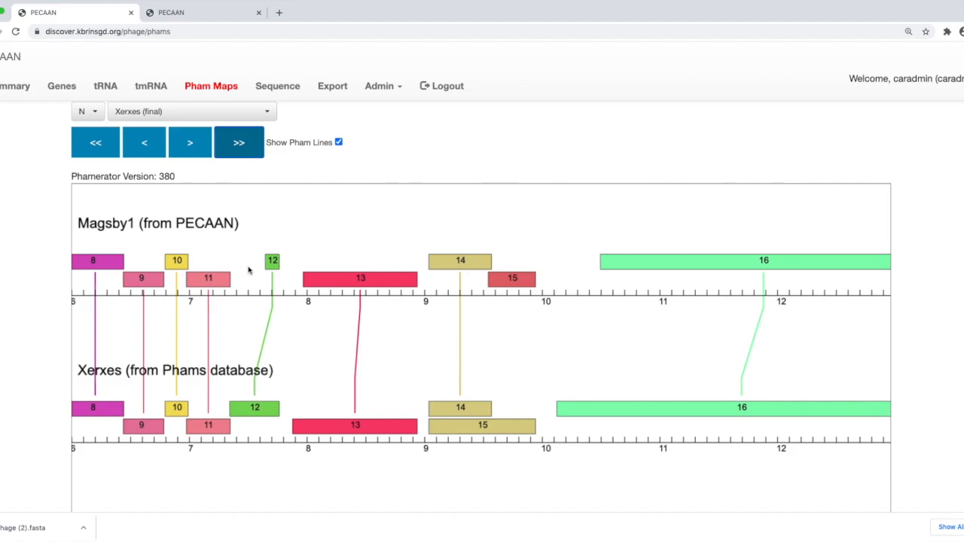
{"action": "mouse_move", "coordinate": [253, 283]}
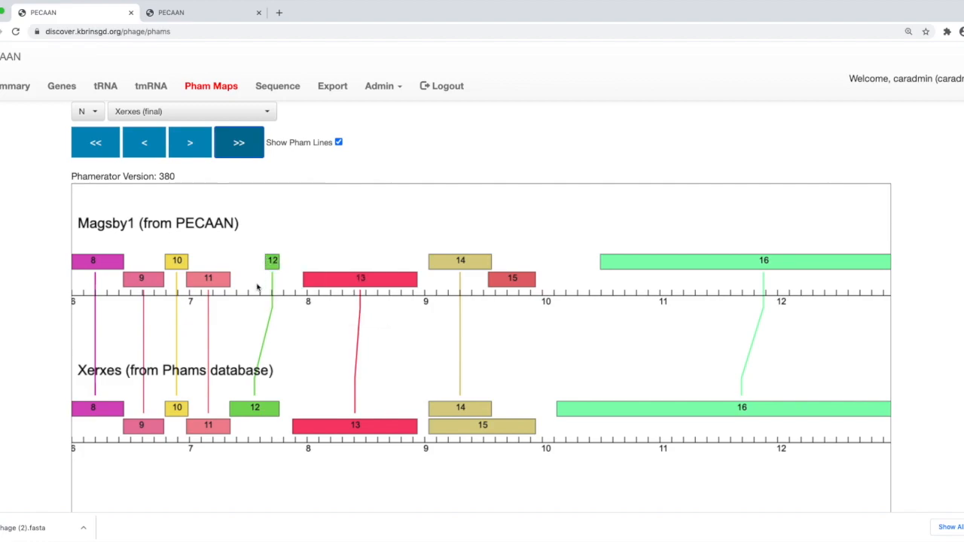
{"action": "mouse_move", "coordinate": [371, 295]}
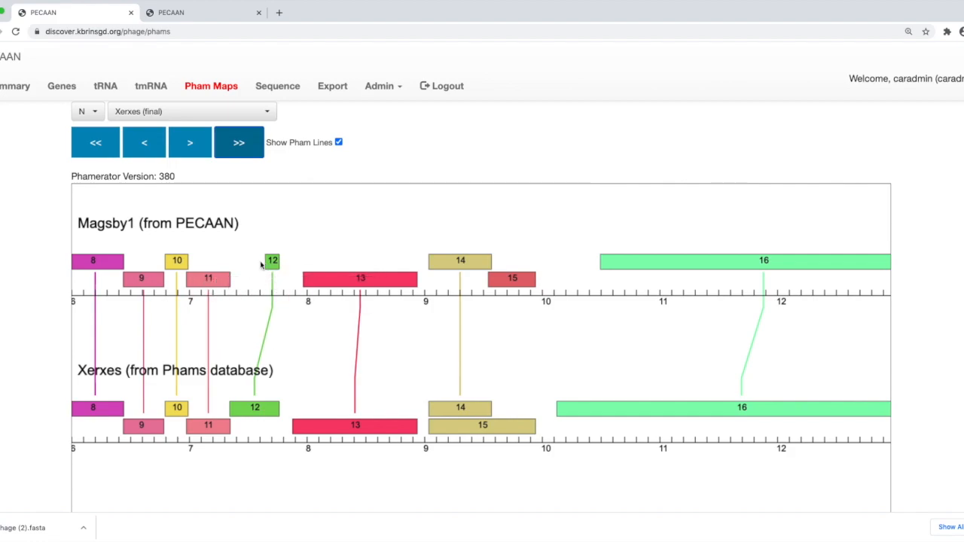
{"action": "mouse_move", "coordinate": [285, 255]}
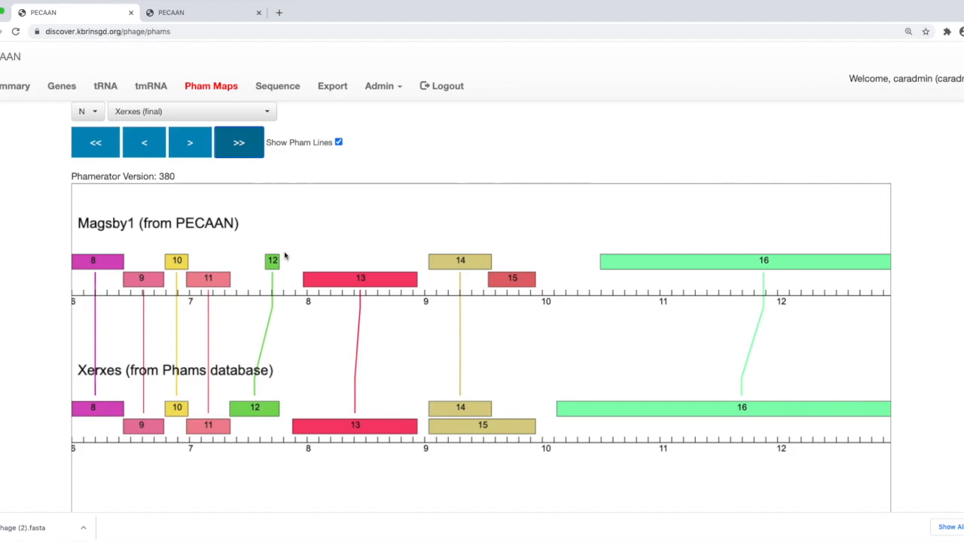
{"action": "mouse_move", "coordinate": [273, 262]}
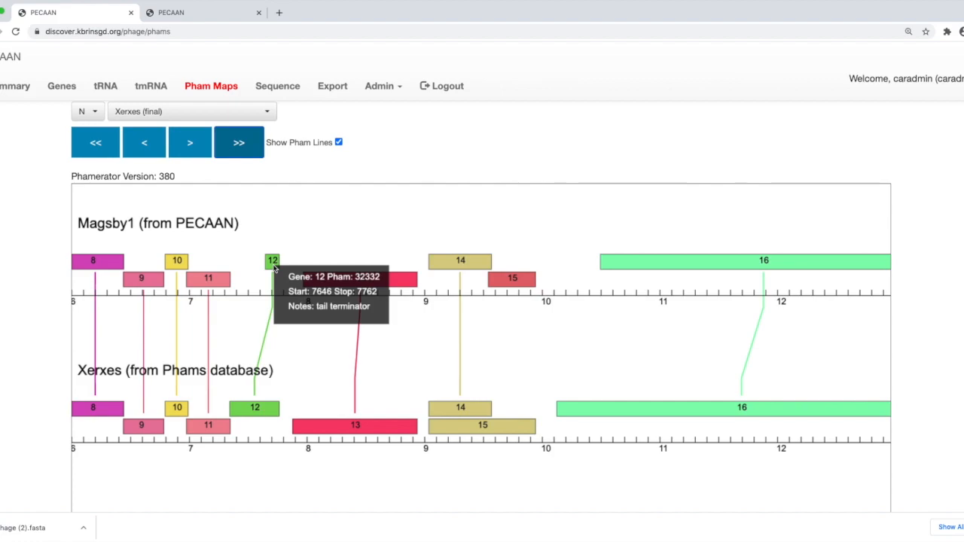
{"action": "mouse_move", "coordinate": [272, 278]}
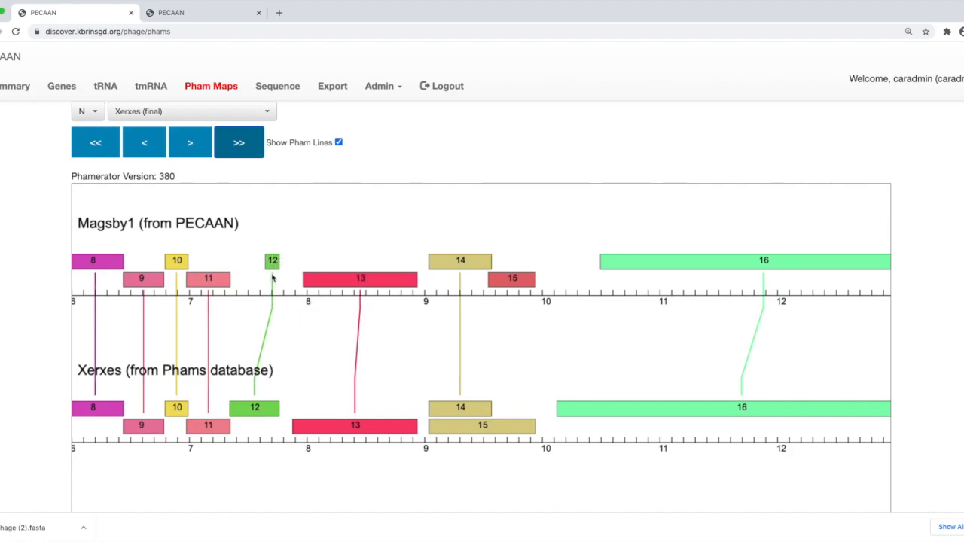
{"action": "mouse_move", "coordinate": [268, 339]}
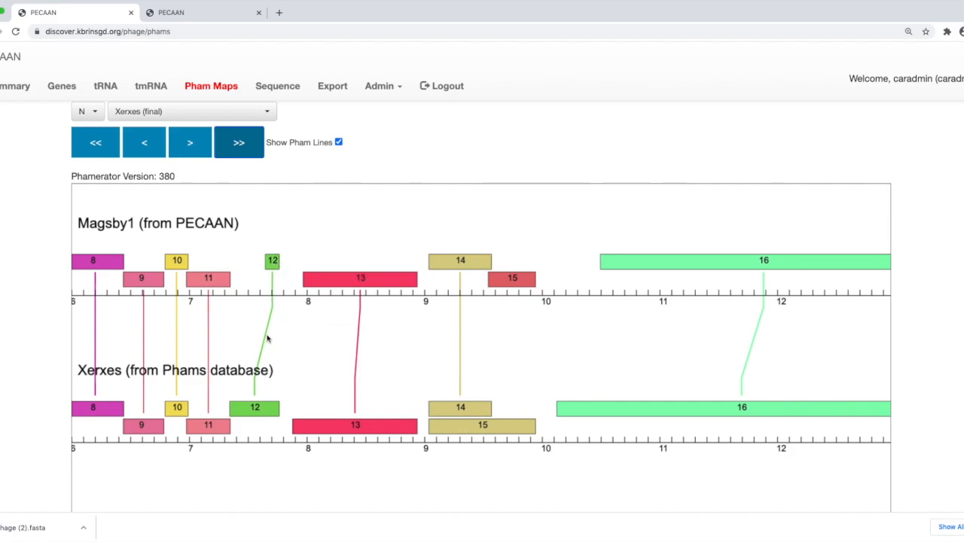
{"action": "mouse_move", "coordinate": [269, 320]}
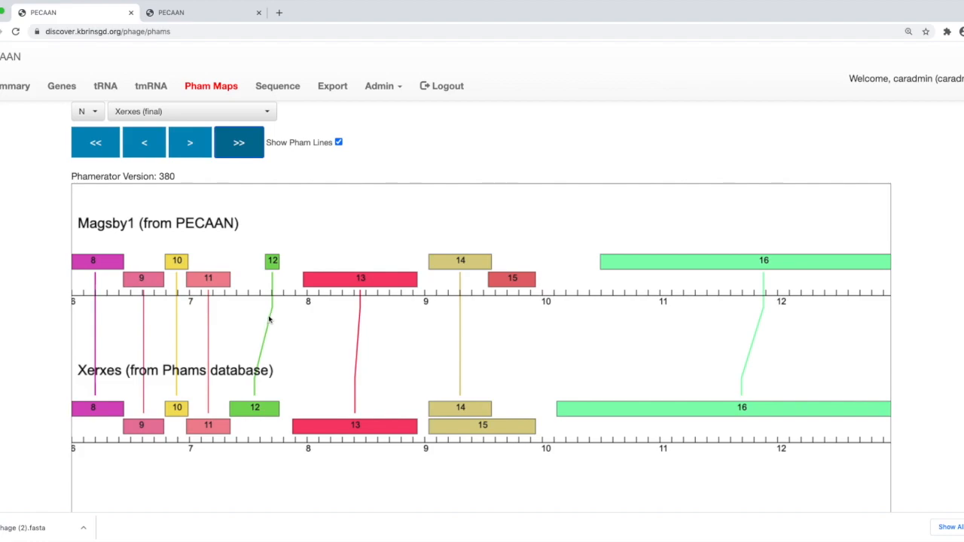
{"action": "mouse_move", "coordinate": [265, 272]}
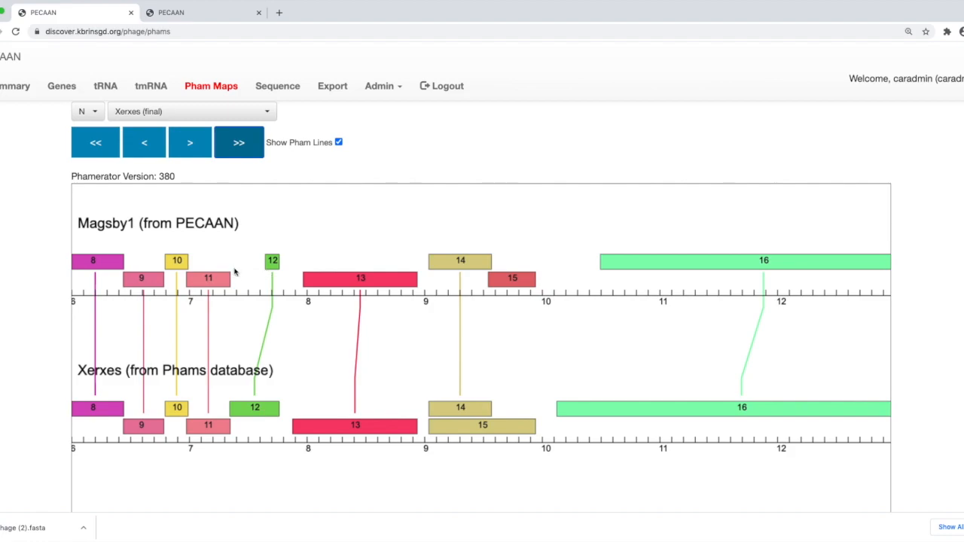
{"action": "mouse_move", "coordinate": [236, 277]}
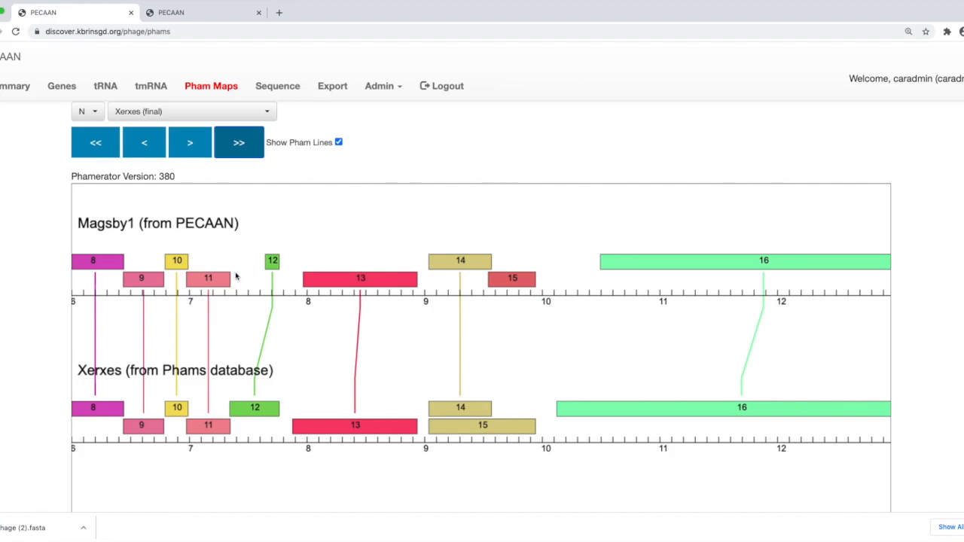
{"action": "mouse_move", "coordinate": [237, 276]}
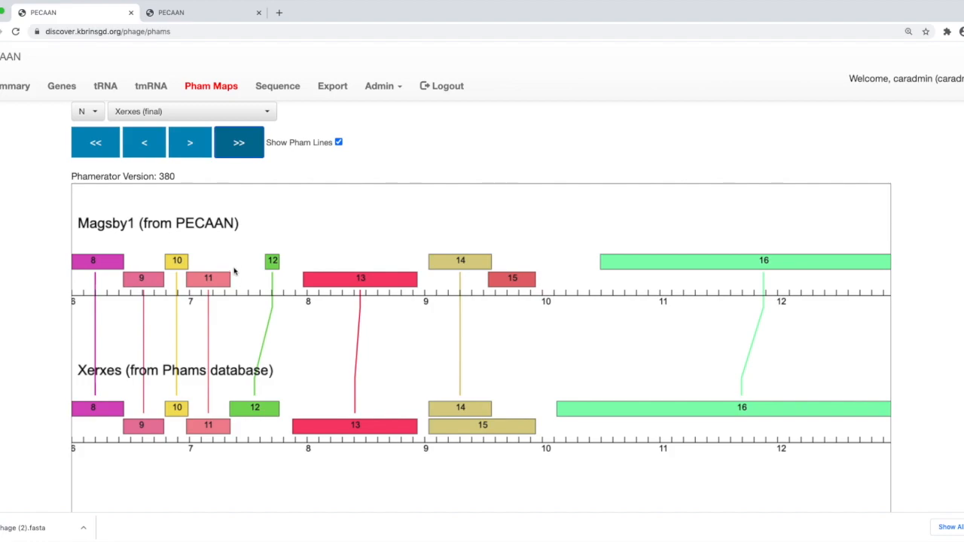
{"action": "mouse_move", "coordinate": [275, 454]}
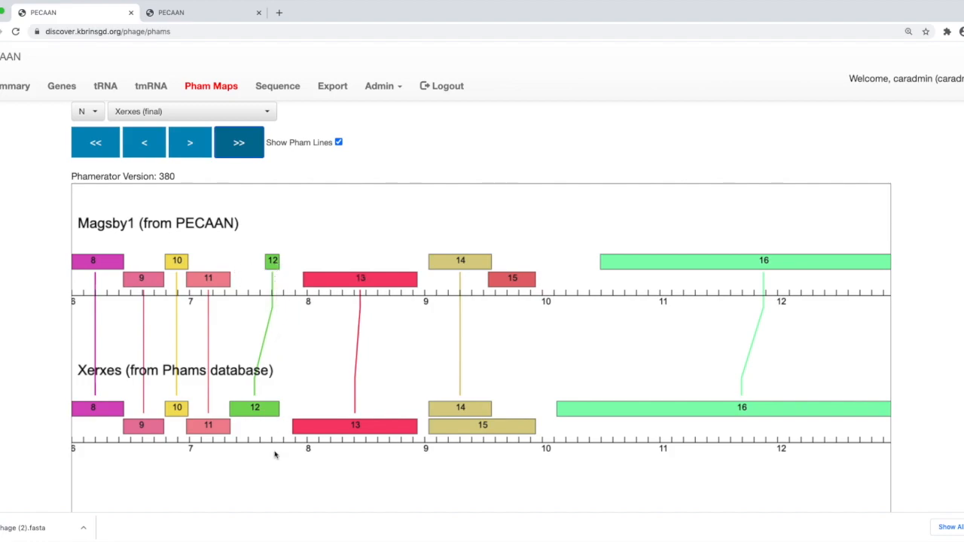
{"action": "mouse_move", "coordinate": [255, 408]}
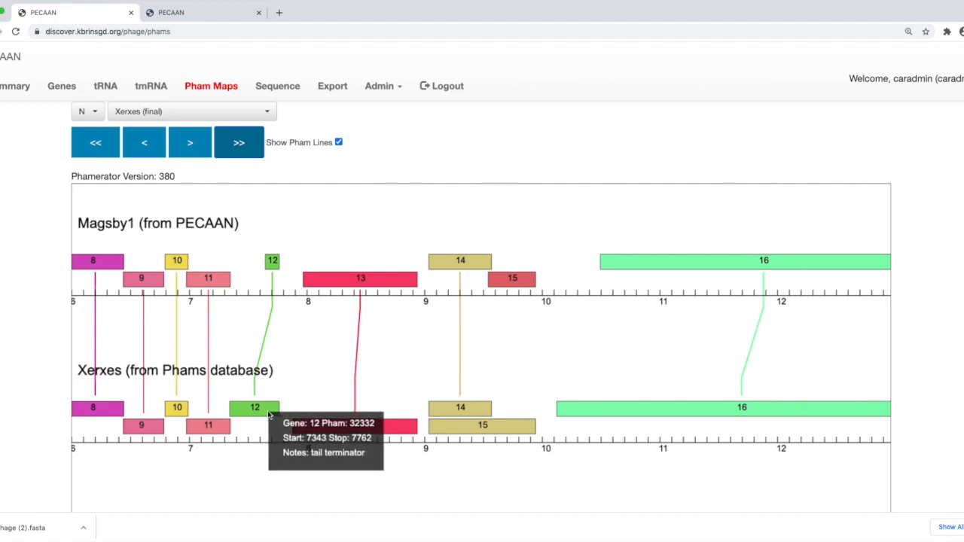
{"action": "mouse_move", "coordinate": [504, 349]}
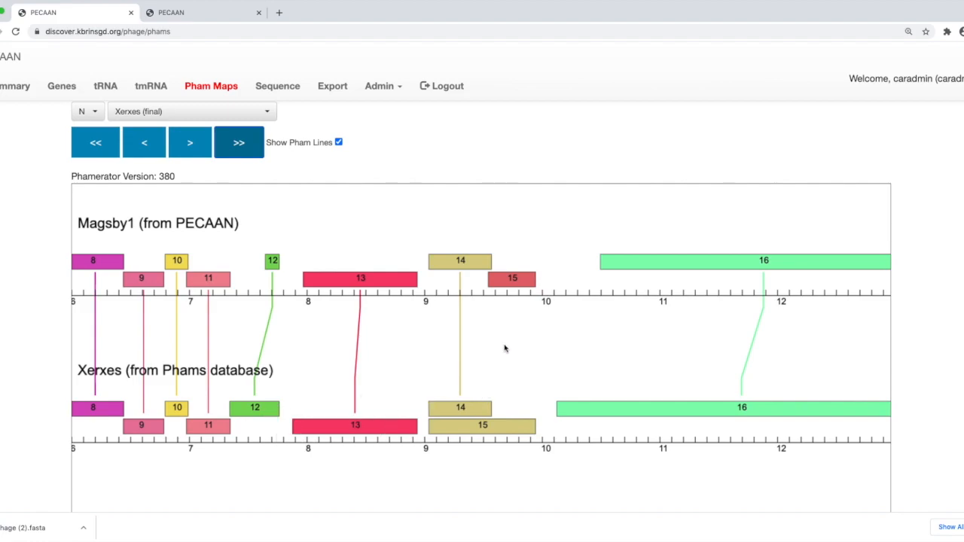
{"action": "mouse_move", "coordinate": [495, 322]}
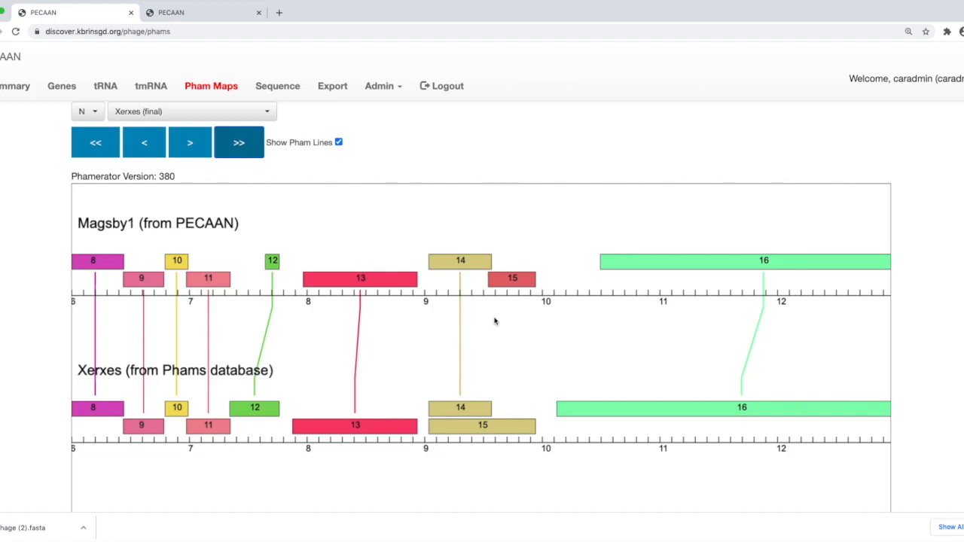
{"action": "mouse_move", "coordinate": [492, 323]}
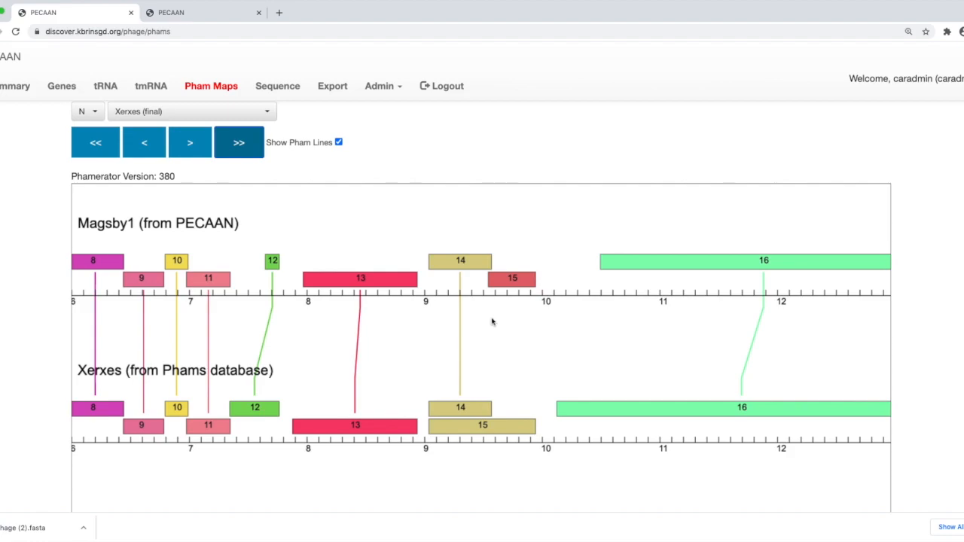
{"action": "mouse_move", "coordinate": [460, 261]}
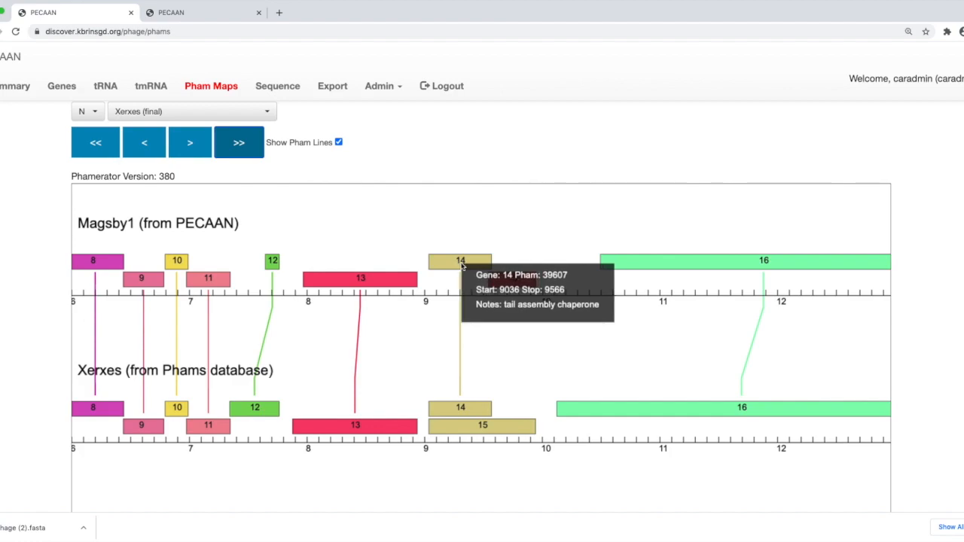
{"action": "mouse_move", "coordinate": [512, 278]}
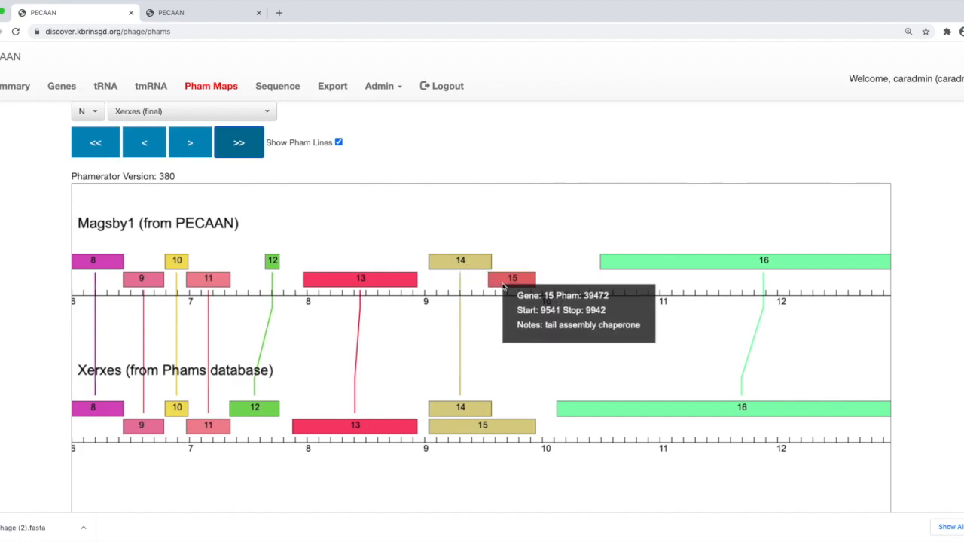
{"action": "mouse_move", "coordinate": [504, 326]}
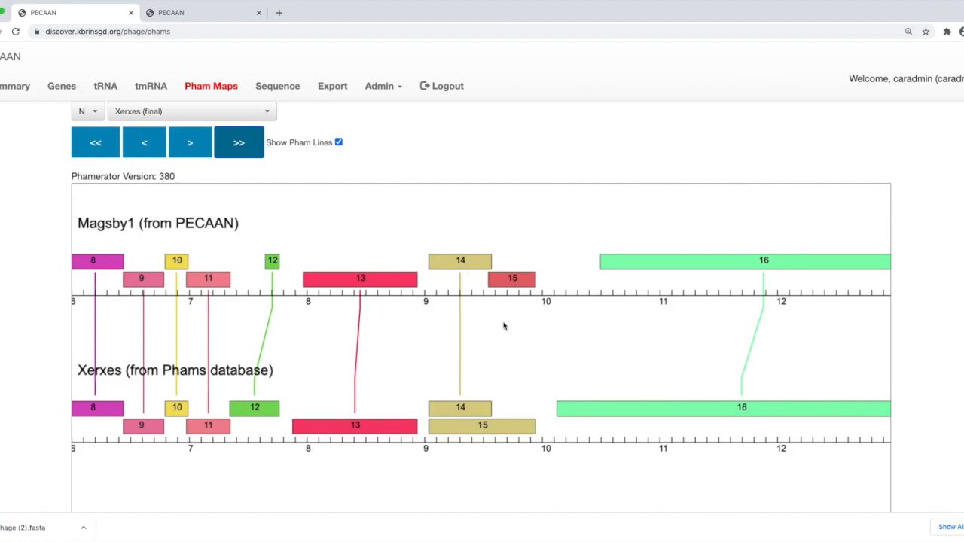
{"action": "mouse_move", "coordinate": [504, 326]}
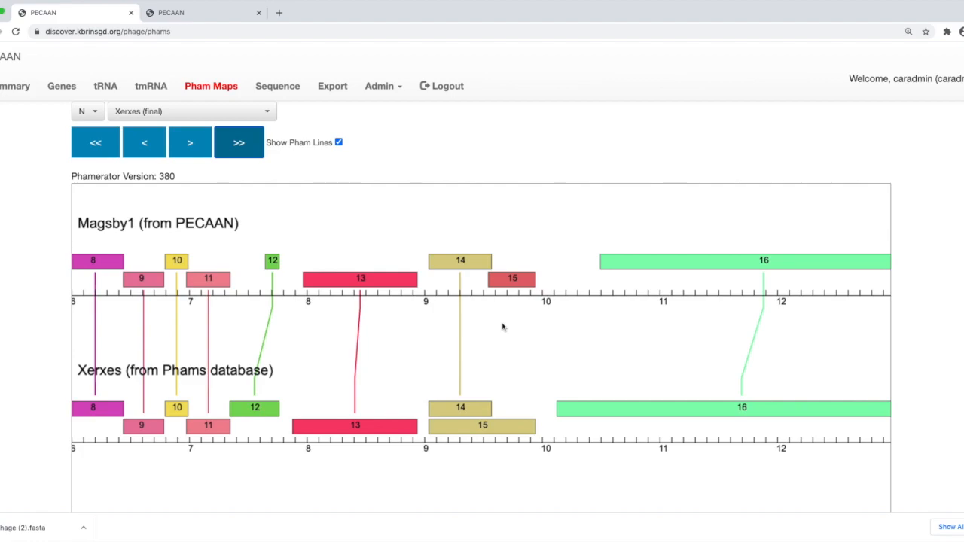
{"action": "mouse_move", "coordinate": [452, 305]}
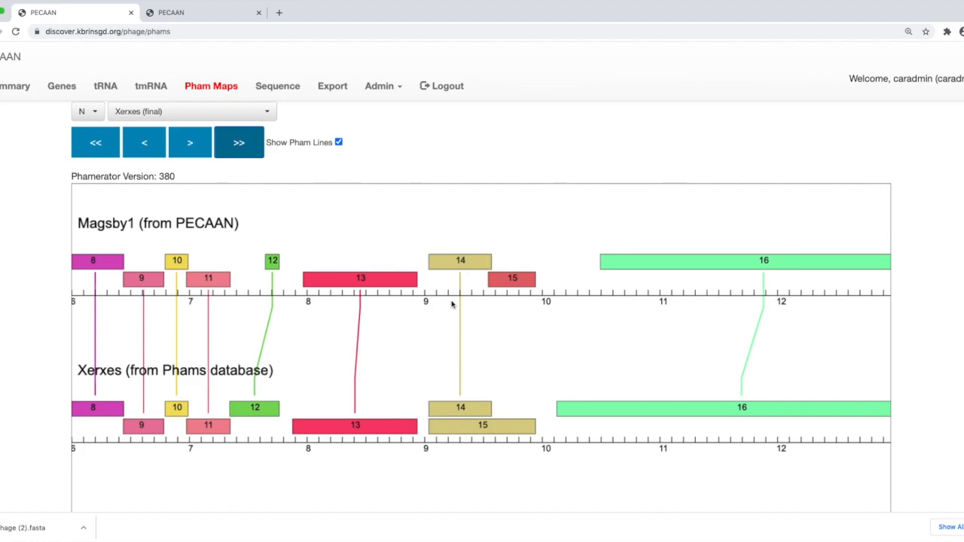
{"action": "mouse_move", "coordinate": [432, 277]}
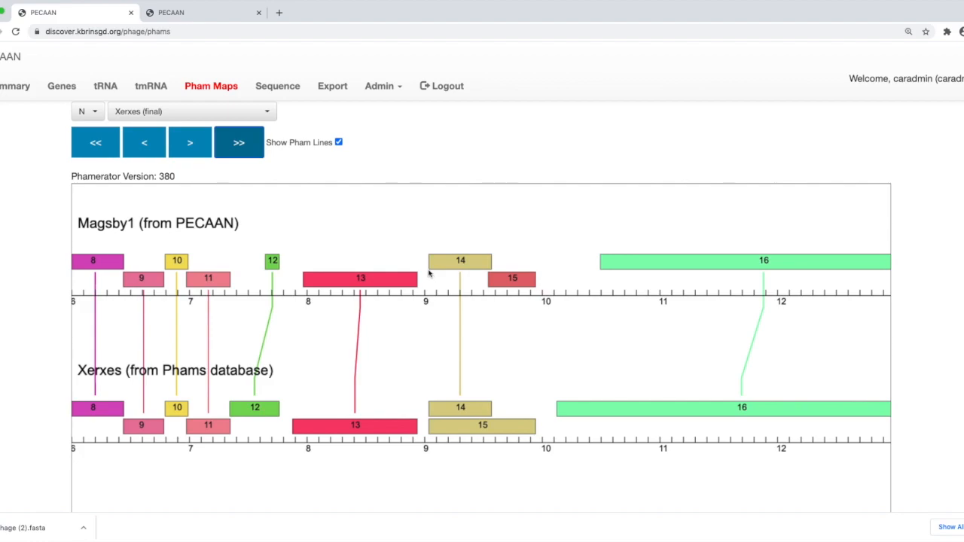
{"action": "mouse_move", "coordinate": [473, 276]}
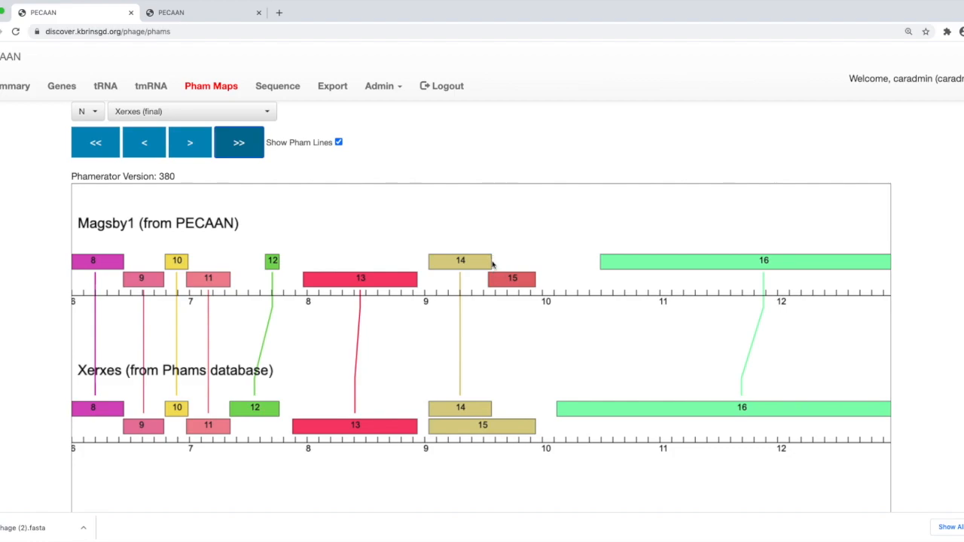
{"action": "mouse_move", "coordinate": [474, 332]}
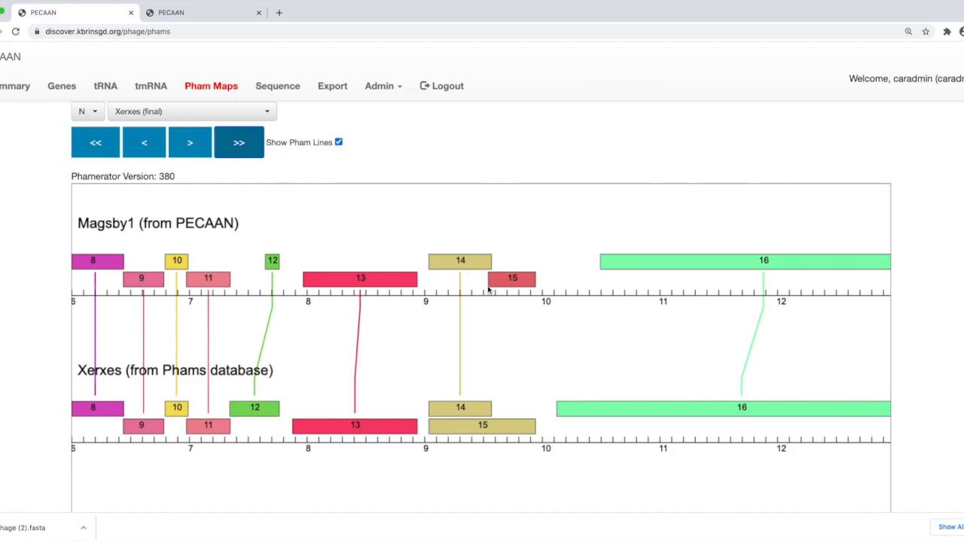
{"action": "mouse_move", "coordinate": [491, 292]}
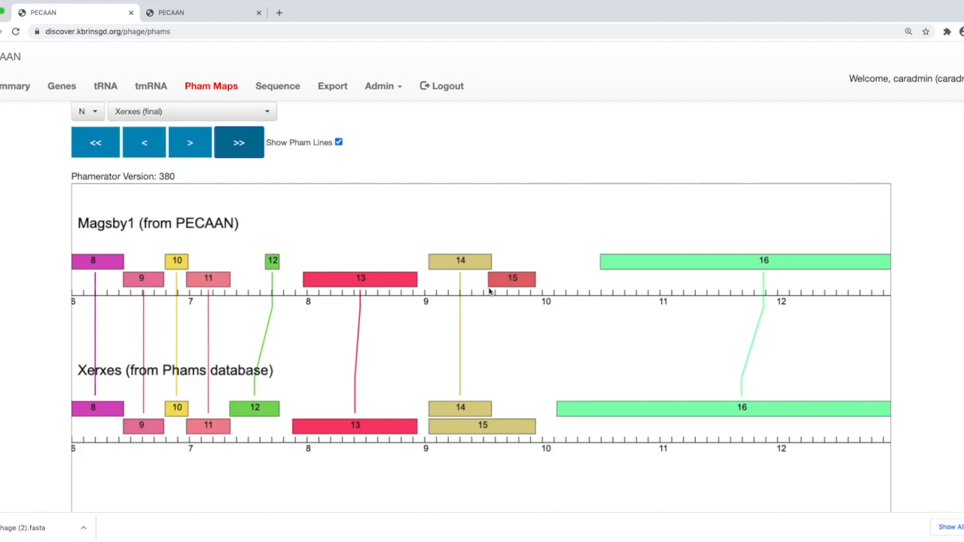
{"action": "mouse_move", "coordinate": [552, 324]}
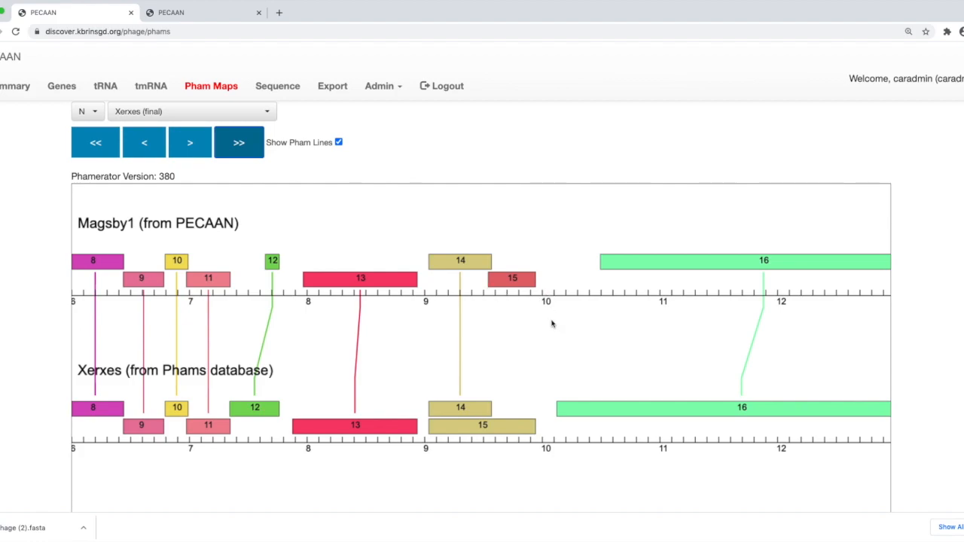
{"action": "mouse_move", "coordinate": [558, 347]}
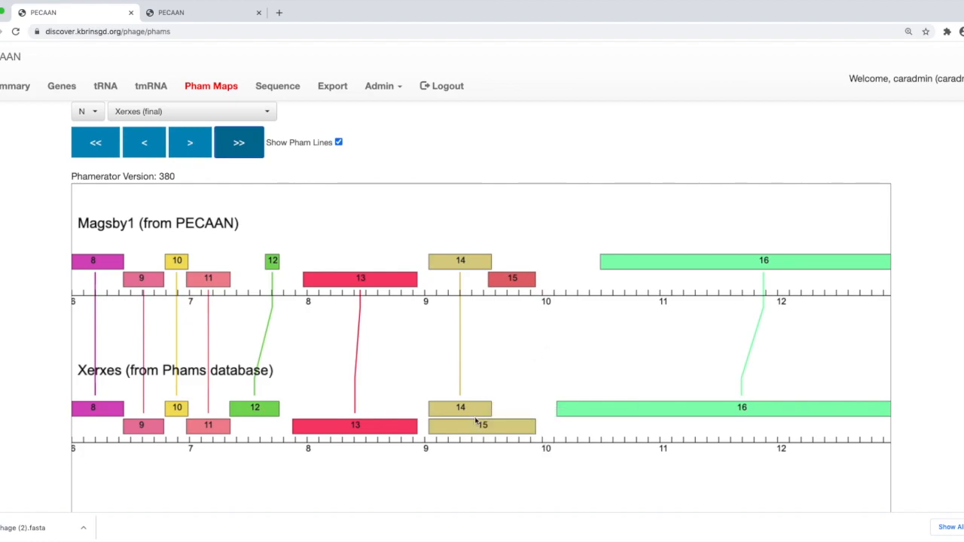
{"action": "mouse_move", "coordinate": [458, 449]}
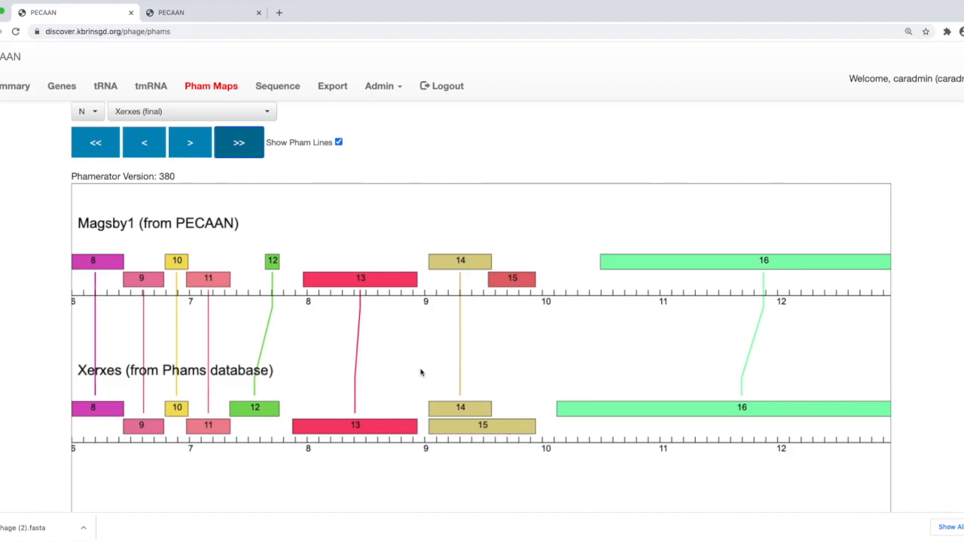
{"action": "mouse_move", "coordinate": [482, 425]}
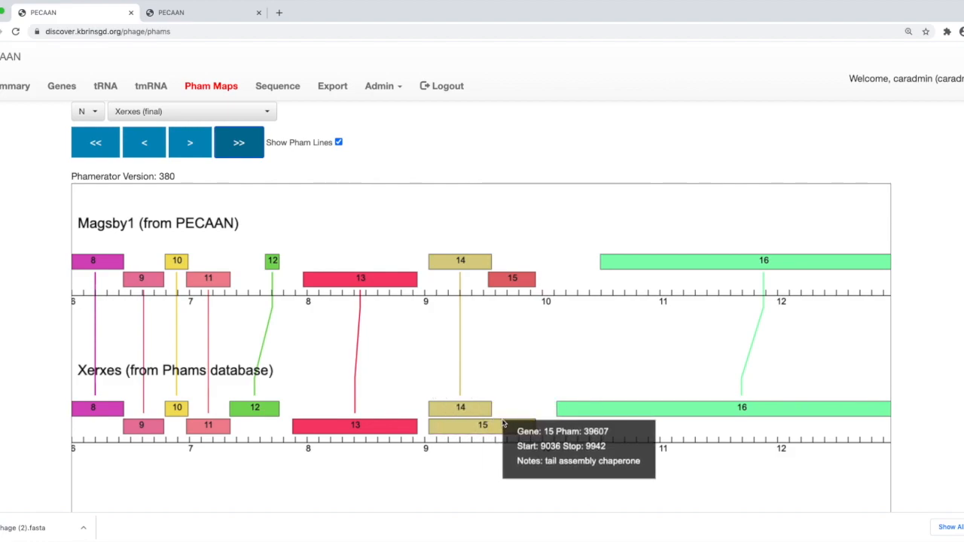
{"action": "mouse_move", "coordinate": [512, 279]}
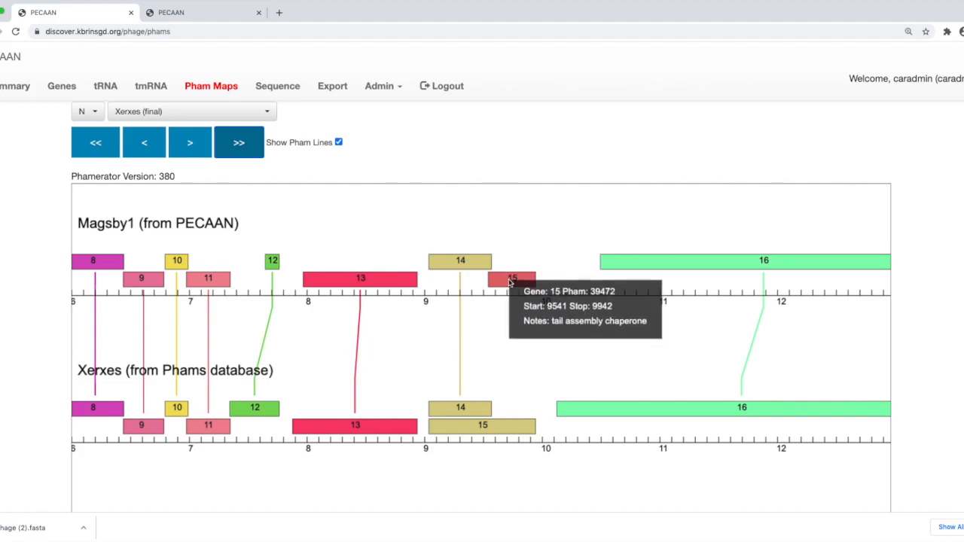
{"action": "mouse_move", "coordinate": [452, 470]}
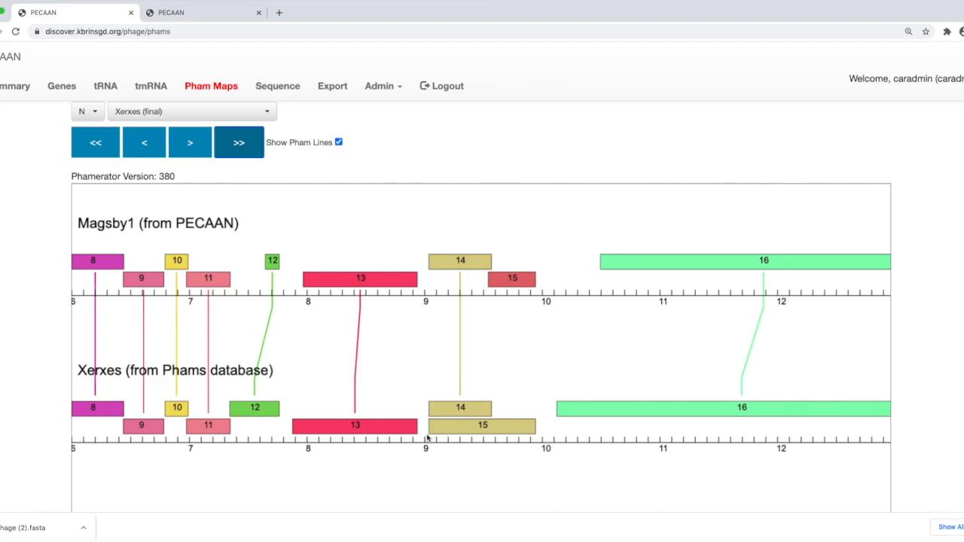
{"action": "mouse_move", "coordinate": [460, 424]}
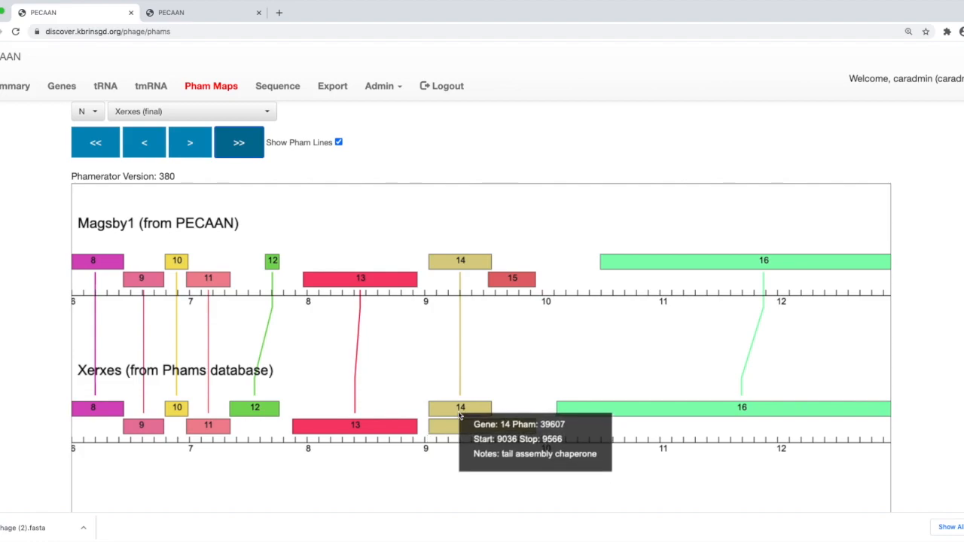
{"action": "mouse_move", "coordinate": [497, 362]}
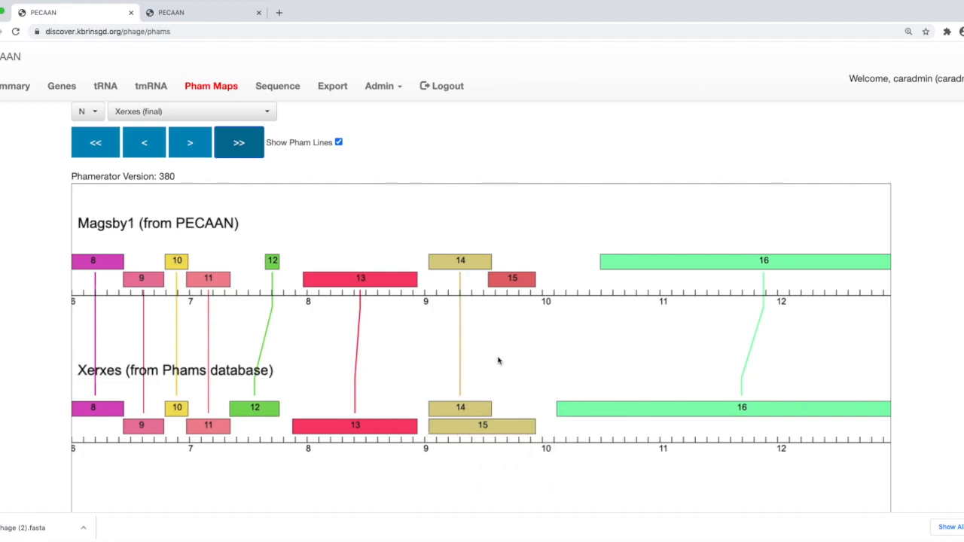
{"action": "mouse_move", "coordinate": [460, 261]}
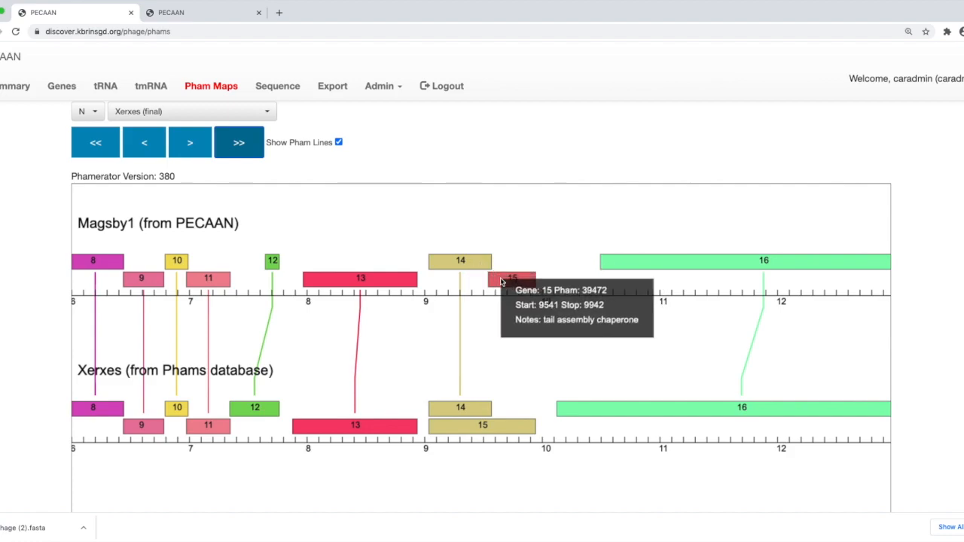
{"action": "mouse_move", "coordinate": [492, 306]}
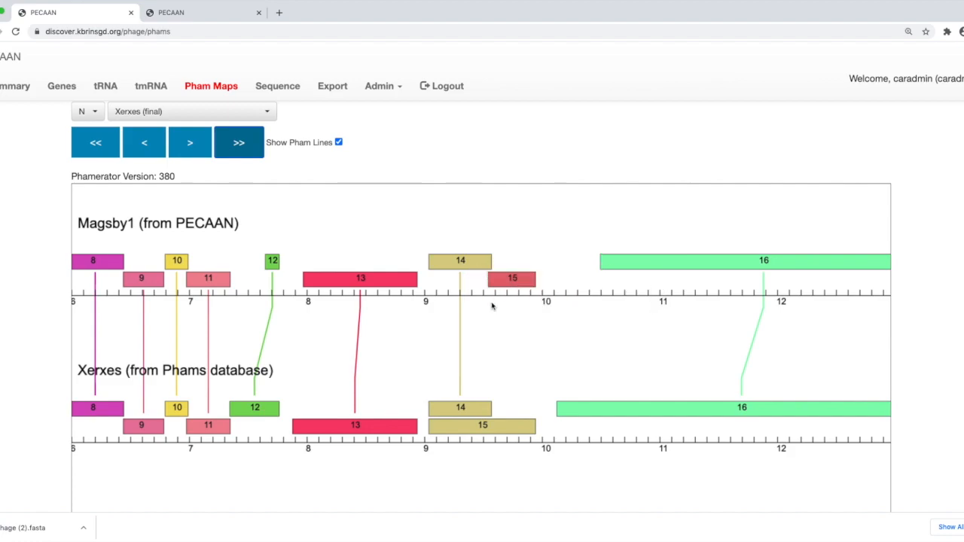
{"action": "mouse_move", "coordinate": [436, 290]}
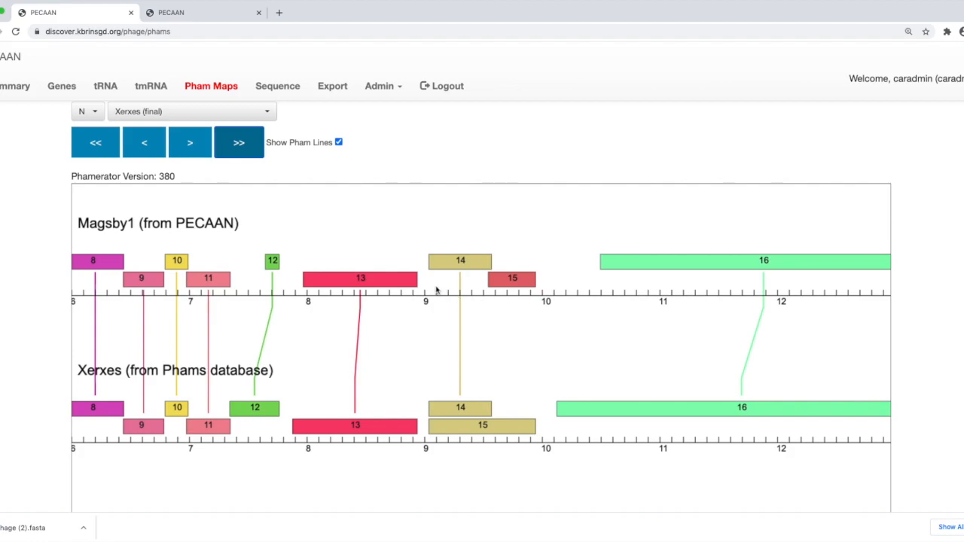
{"action": "mouse_move", "coordinate": [460, 261]}
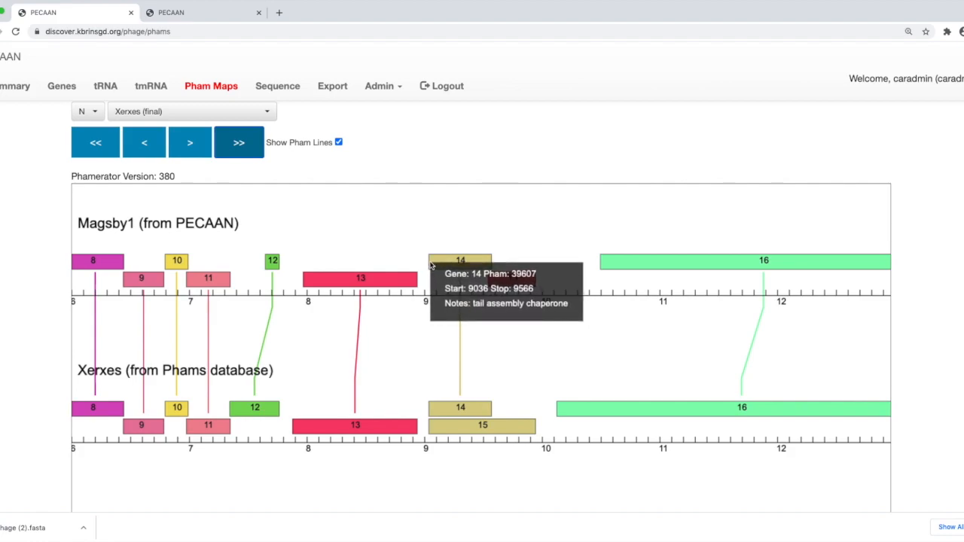
{"action": "mouse_move", "coordinate": [475, 262]}
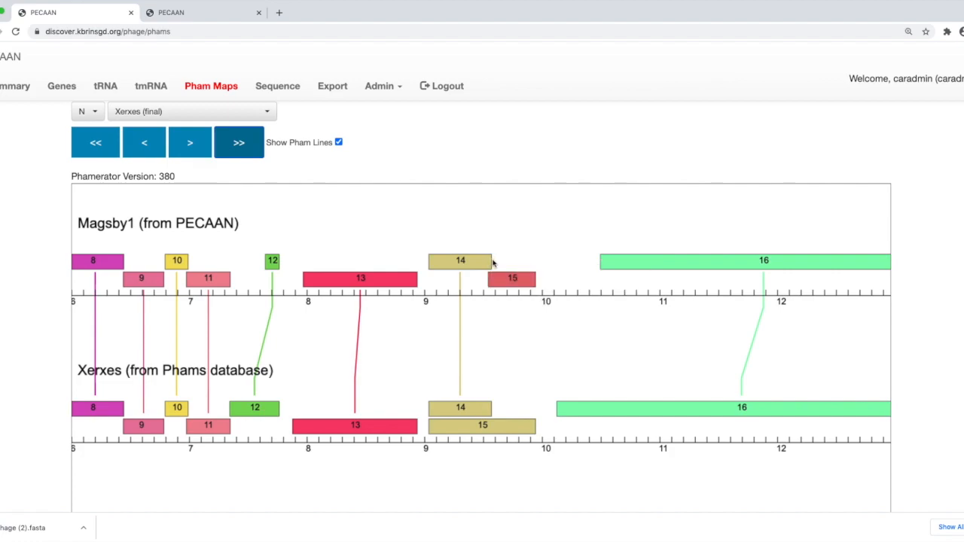
{"action": "mouse_move", "coordinate": [468, 246]}
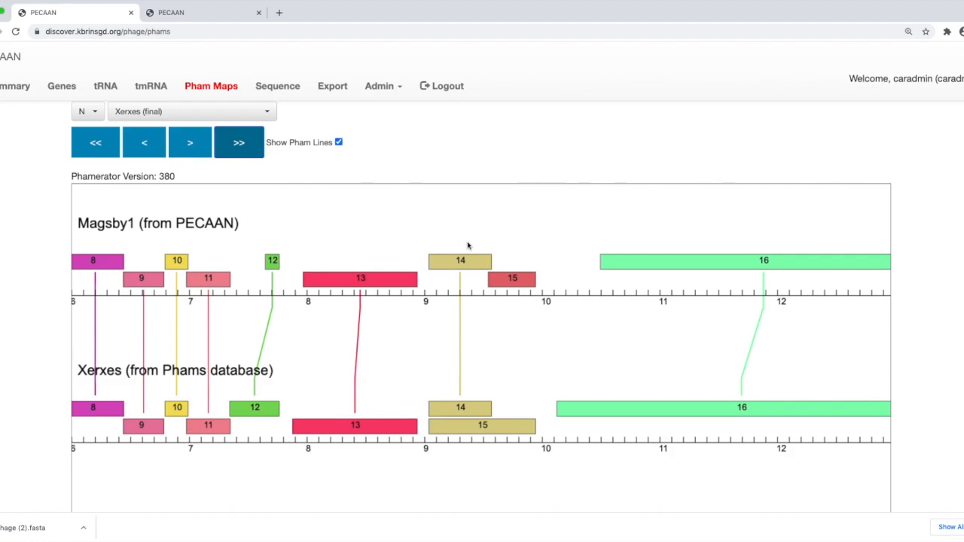
{"action": "mouse_move", "coordinate": [432, 255]}
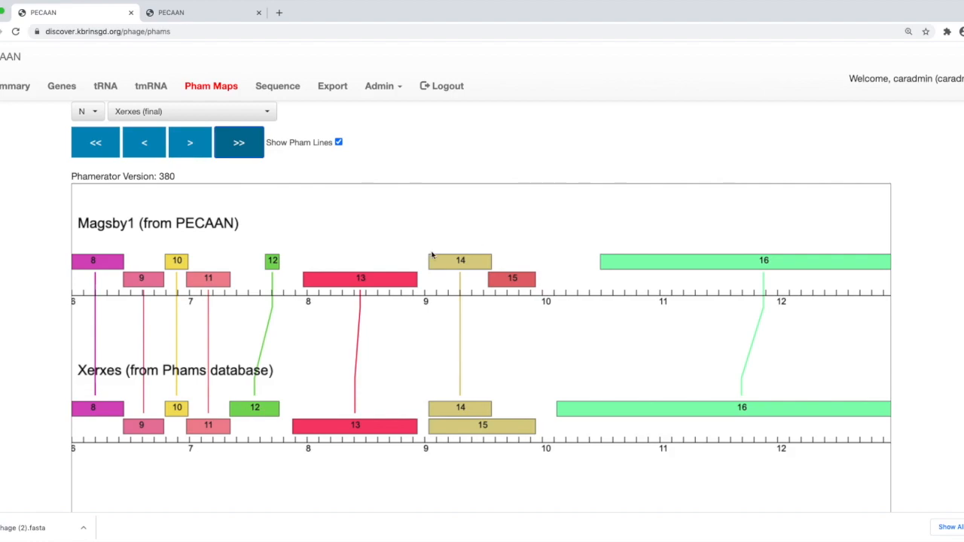
{"action": "mouse_move", "coordinate": [487, 254]}
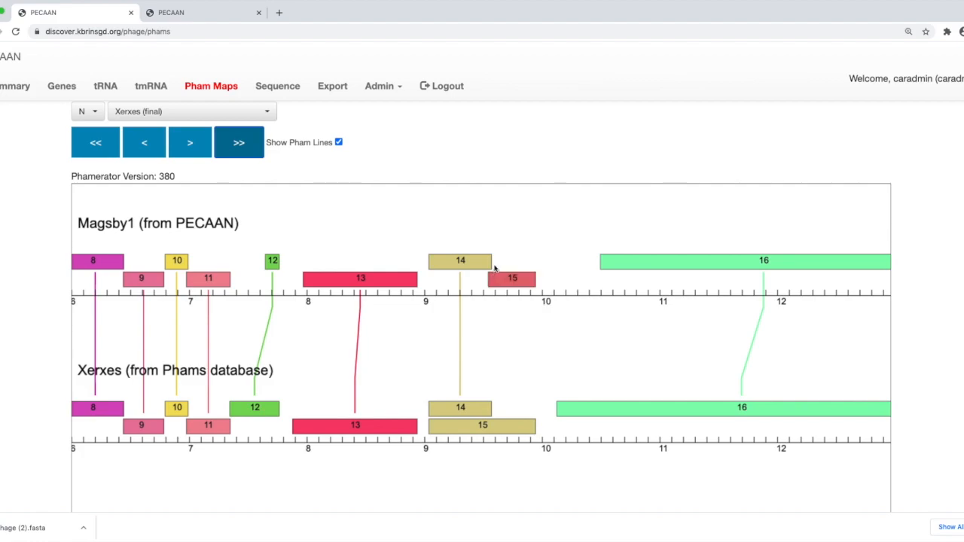
{"action": "mouse_move", "coordinate": [488, 292]}
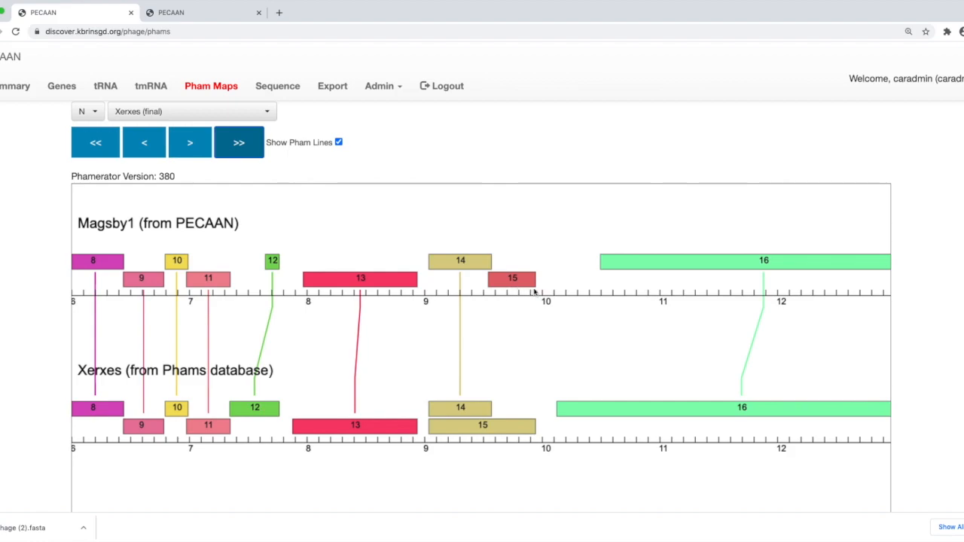
{"action": "mouse_move", "coordinate": [403, 266]}
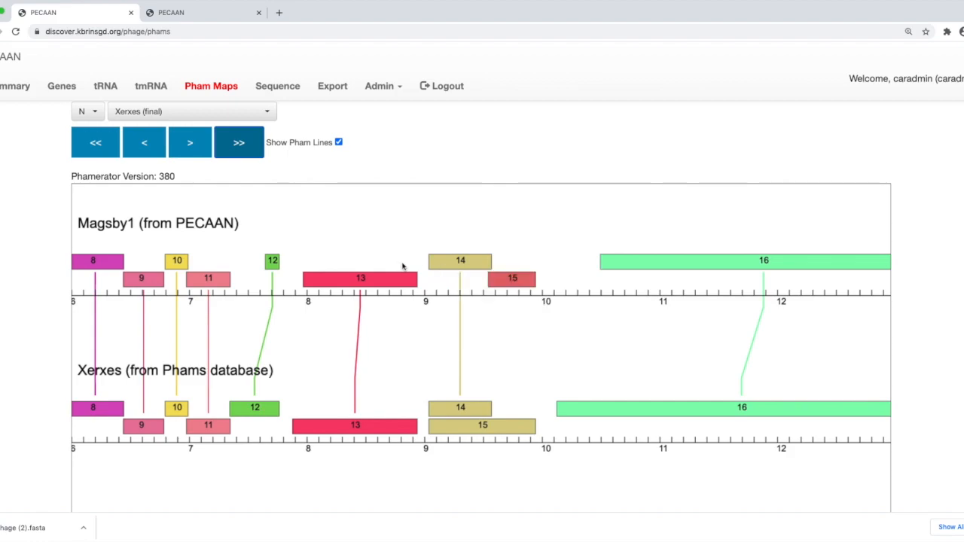
{"action": "mouse_move", "coordinate": [494, 324]}
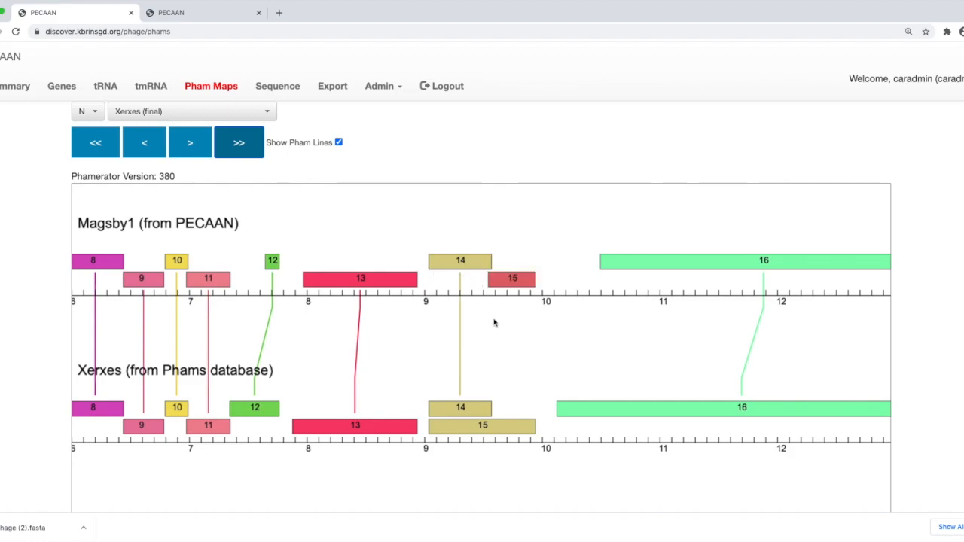
{"action": "mouse_move", "coordinate": [483, 426]}
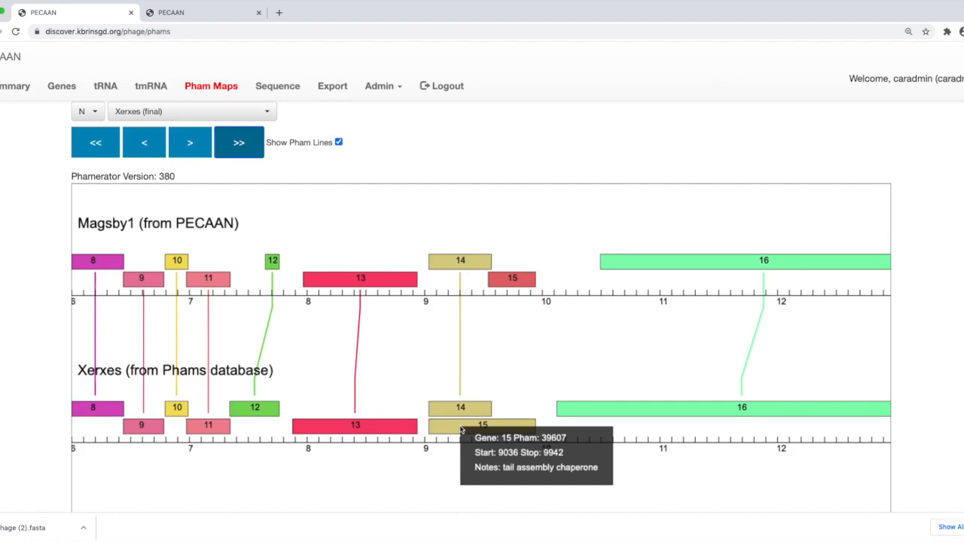
{"action": "mouse_move", "coordinate": [423, 431]}
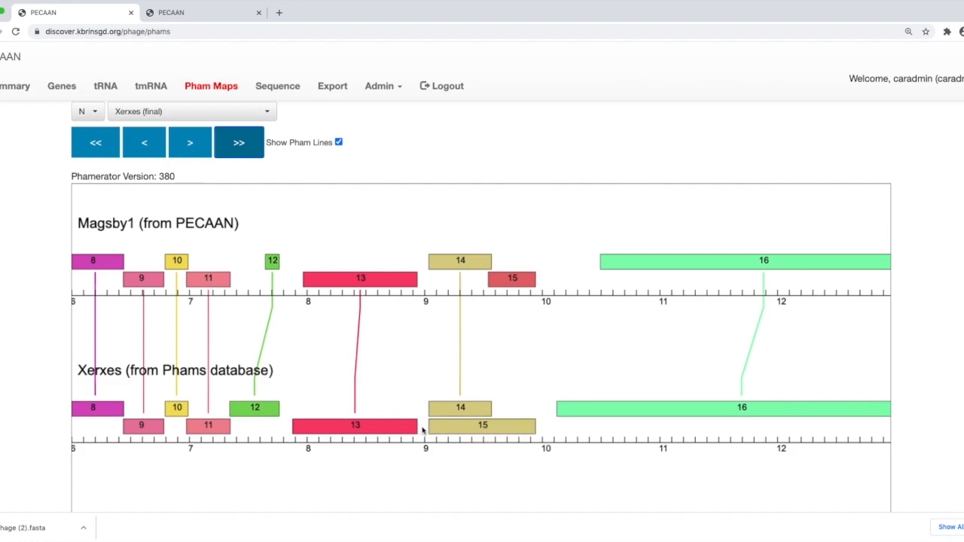
{"action": "mouse_move", "coordinate": [483, 425]}
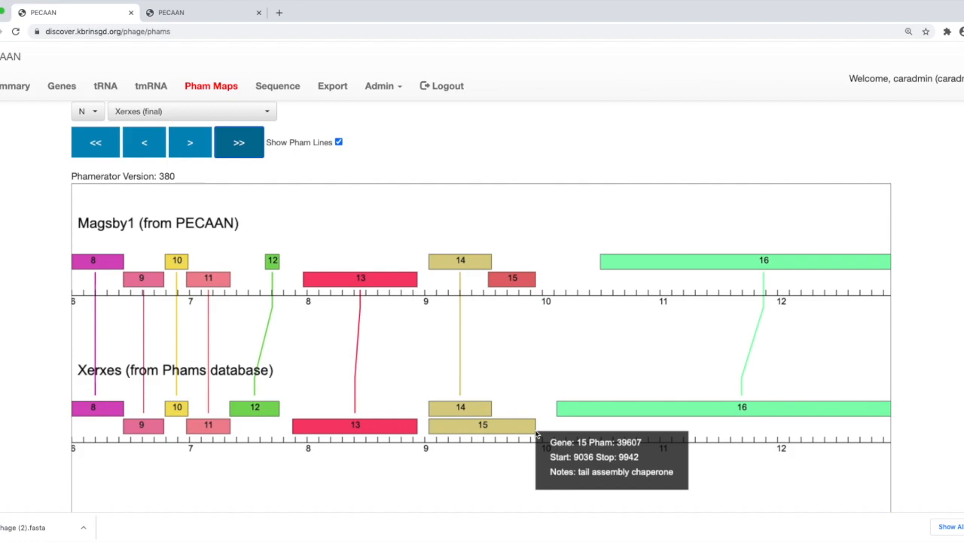
{"action": "mouse_move", "coordinate": [478, 418]}
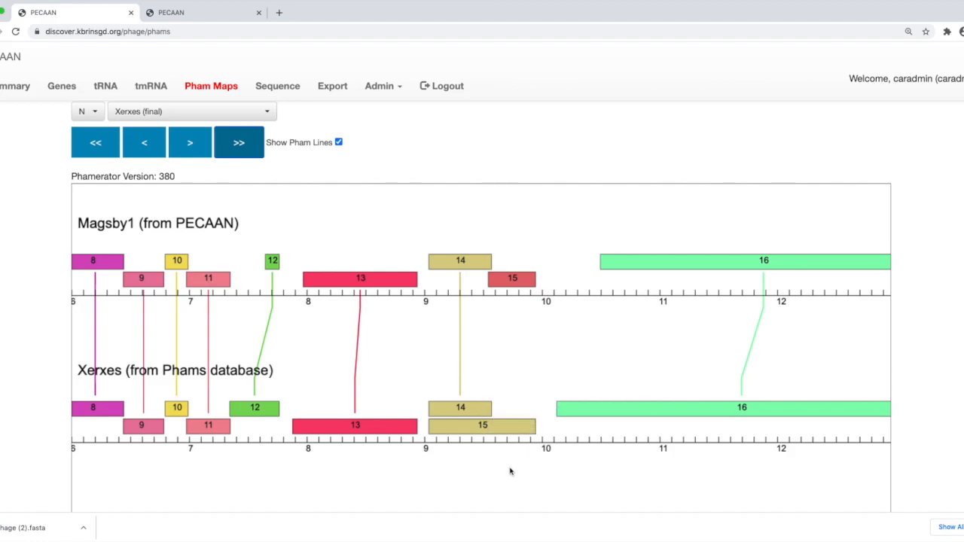
{"action": "mouse_move", "coordinate": [518, 474]}
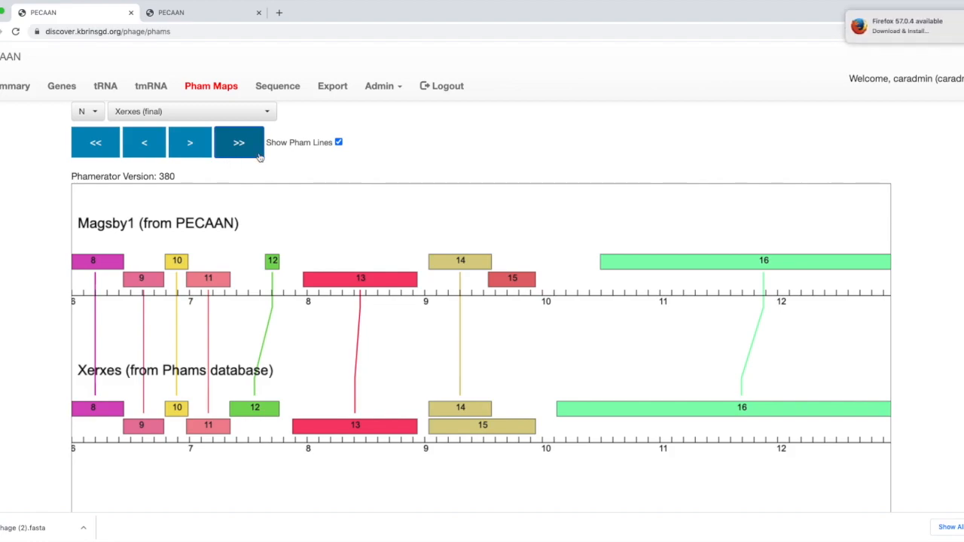
{"action": "left_click", "coordinate": [239, 143]}
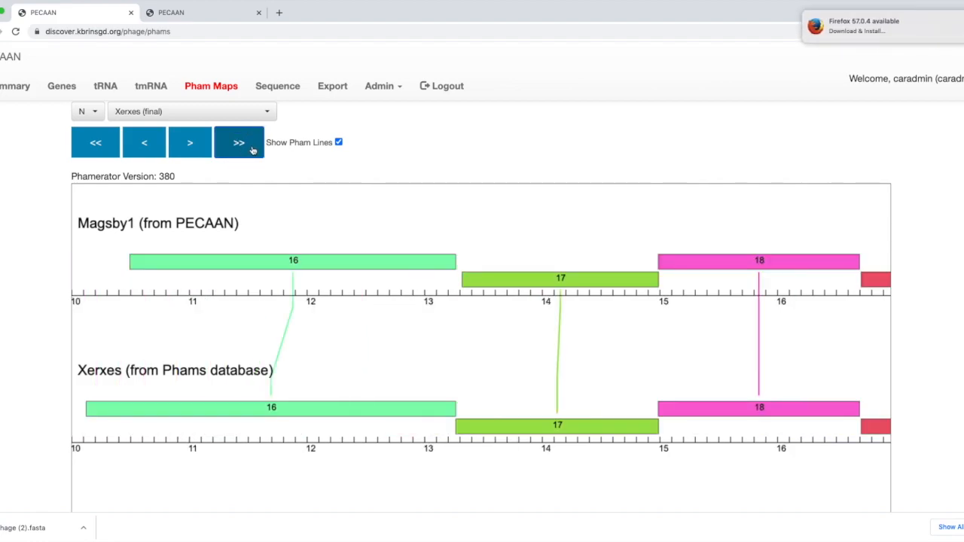
{"action": "left_click", "coordinate": [239, 143]}
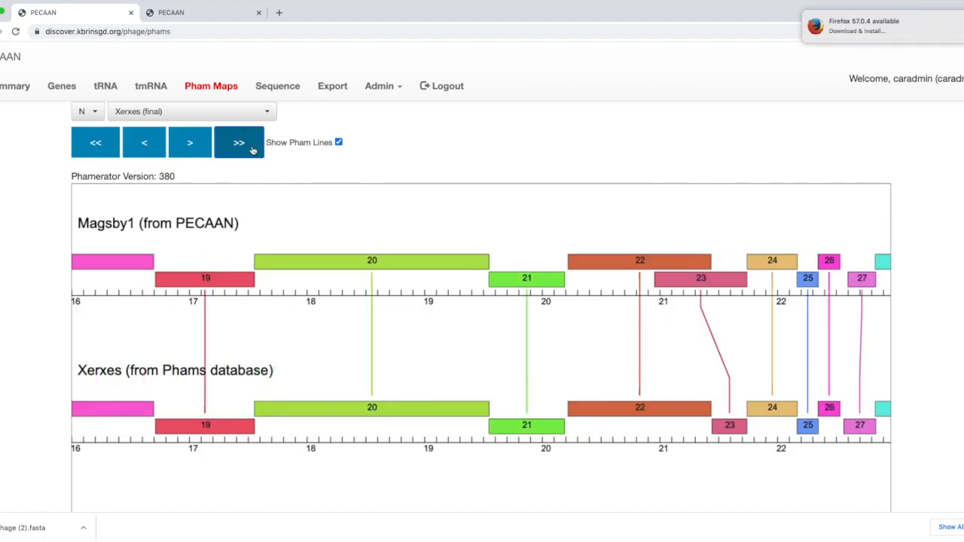
{"action": "left_click", "coordinate": [239, 142]}
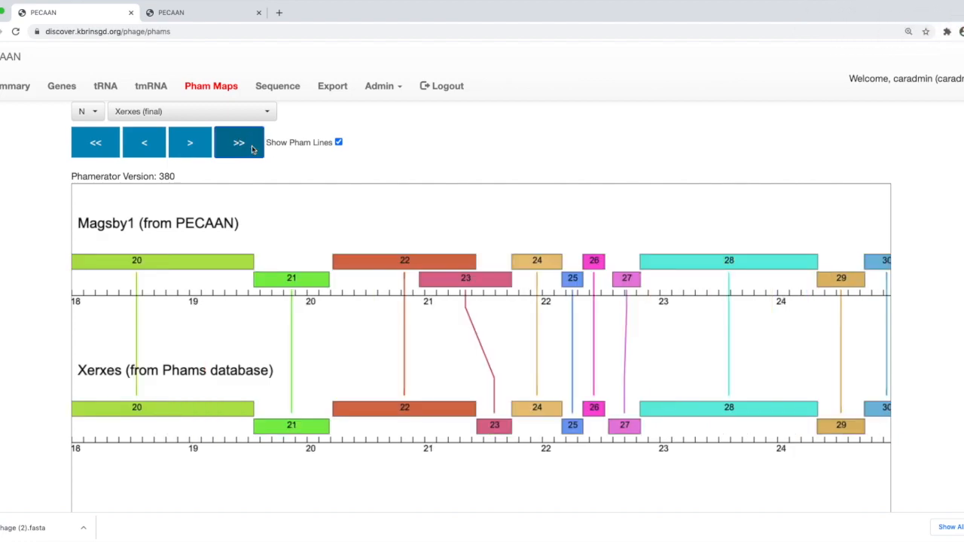
{"action": "mouse_move", "coordinate": [465, 278]}
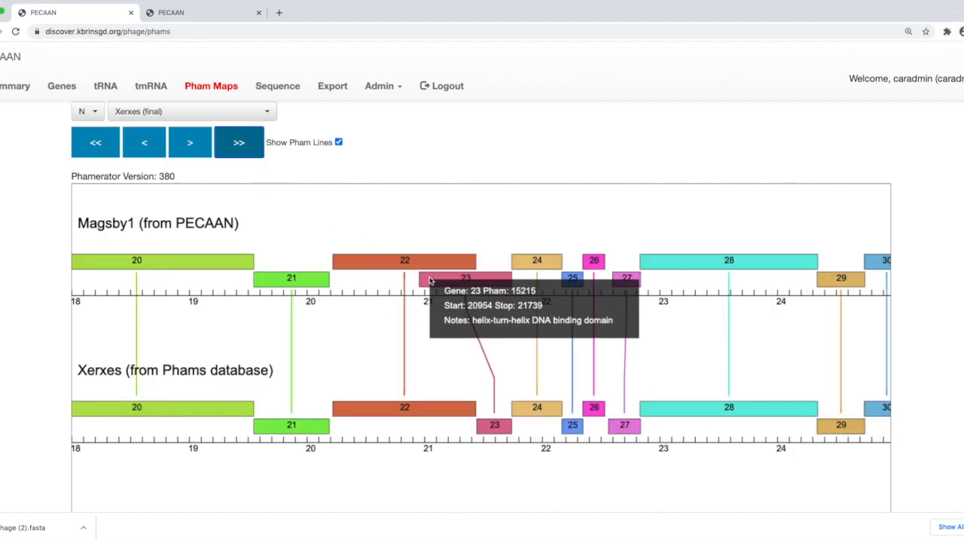
{"action": "mouse_move", "coordinate": [525, 428]}
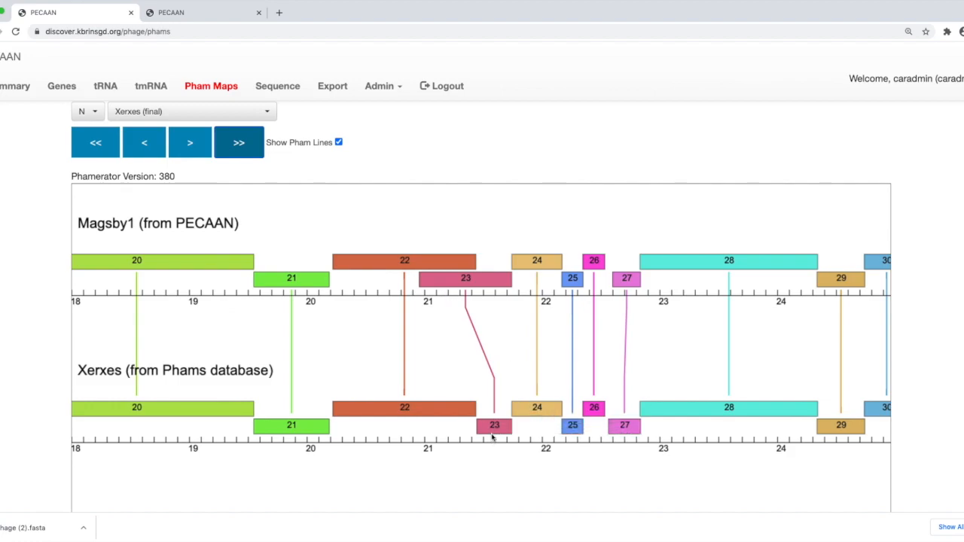
{"action": "mouse_move", "coordinate": [490, 443]}
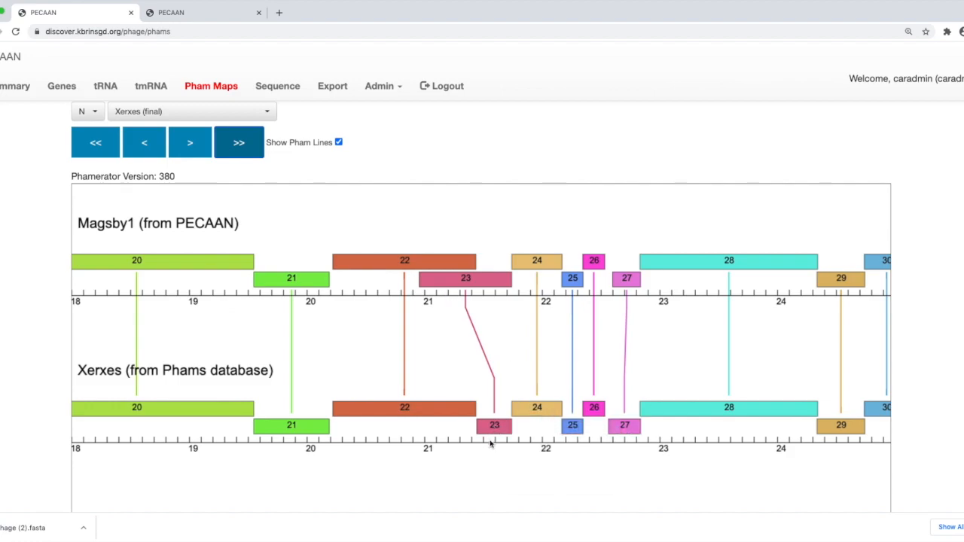
{"action": "mouse_move", "coordinate": [484, 437]}
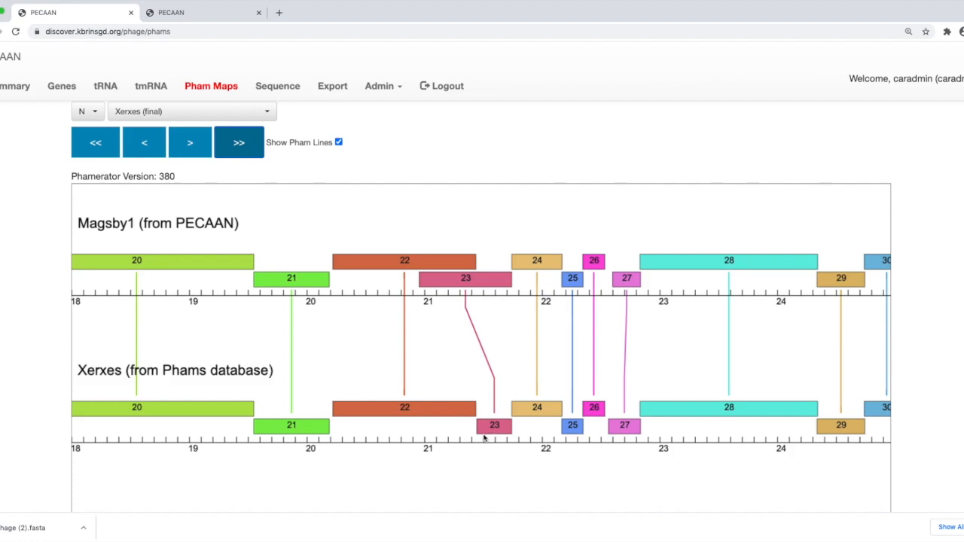
{"action": "mouse_move", "coordinate": [426, 297]}
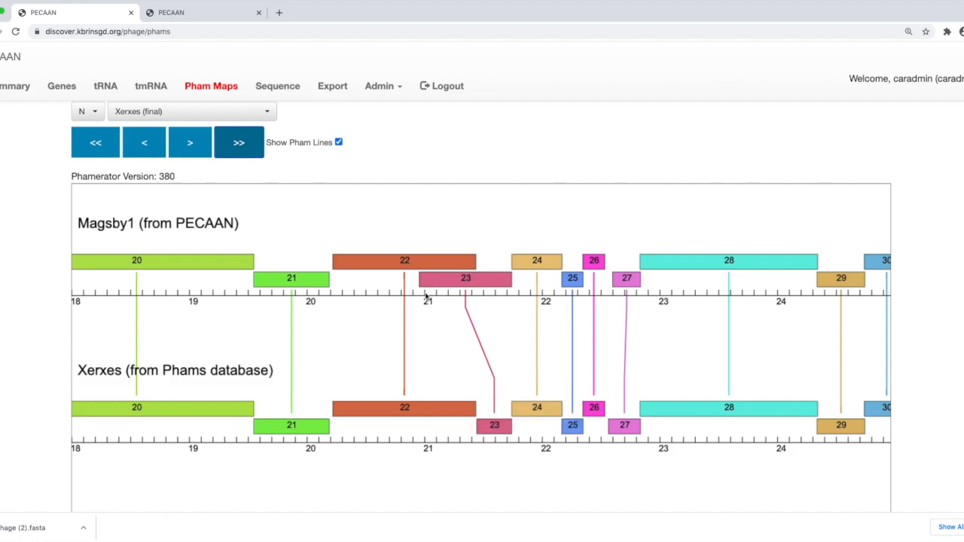
{"action": "mouse_move", "coordinate": [466, 279]}
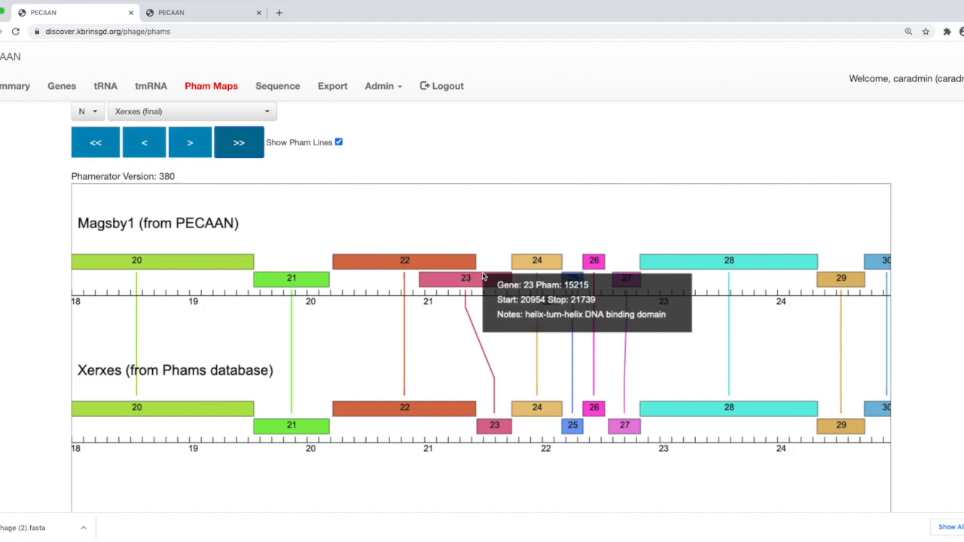
{"action": "mouse_move", "coordinate": [489, 376]}
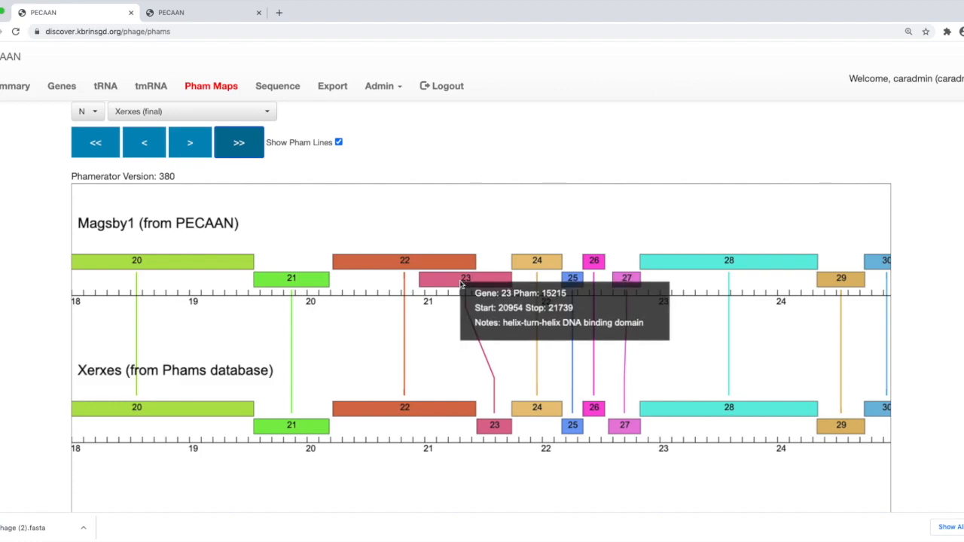
{"action": "mouse_move", "coordinate": [480, 428]}
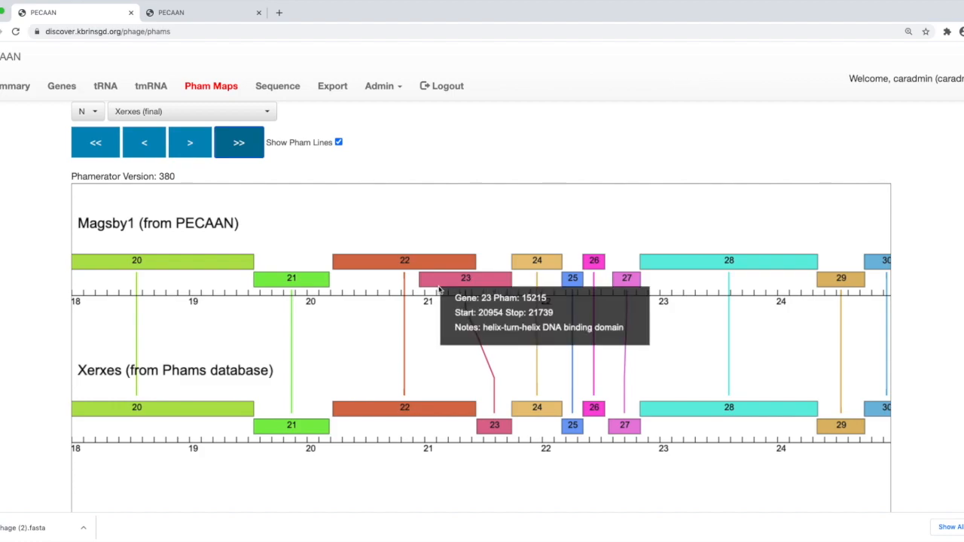
{"action": "mouse_move", "coordinate": [429, 286]}
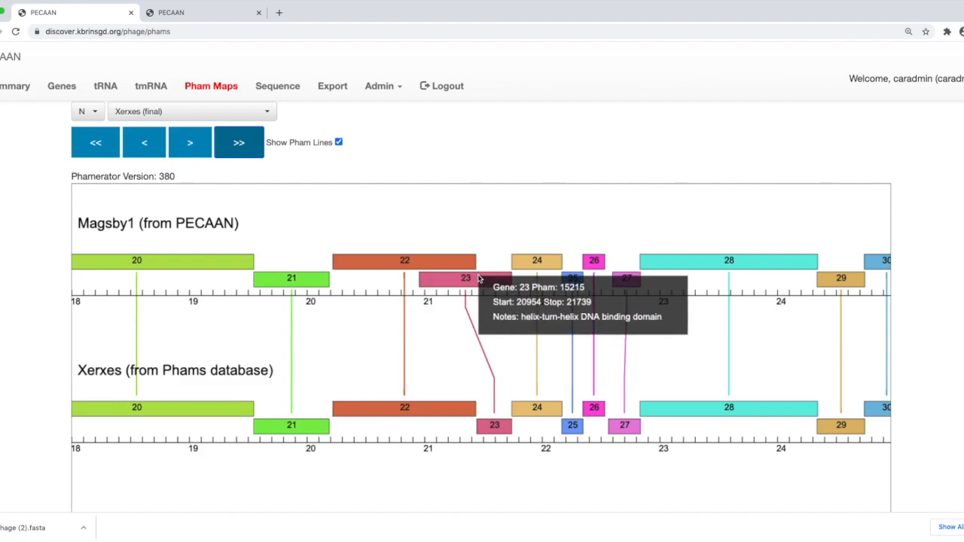
{"action": "mouse_move", "coordinate": [494, 450]}
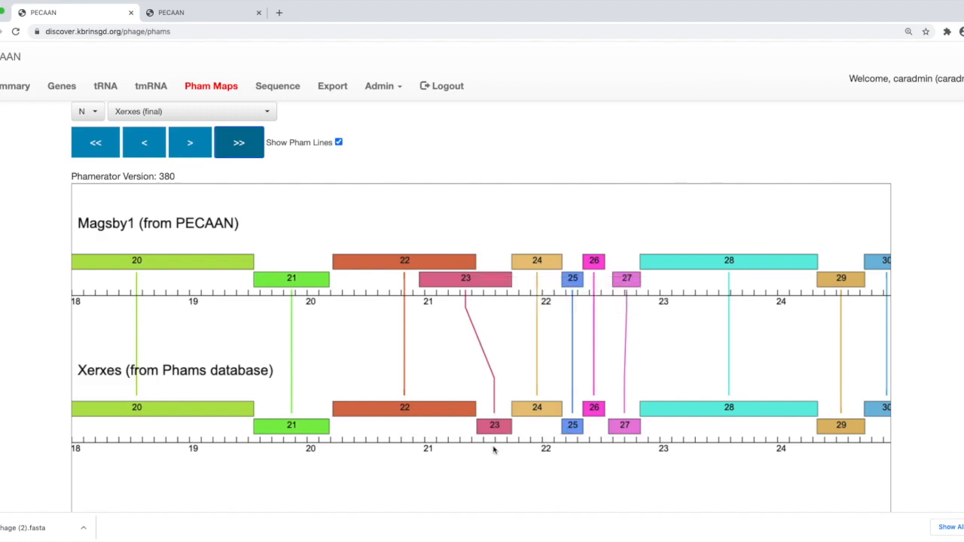
{"action": "mouse_move", "coordinate": [495, 426]}
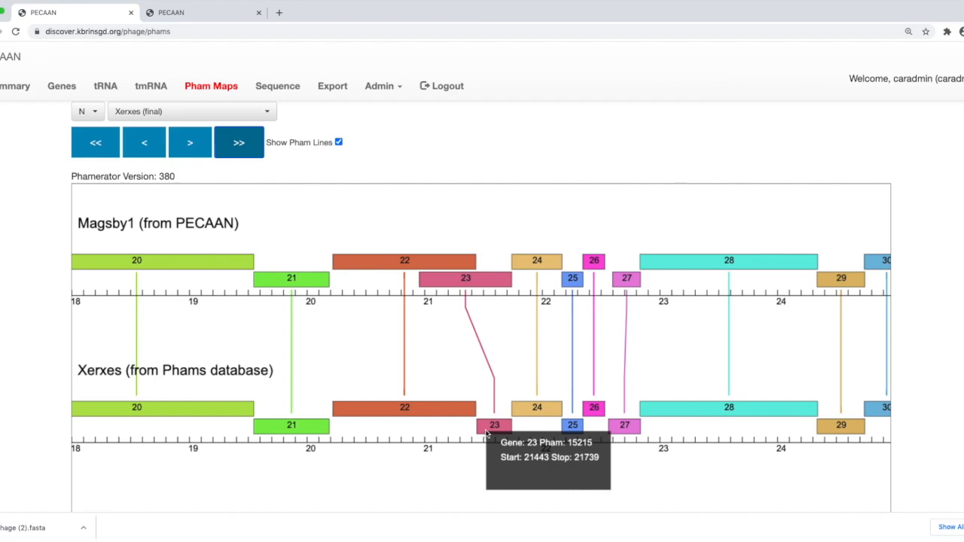
{"action": "mouse_move", "coordinate": [451, 364]}
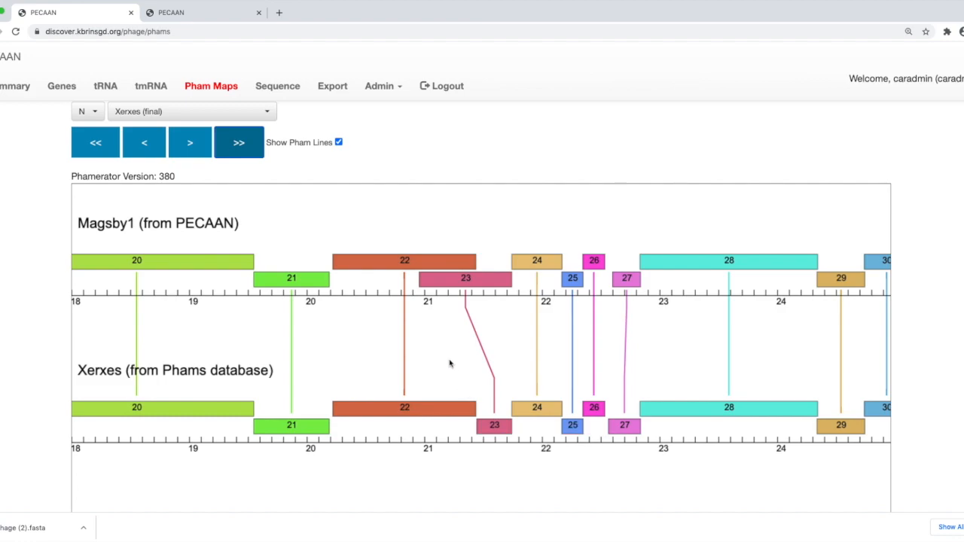
{"action": "mouse_move", "coordinate": [462, 353]}
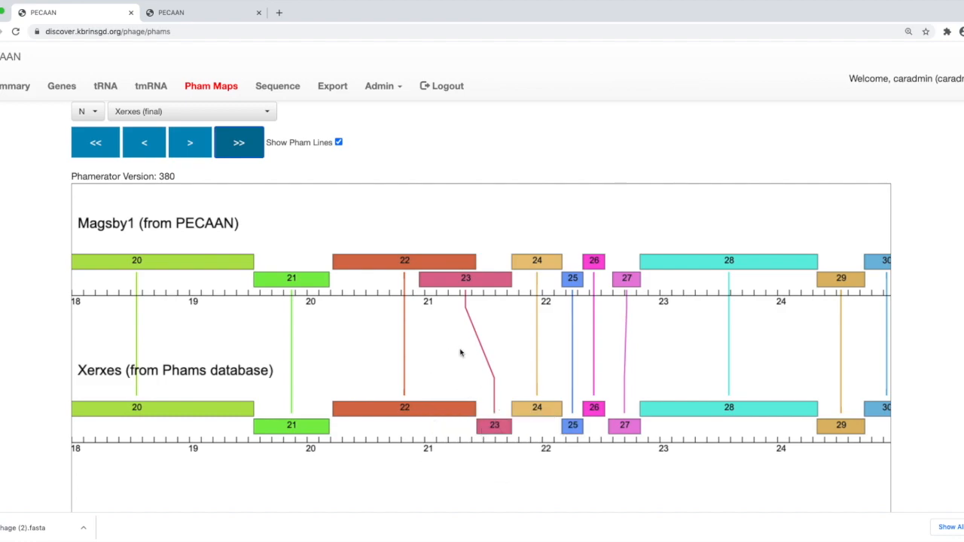
{"action": "mouse_move", "coordinate": [465, 278]}
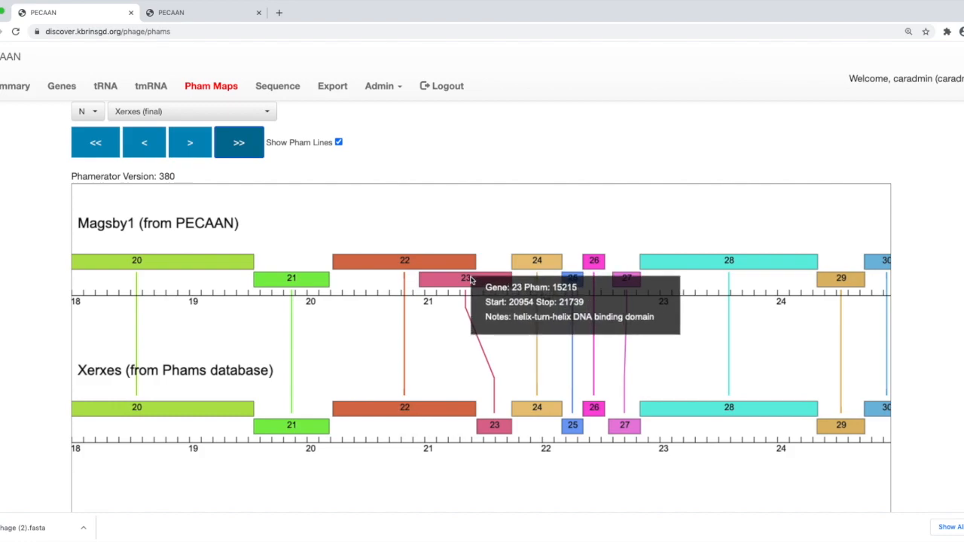
{"action": "mouse_move", "coordinate": [262, 179]}
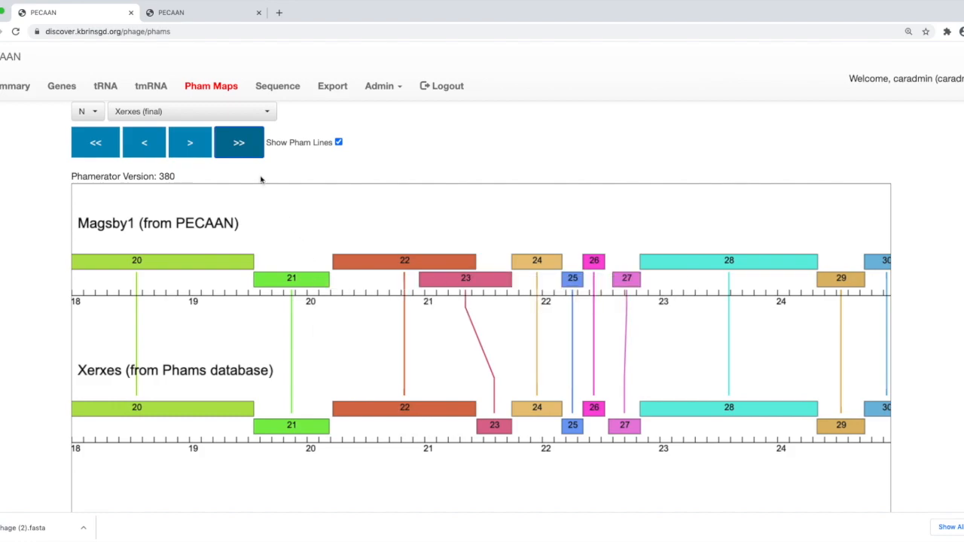
Step: Advance the map three pages with >> to show genes 31 through 44
{"action": "left_click", "coordinate": [239, 142]}
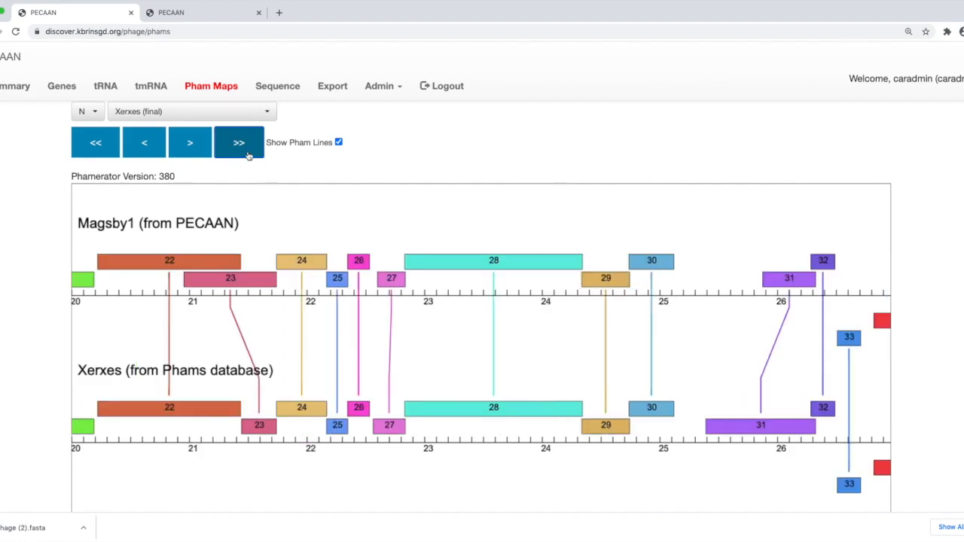
{"action": "left_click", "coordinate": [239, 143]}
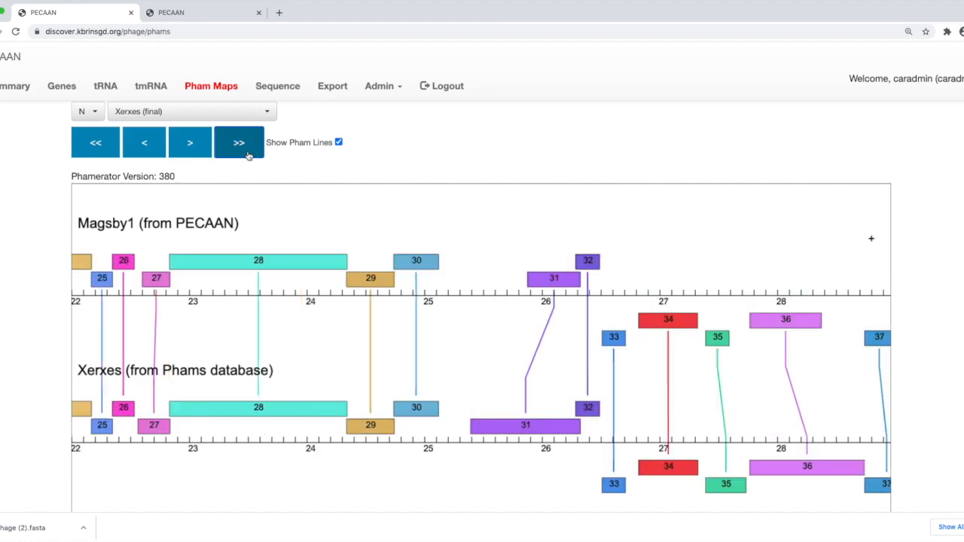
{"action": "left_click", "coordinate": [239, 143]}
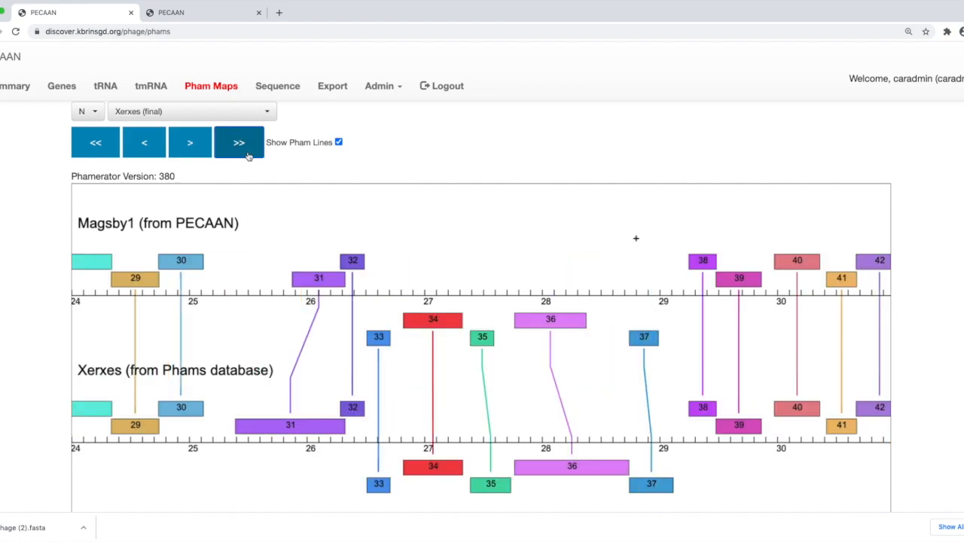
{"action": "mouse_move", "coordinate": [250, 162]}
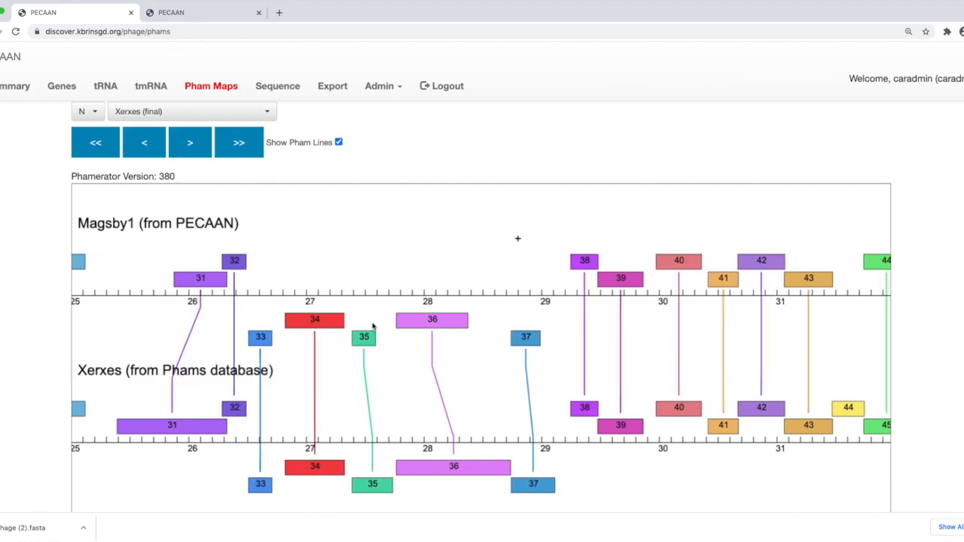
{"action": "mouse_move", "coordinate": [234, 301]}
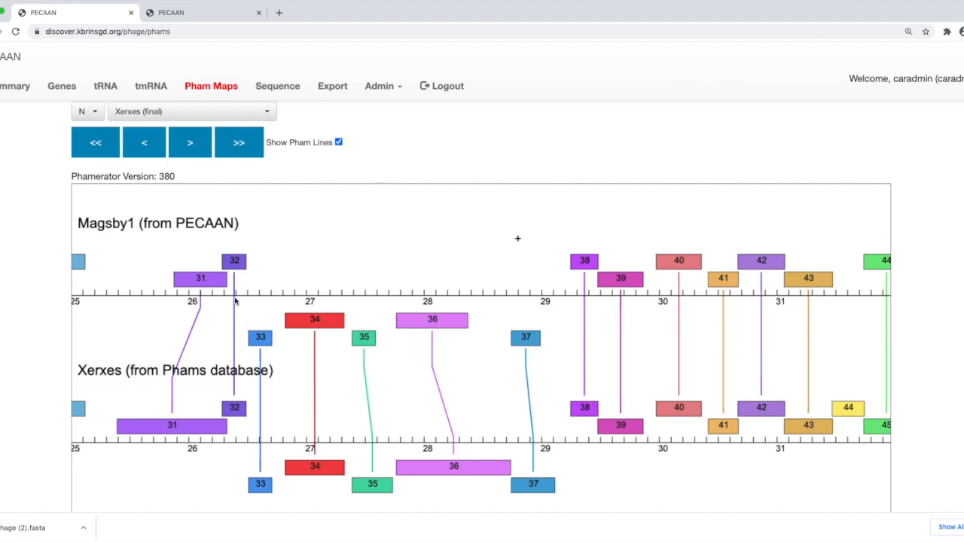
{"action": "mouse_move", "coordinate": [173, 274]}
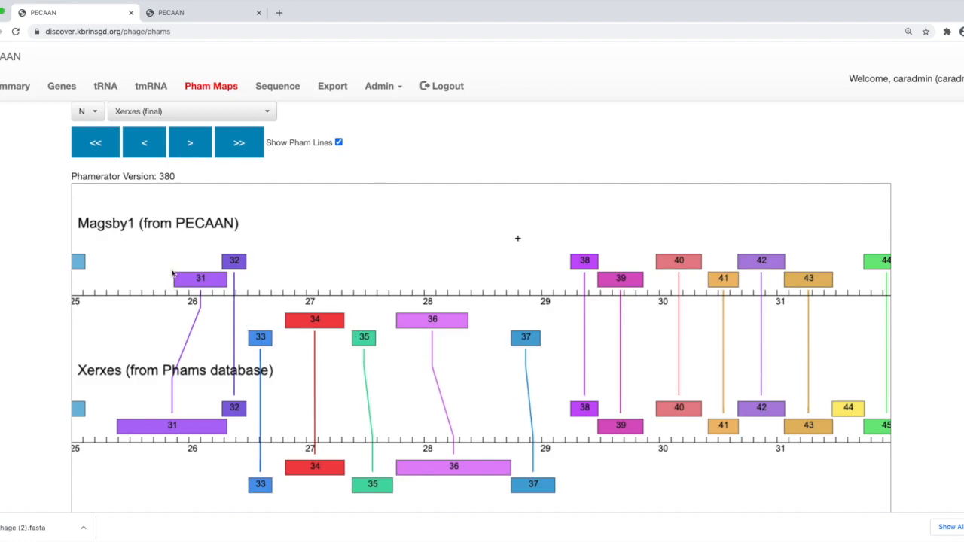
{"action": "mouse_move", "coordinate": [241, 316]}
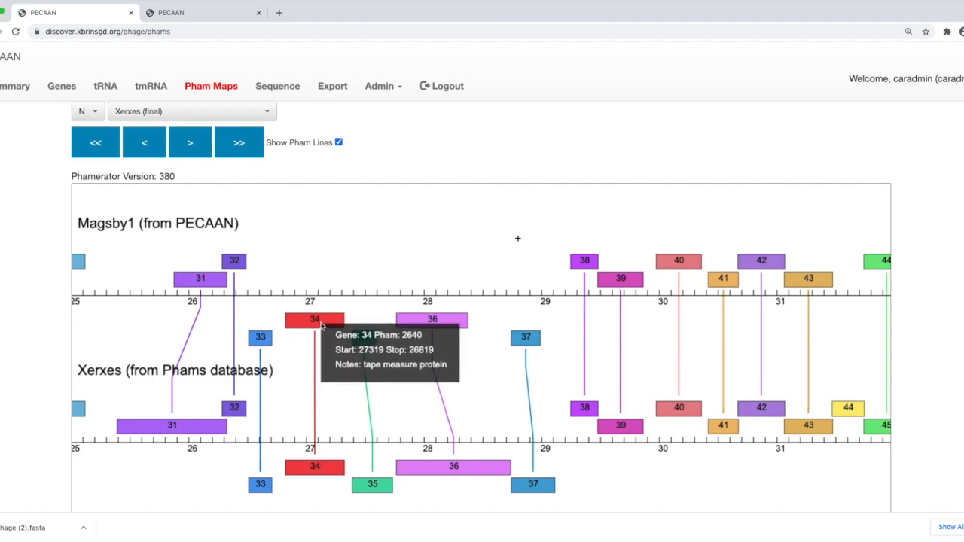
{"action": "mouse_move", "coordinate": [362, 316]}
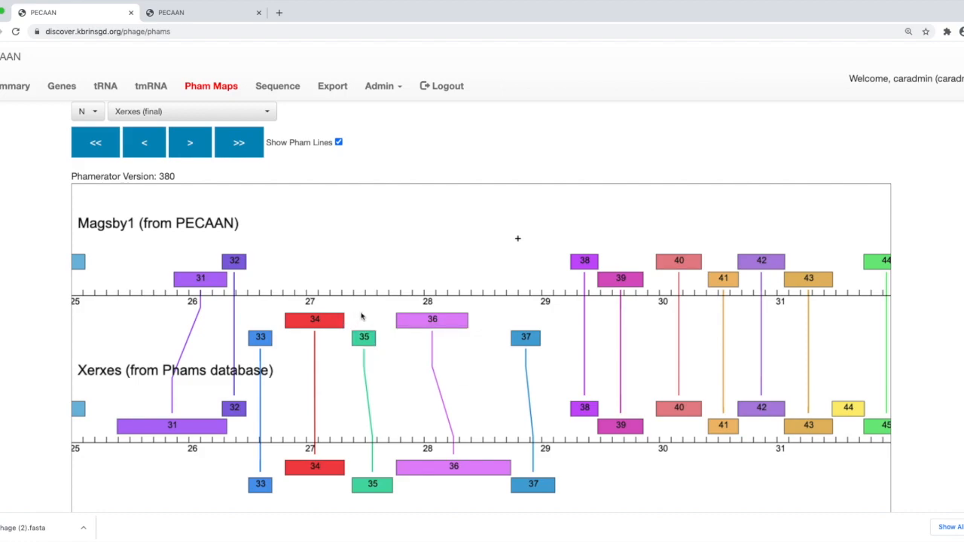
{"action": "mouse_move", "coordinate": [430, 339]}
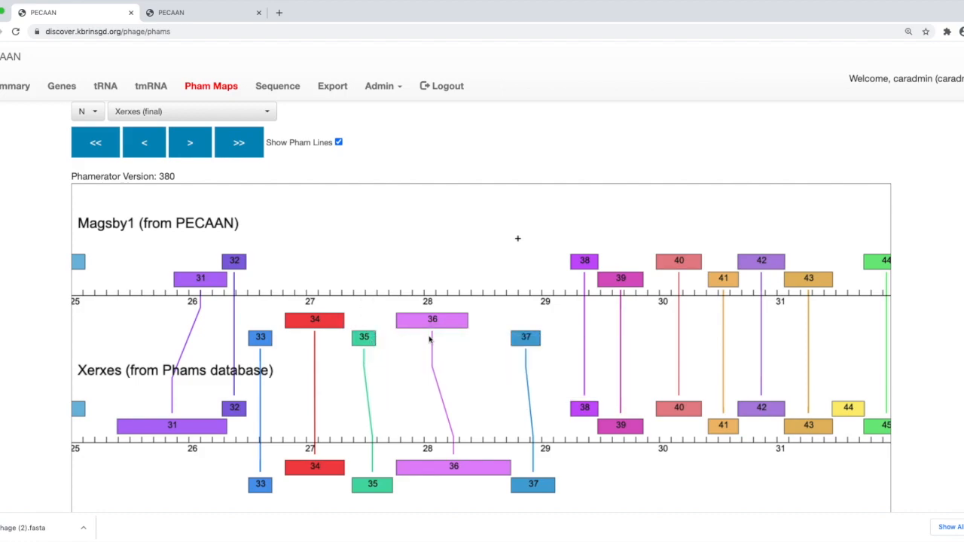
{"action": "mouse_move", "coordinate": [469, 328]}
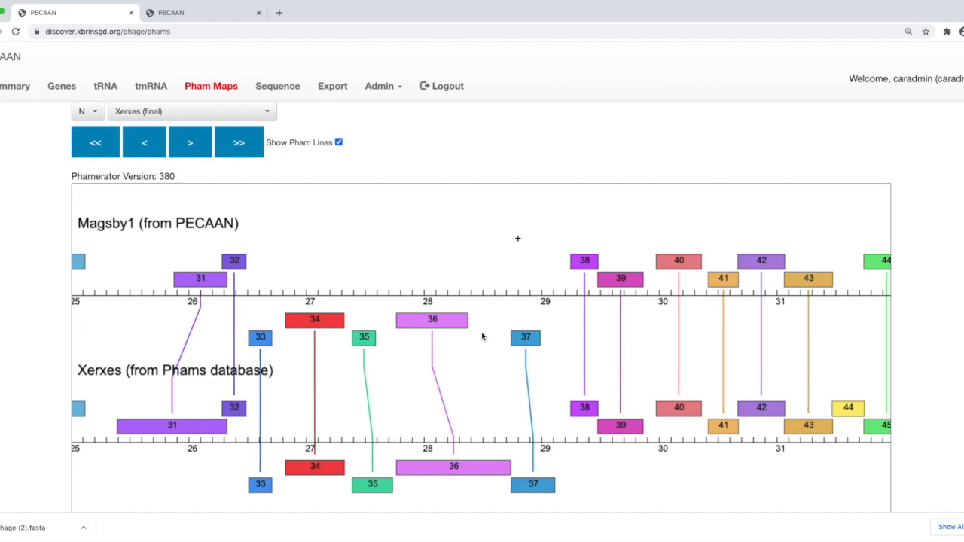
{"action": "mouse_move", "coordinate": [525, 318]}
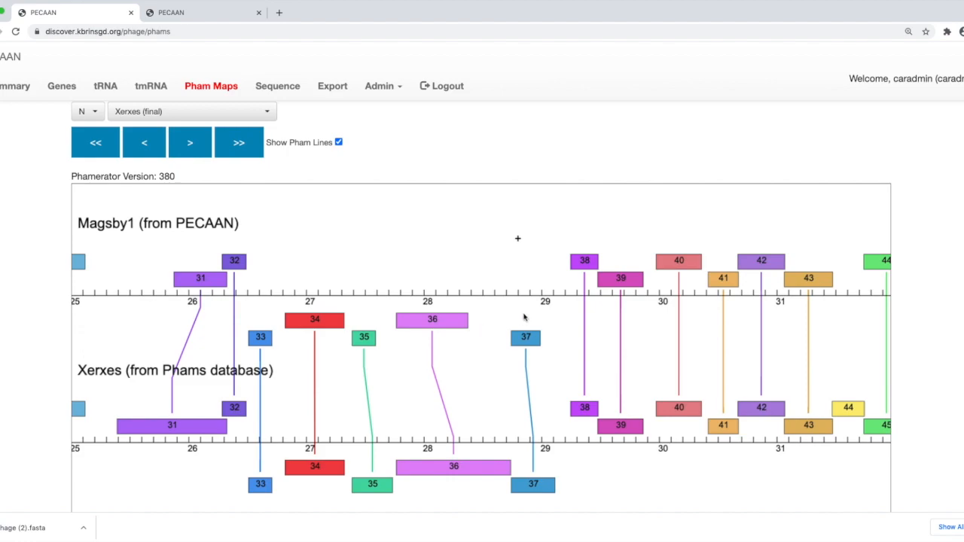
{"action": "mouse_move", "coordinate": [545, 311]}
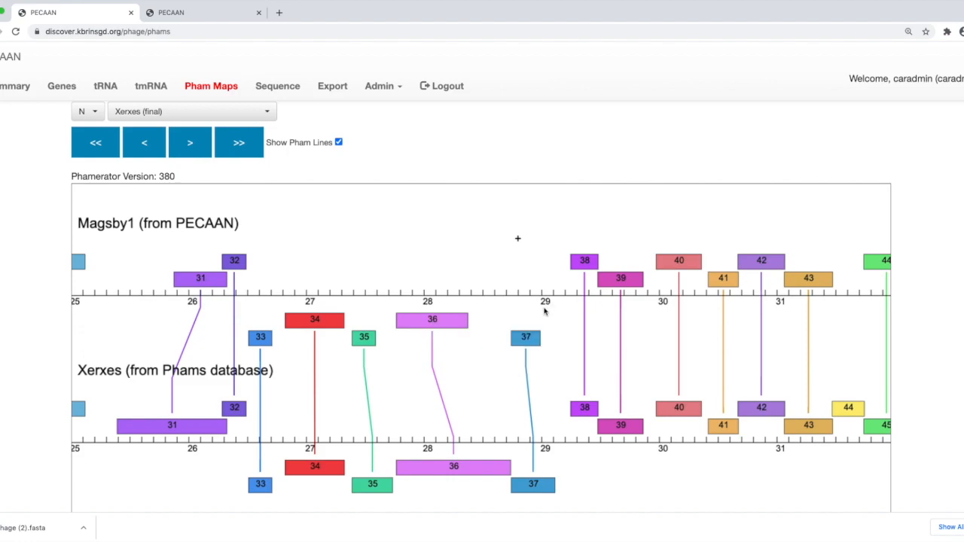
{"action": "mouse_move", "coordinate": [346, 314]}
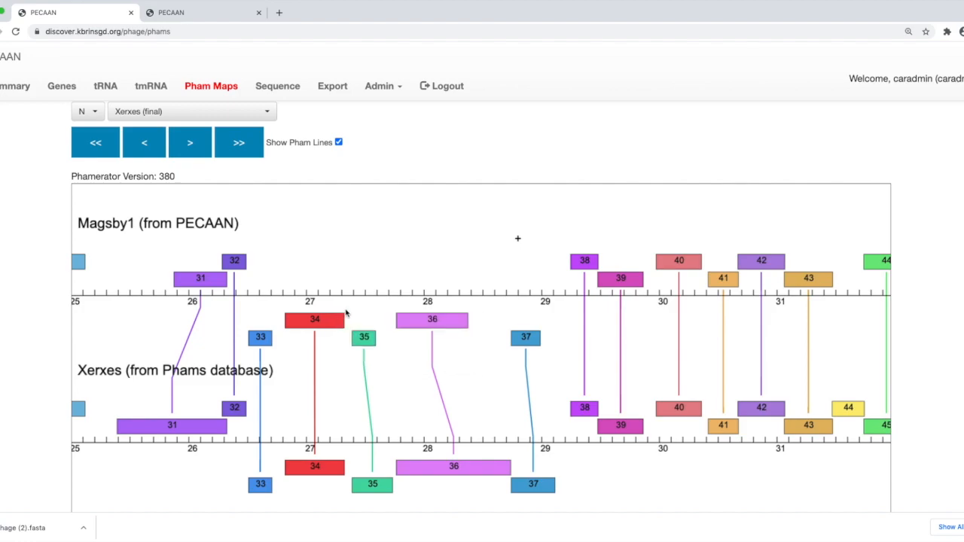
{"action": "mouse_move", "coordinate": [469, 350]}
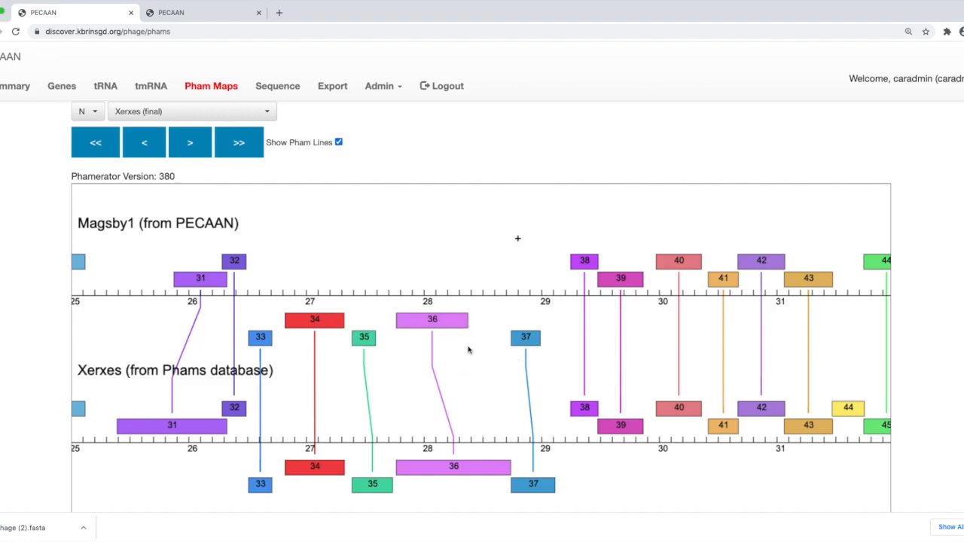
{"action": "mouse_move", "coordinate": [469, 332]}
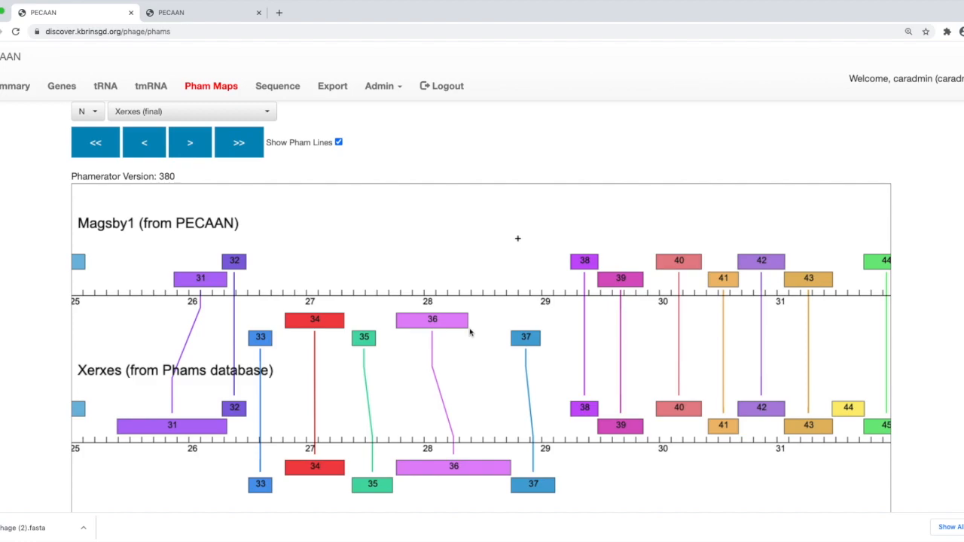
{"action": "mouse_move", "coordinate": [432, 319]}
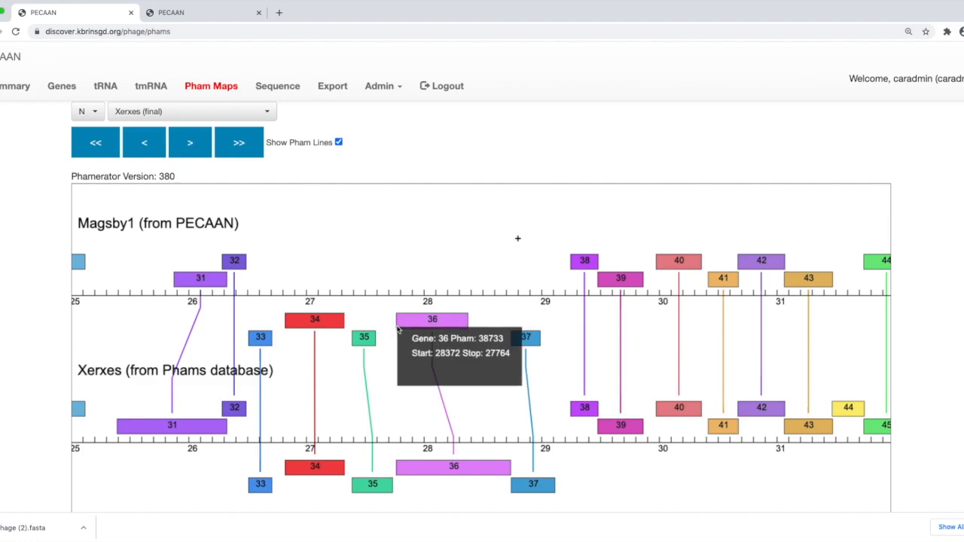
{"action": "mouse_move", "coordinate": [358, 357]}
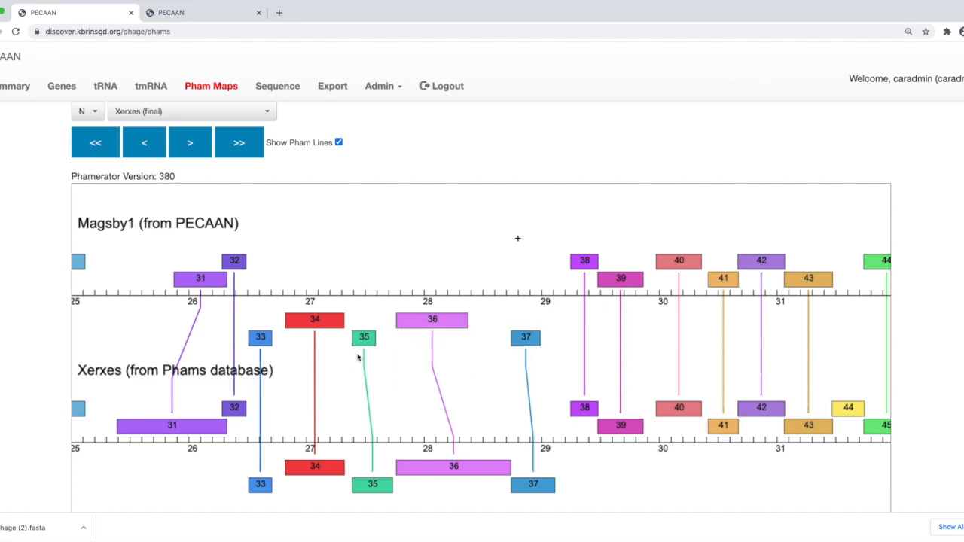
{"action": "mouse_move", "coordinate": [619, 423]}
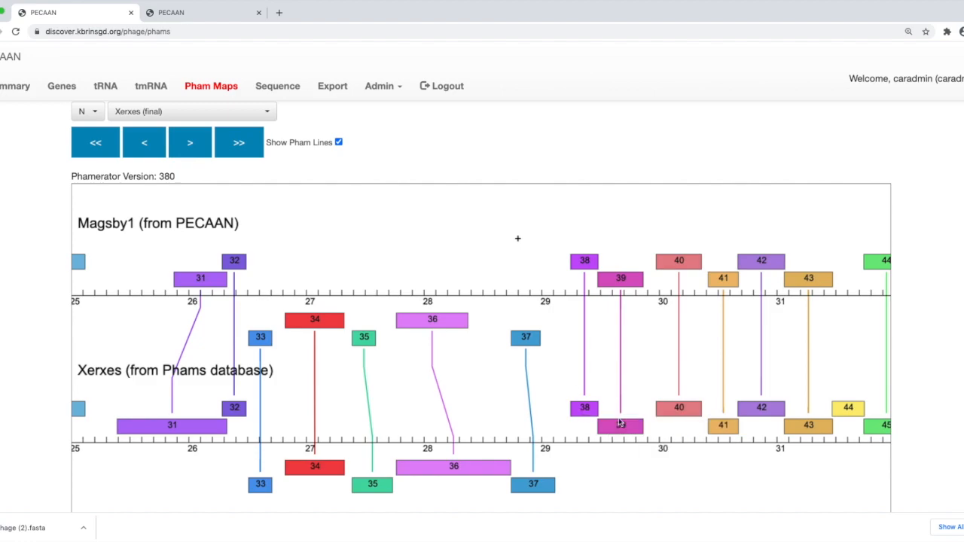
{"action": "mouse_move", "coordinate": [540, 340]}
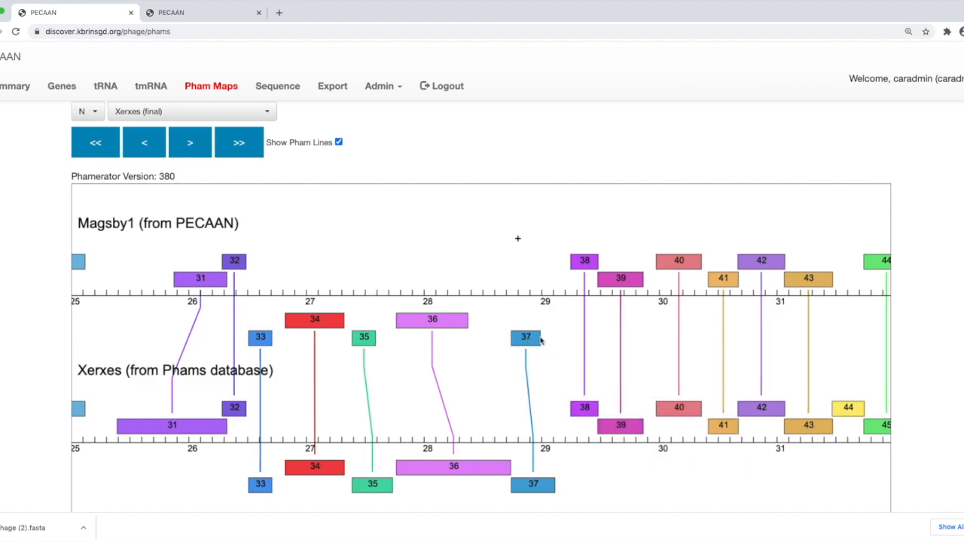
{"action": "mouse_move", "coordinate": [543, 345]}
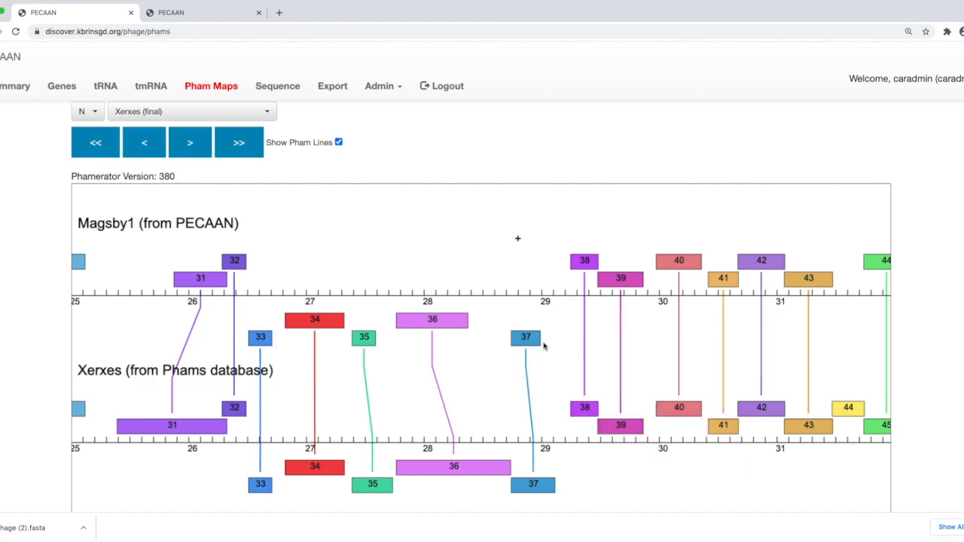
{"action": "mouse_move", "coordinate": [525, 337]}
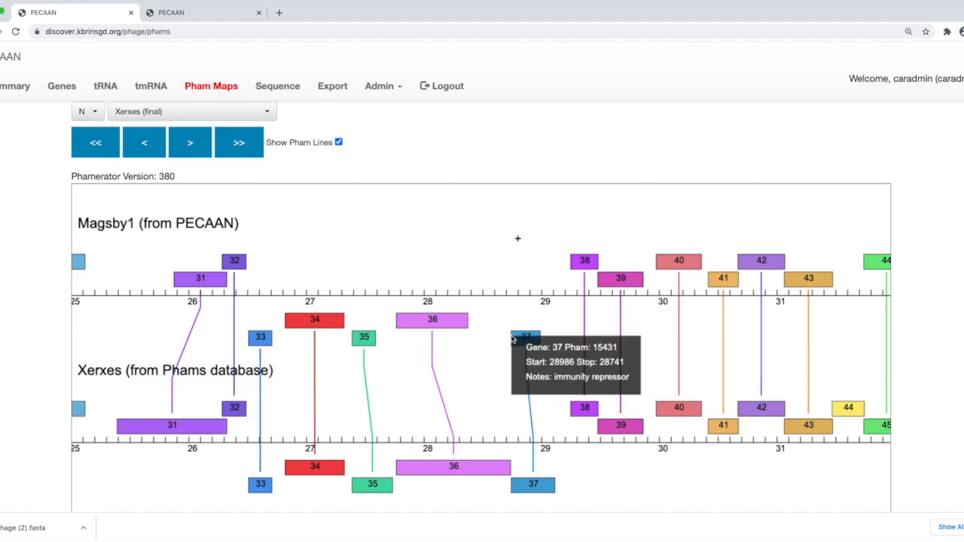
{"action": "mouse_move", "coordinate": [525, 337]}
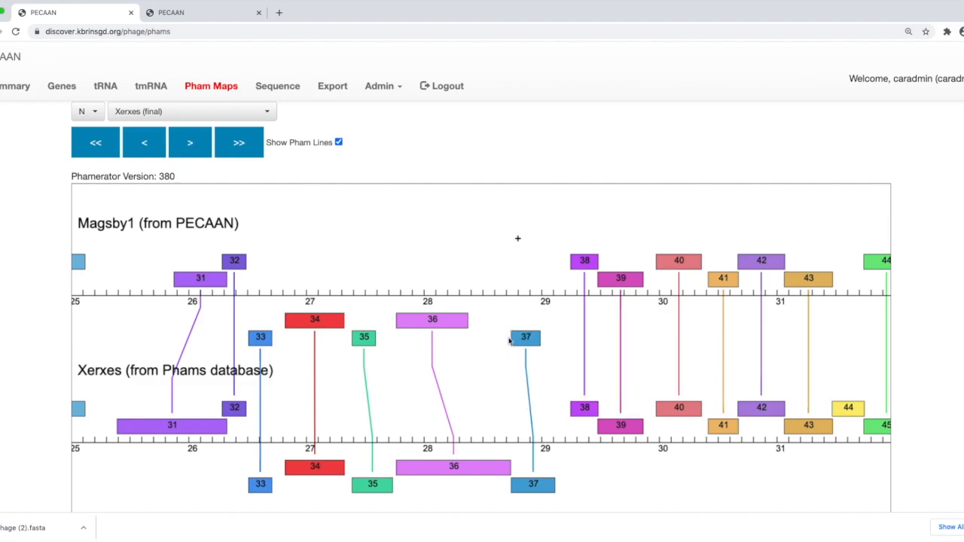
{"action": "mouse_move", "coordinate": [511, 339]}
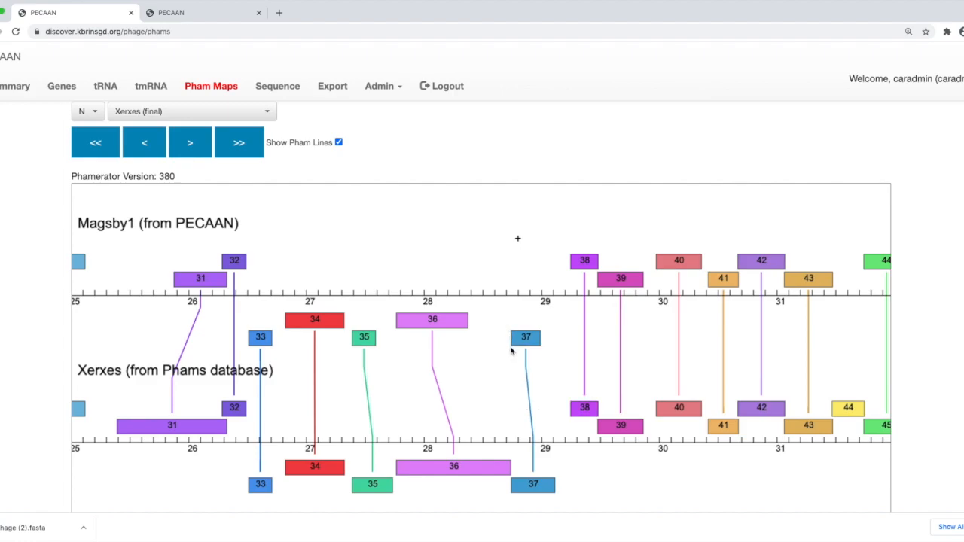
{"action": "mouse_move", "coordinate": [531, 400]}
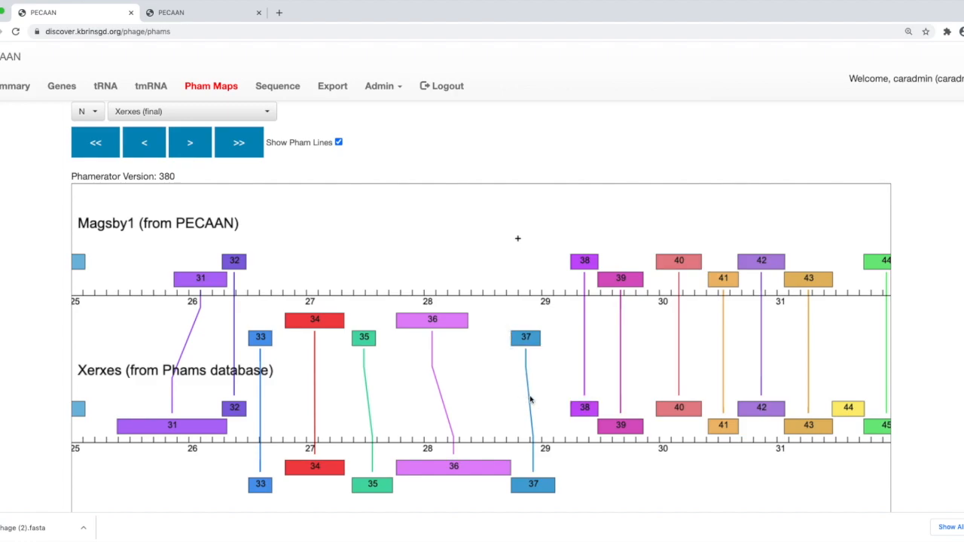
{"action": "mouse_move", "coordinate": [545, 482]}
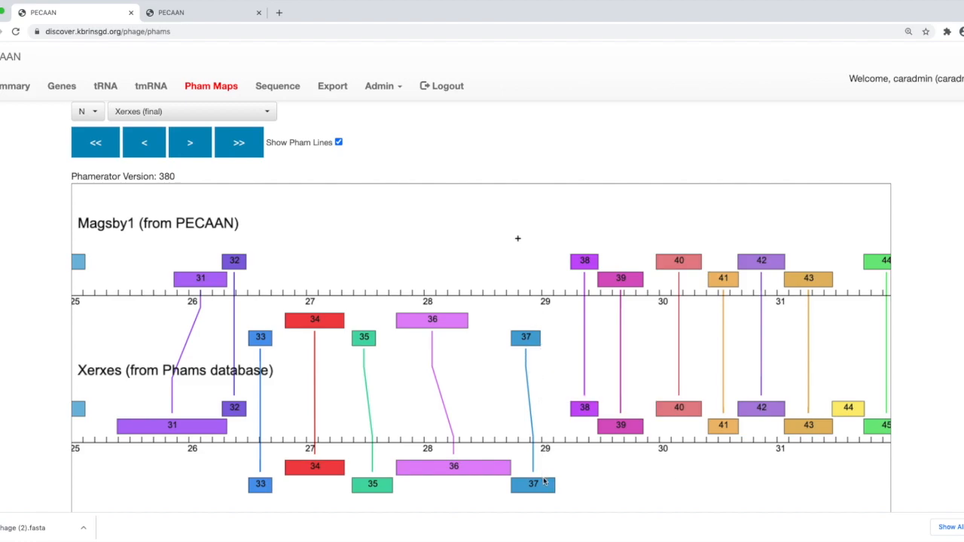
{"action": "mouse_move", "coordinate": [541, 360]}
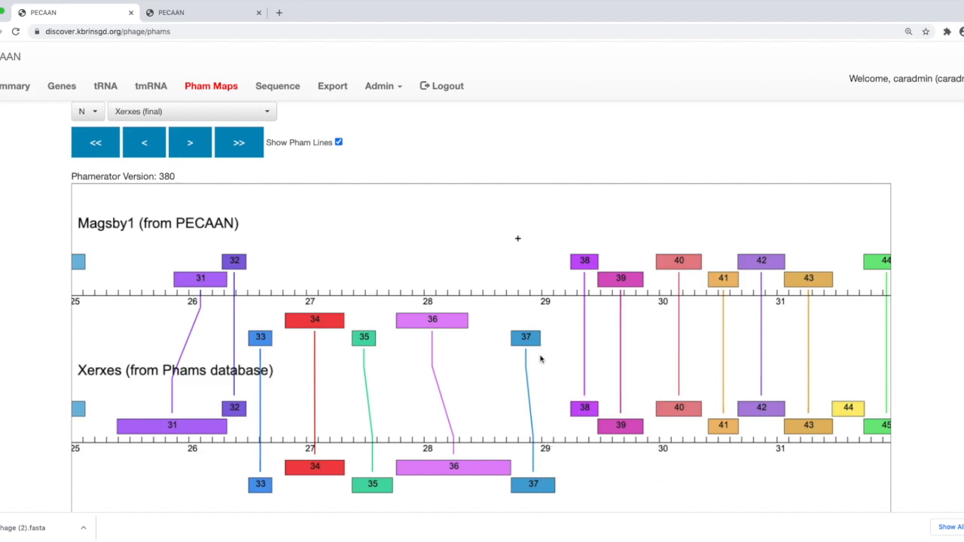
{"action": "mouse_move", "coordinate": [534, 484]}
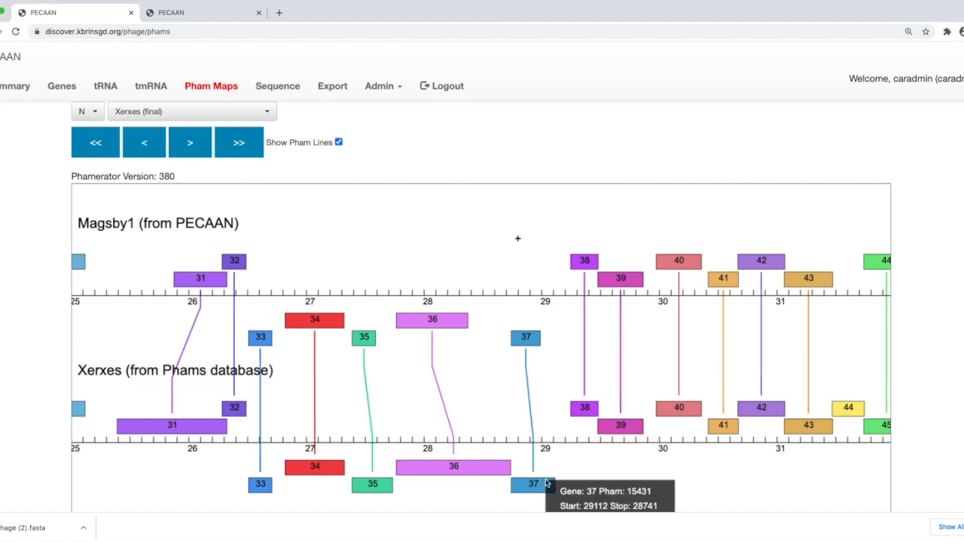
{"action": "mouse_move", "coordinate": [533, 426]}
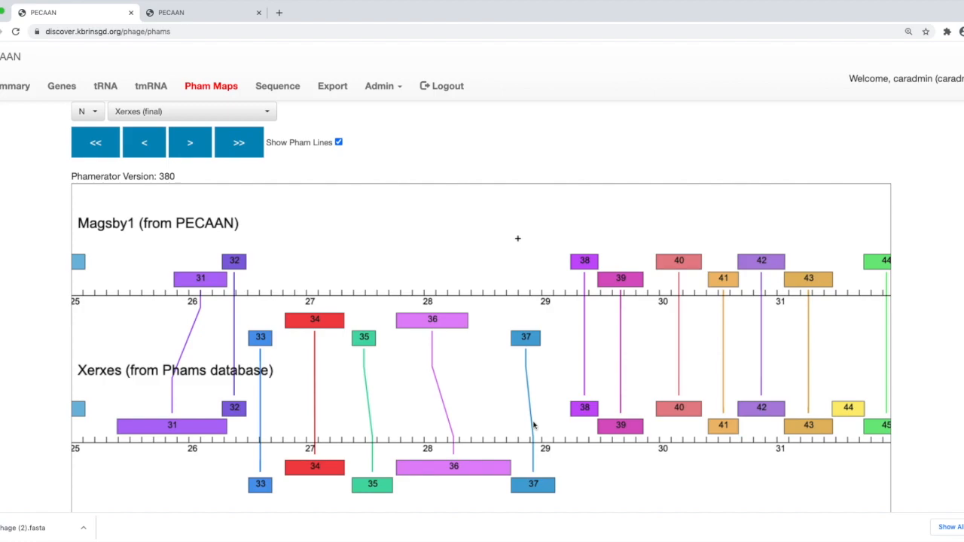
{"action": "mouse_move", "coordinate": [518, 302]}
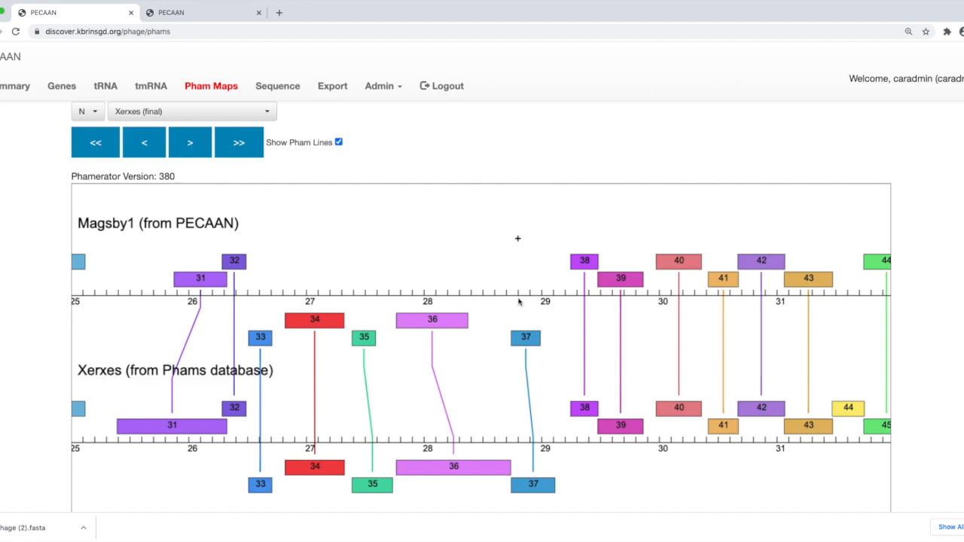
{"action": "mouse_move", "coordinate": [508, 260]}
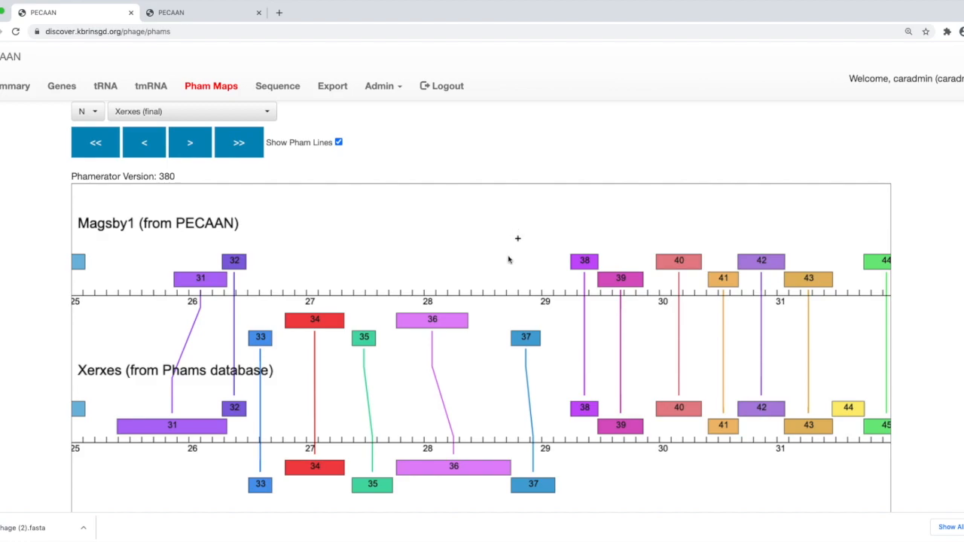
{"action": "mouse_move", "coordinate": [517, 239]}
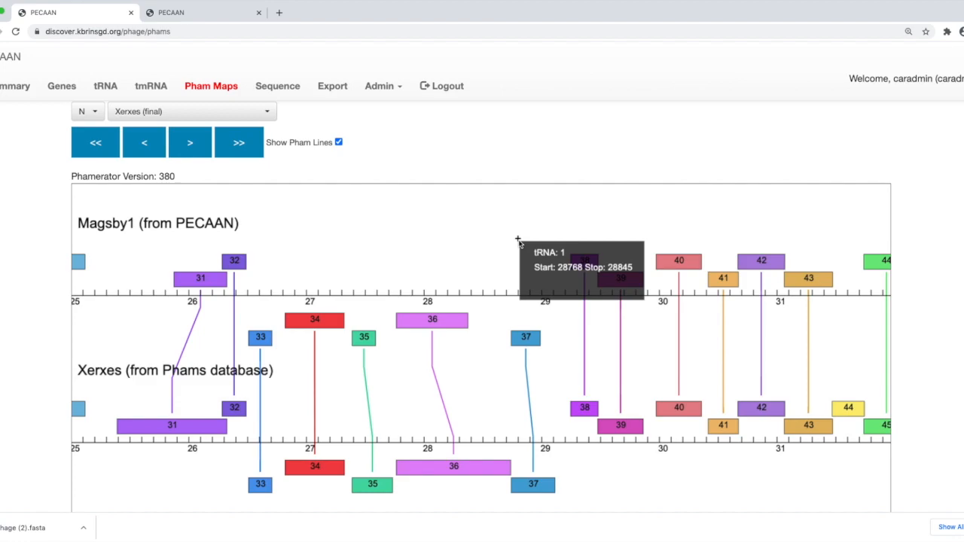
{"action": "mouse_move", "coordinate": [559, 331]}
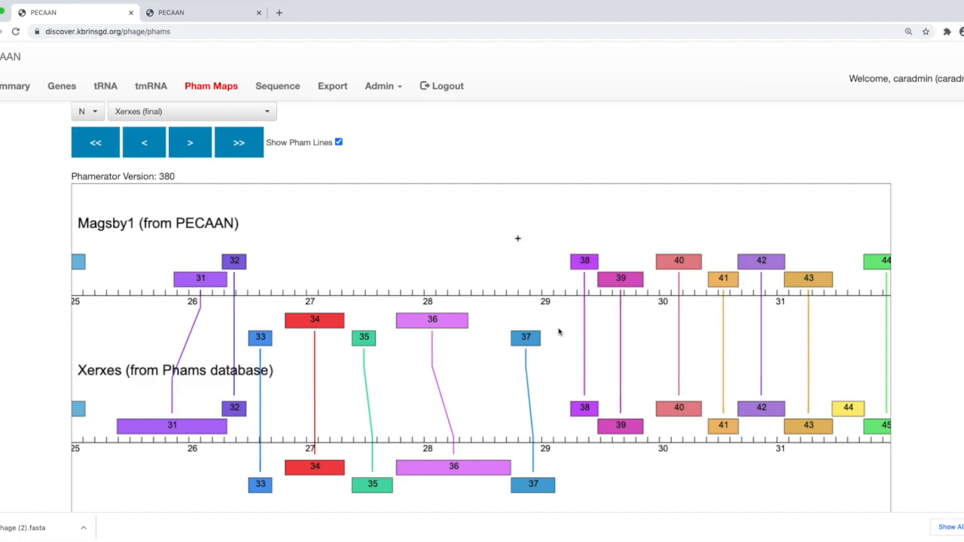
{"action": "mouse_move", "coordinate": [526, 337]}
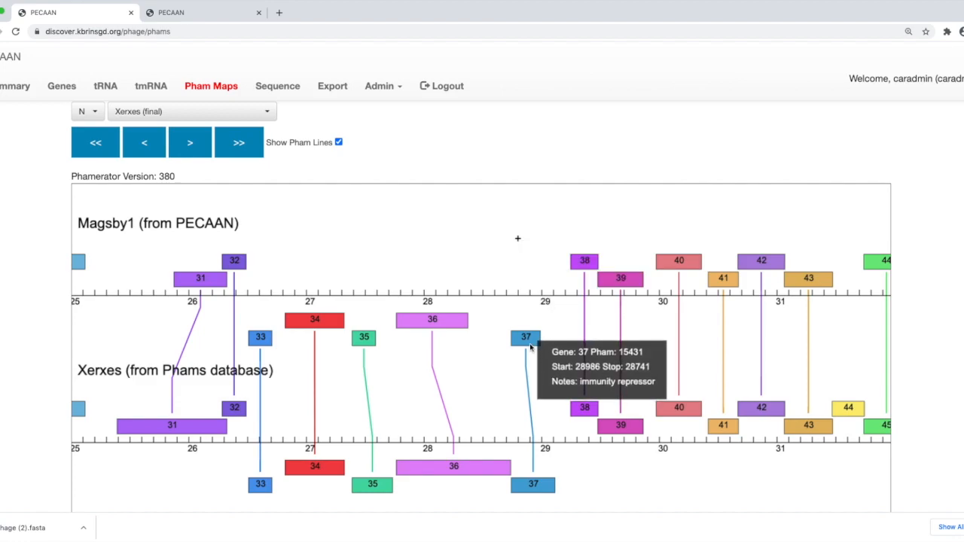
{"action": "mouse_move", "coordinate": [585, 262]}
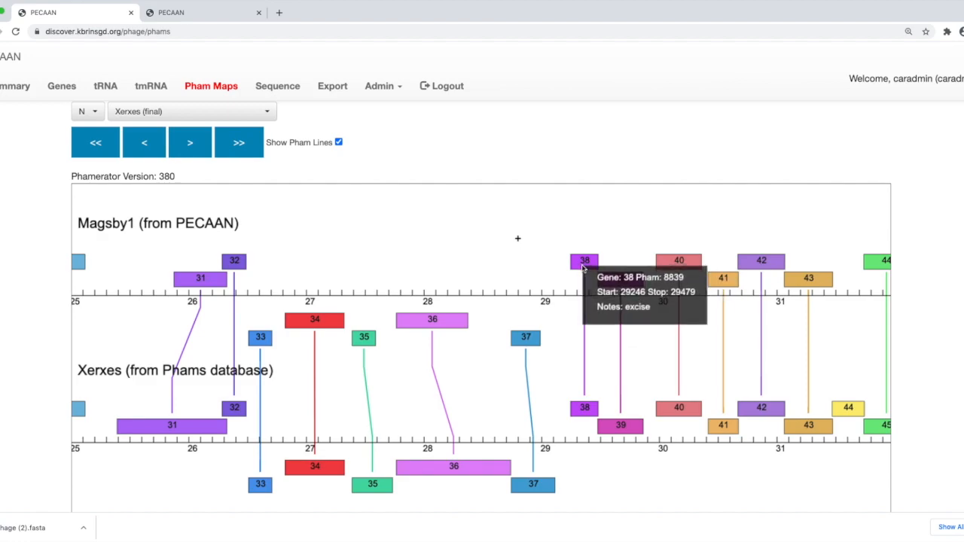
{"action": "mouse_move", "coordinate": [586, 293]}
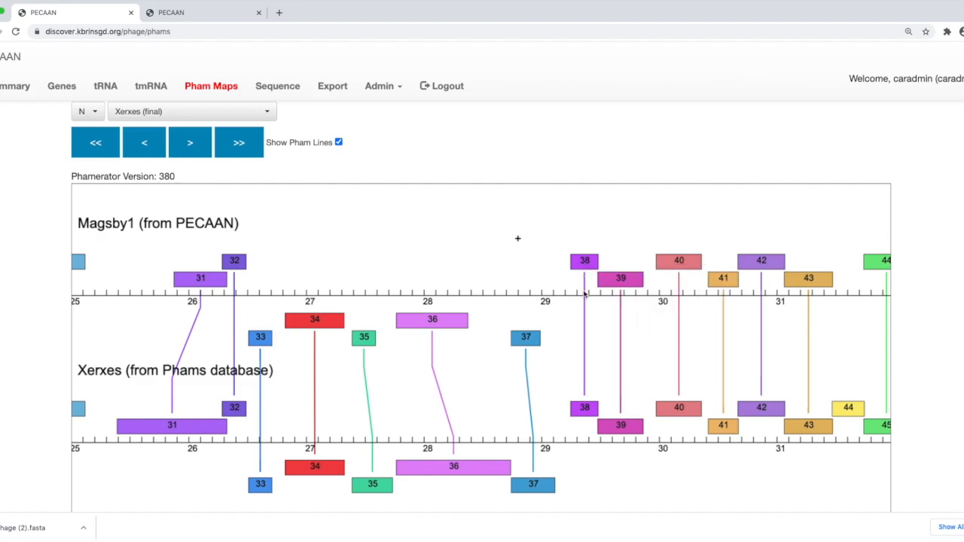
{"action": "mouse_move", "coordinate": [584, 261]}
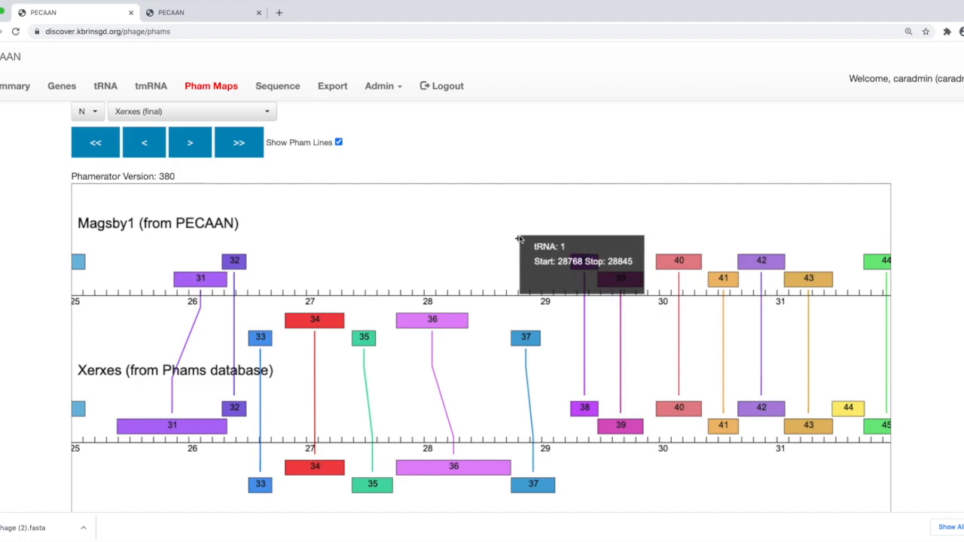
{"action": "mouse_move", "coordinate": [527, 362]}
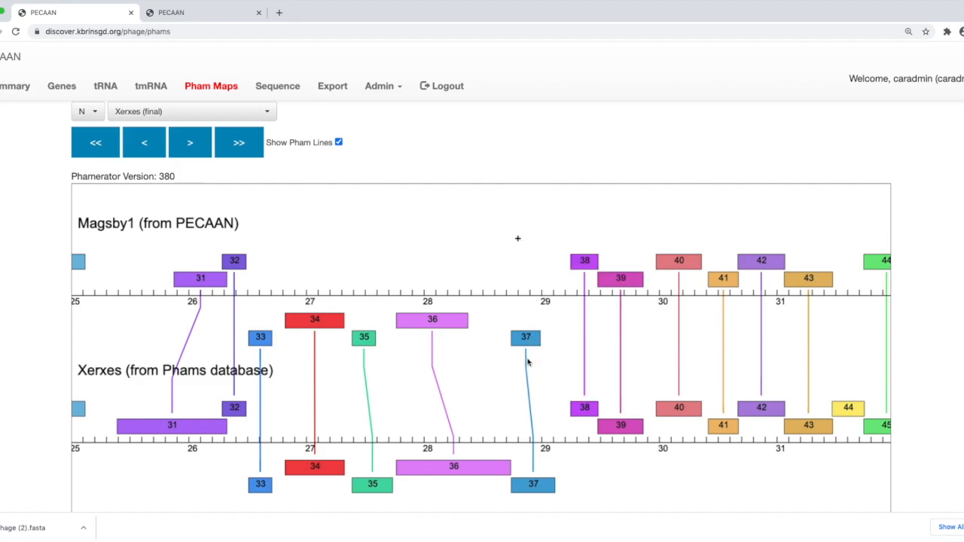
{"action": "mouse_move", "coordinate": [533, 429]}
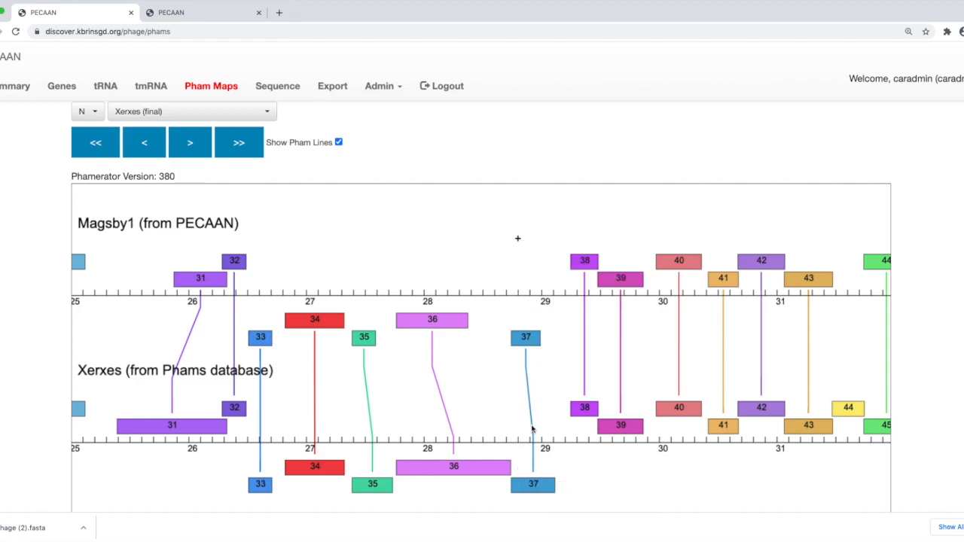
{"action": "mouse_move", "coordinate": [518, 249]}
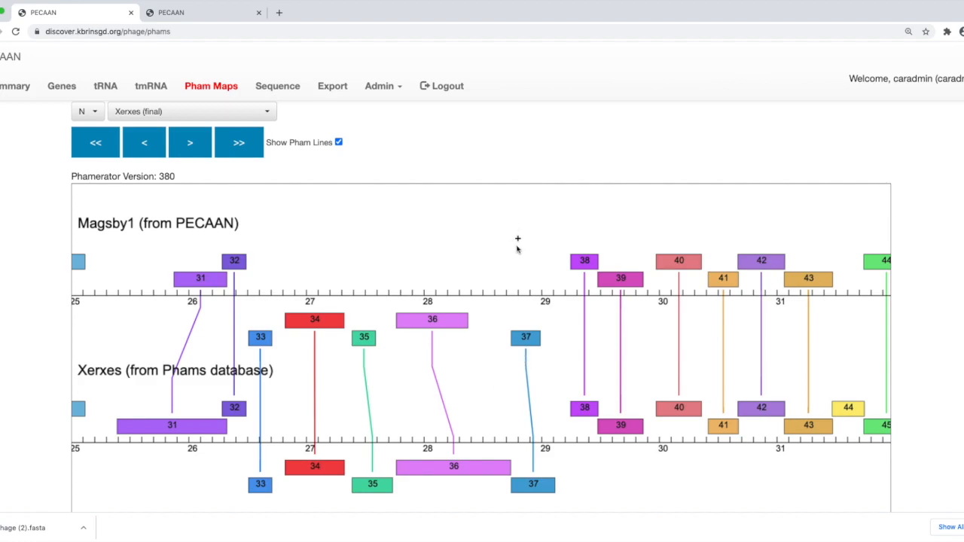
{"action": "mouse_move", "coordinate": [517, 239]}
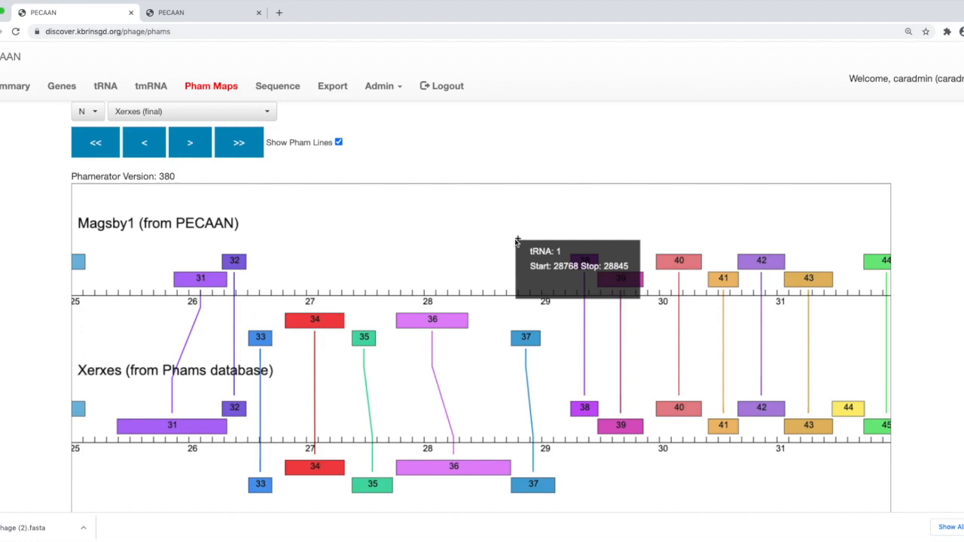
{"action": "mouse_move", "coordinate": [531, 352]}
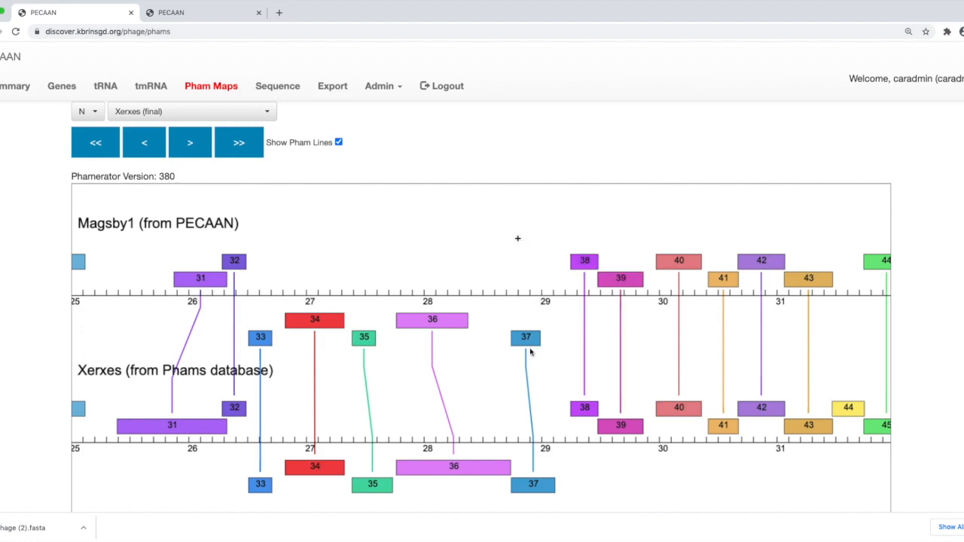
{"action": "mouse_move", "coordinate": [525, 337]}
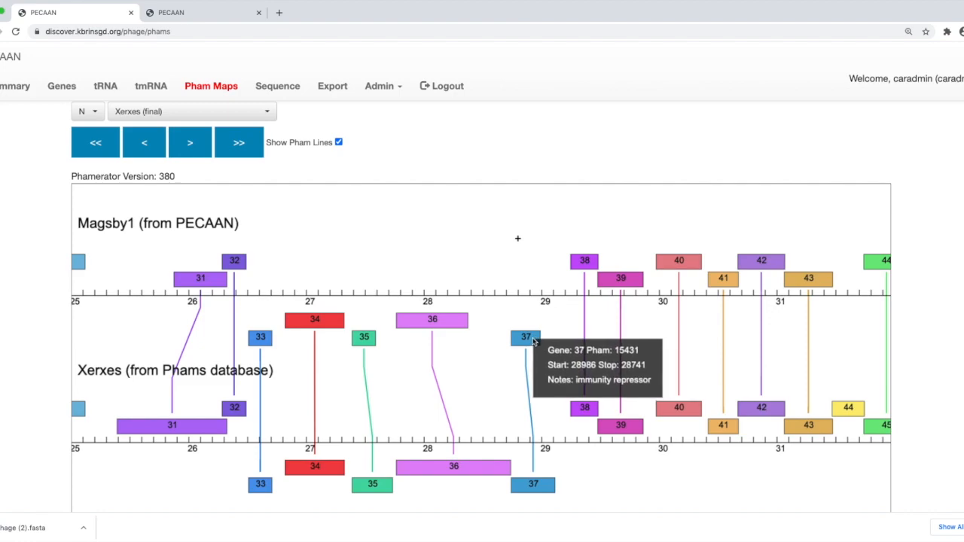
{"action": "mouse_move", "coordinate": [523, 339]}
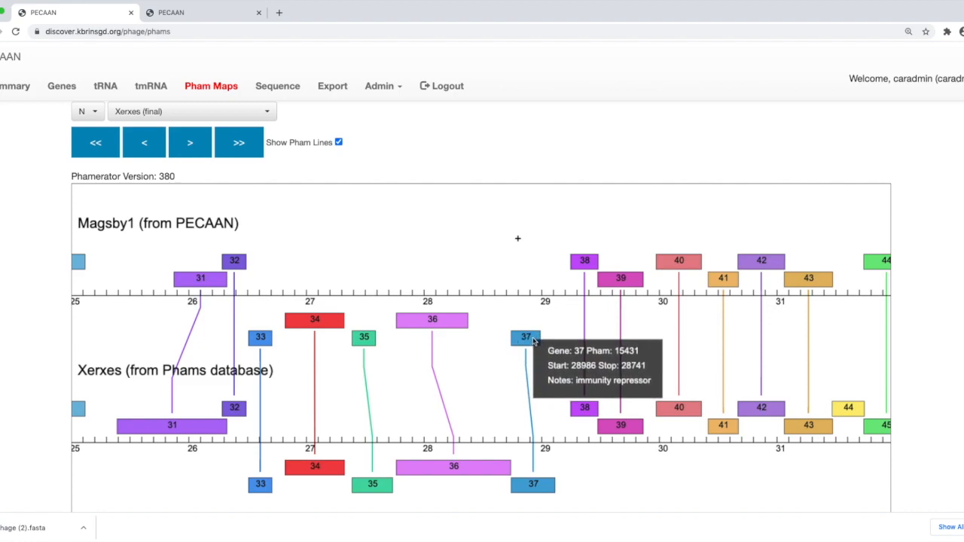
{"action": "mouse_move", "coordinate": [518, 239]}
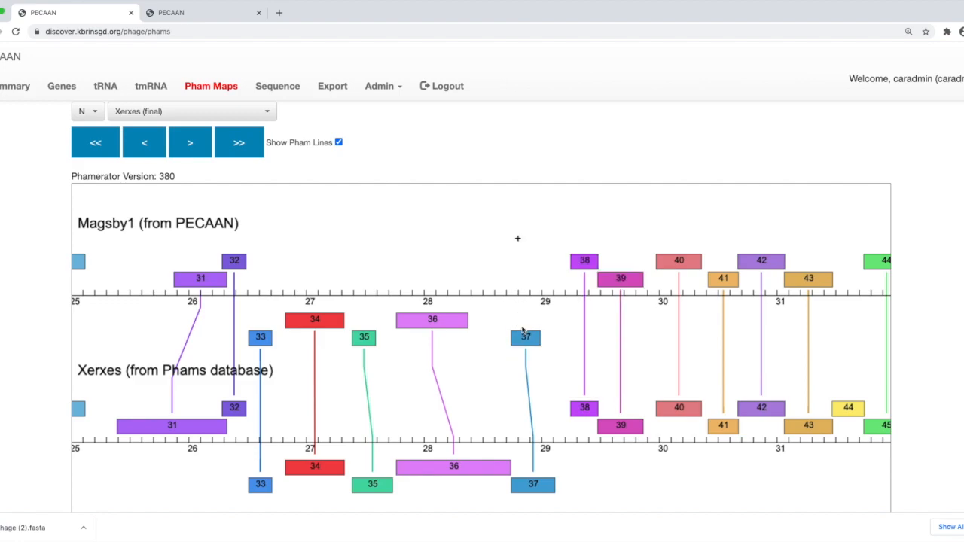
{"action": "mouse_move", "coordinate": [525, 337]}
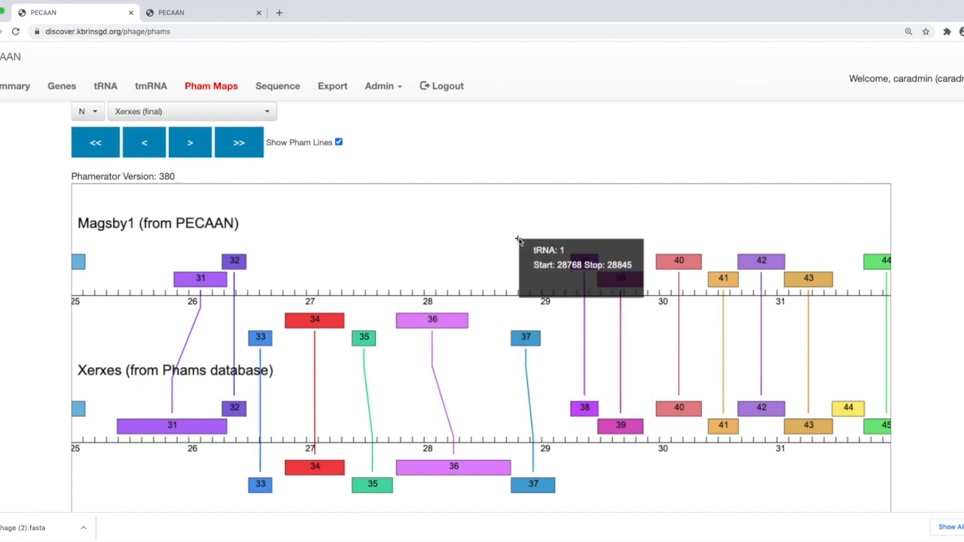
{"action": "mouse_move", "coordinate": [368, 267]}
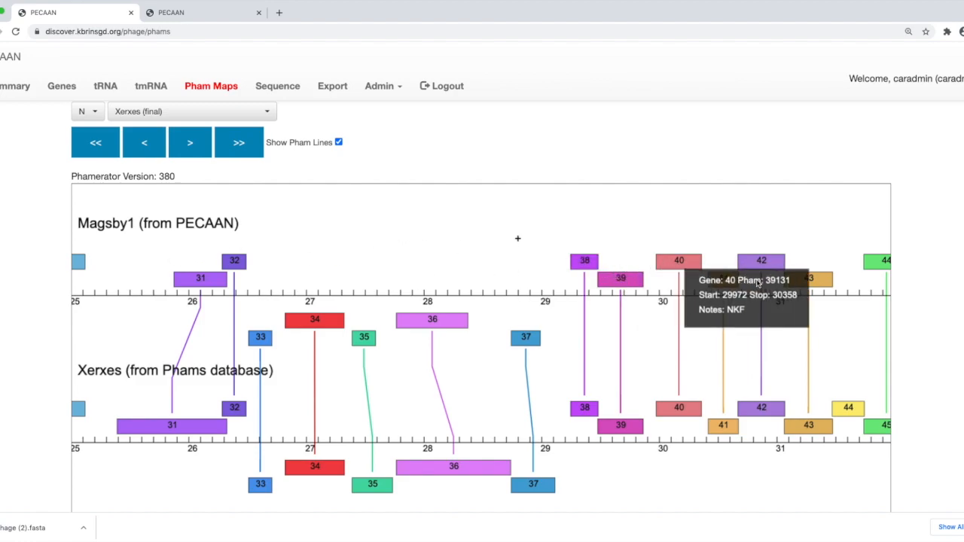
{"action": "mouse_move", "coordinate": [852, 277]}
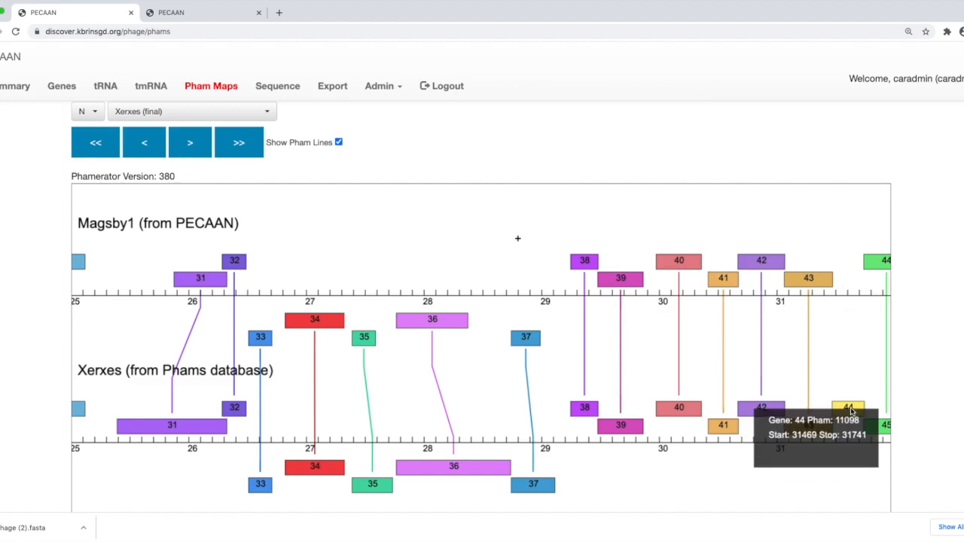
{"action": "mouse_move", "coordinate": [859, 301]}
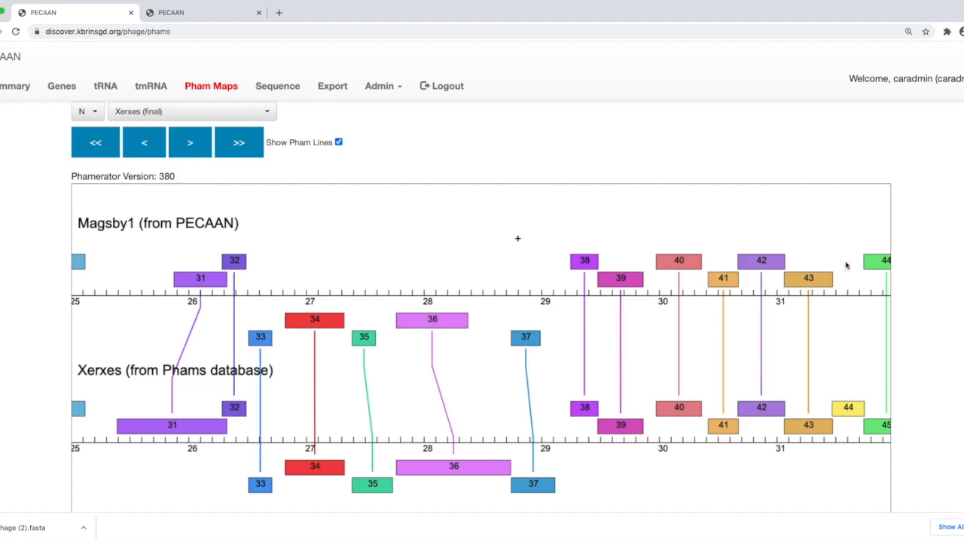
{"action": "mouse_move", "coordinate": [843, 275]}
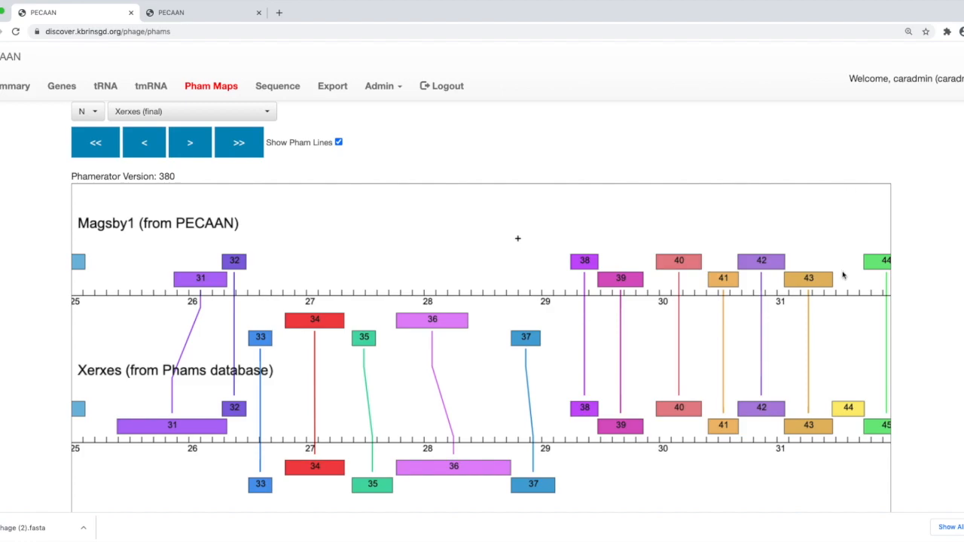
{"action": "mouse_move", "coordinate": [844, 282]}
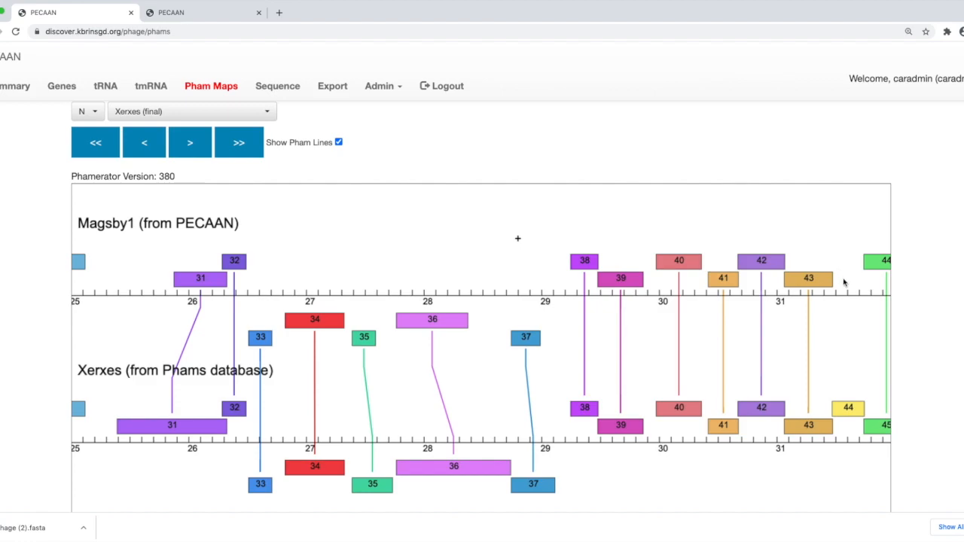
{"action": "mouse_move", "coordinate": [857, 264]}
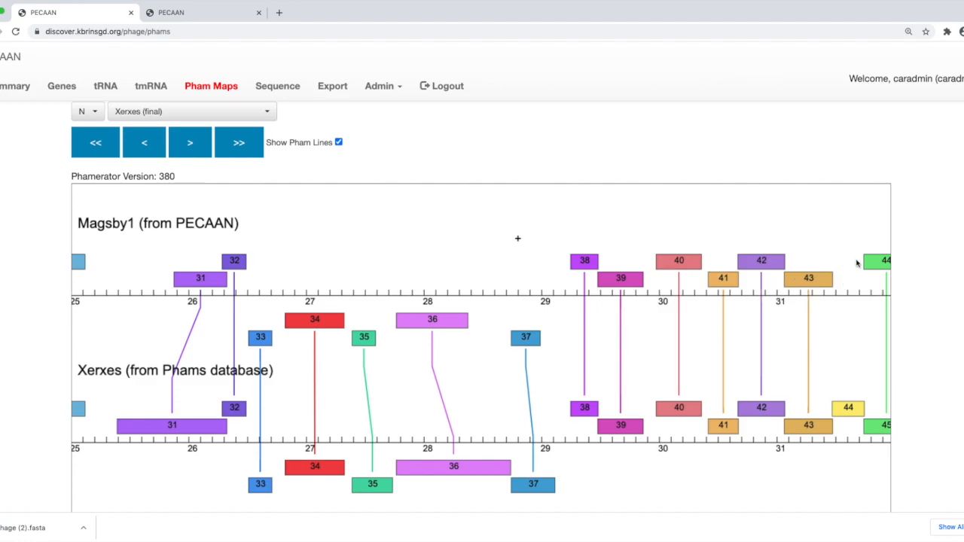
{"action": "mouse_move", "coordinate": [859, 273]}
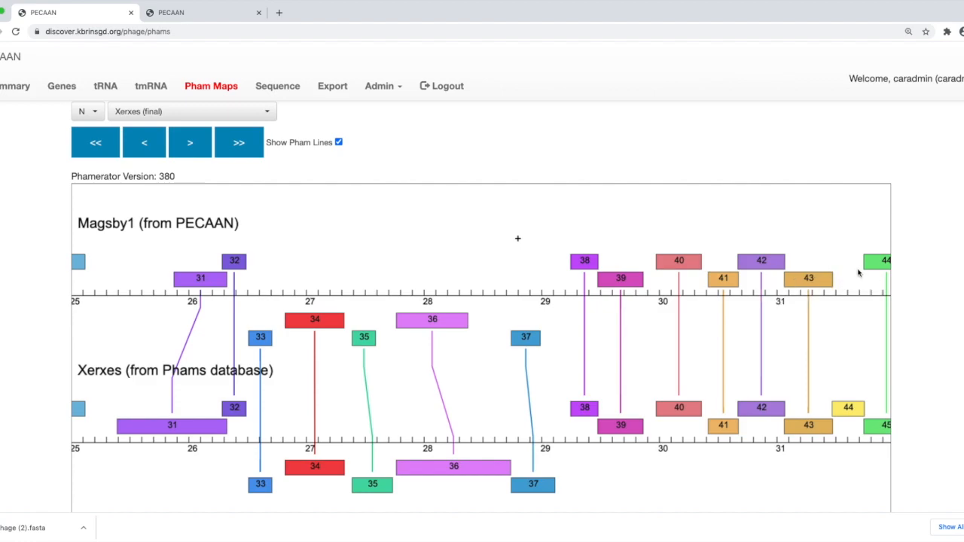
{"action": "mouse_move", "coordinate": [834, 365]}
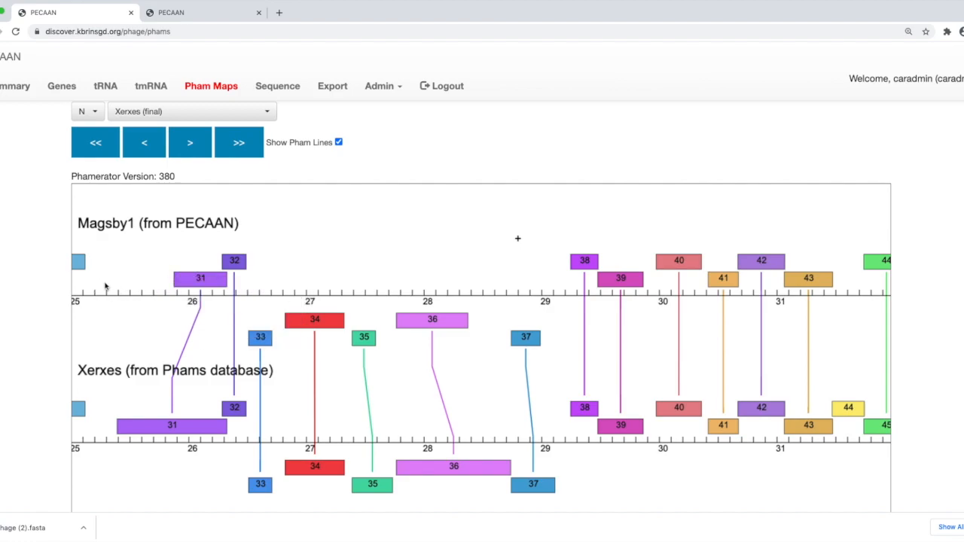
{"action": "mouse_move", "coordinate": [113, 277]}
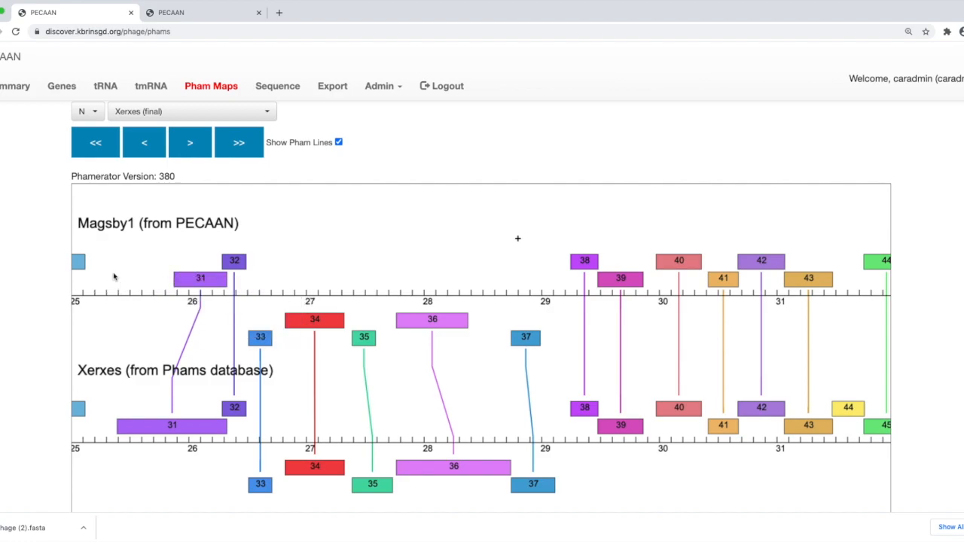
{"action": "mouse_move", "coordinate": [467, 337]}
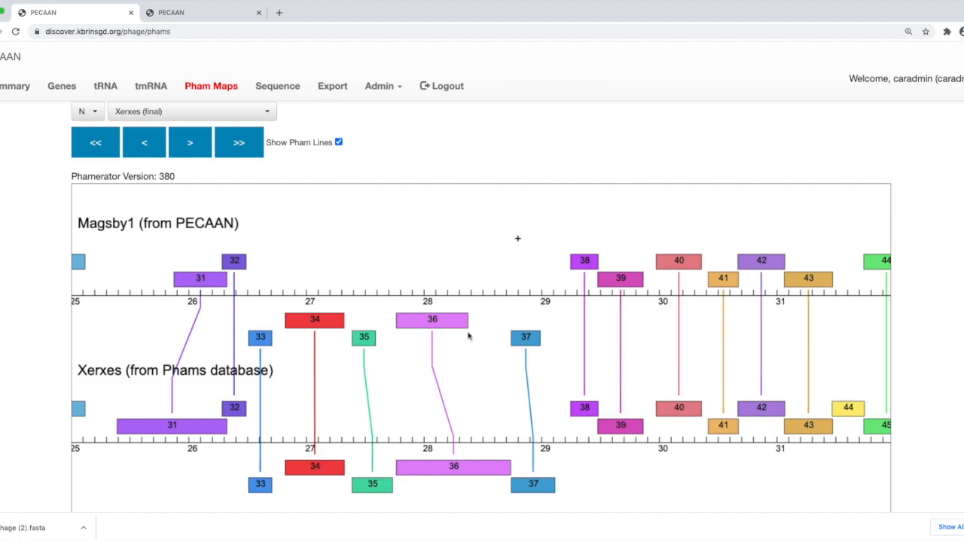
{"action": "mouse_move", "coordinate": [519, 233]}
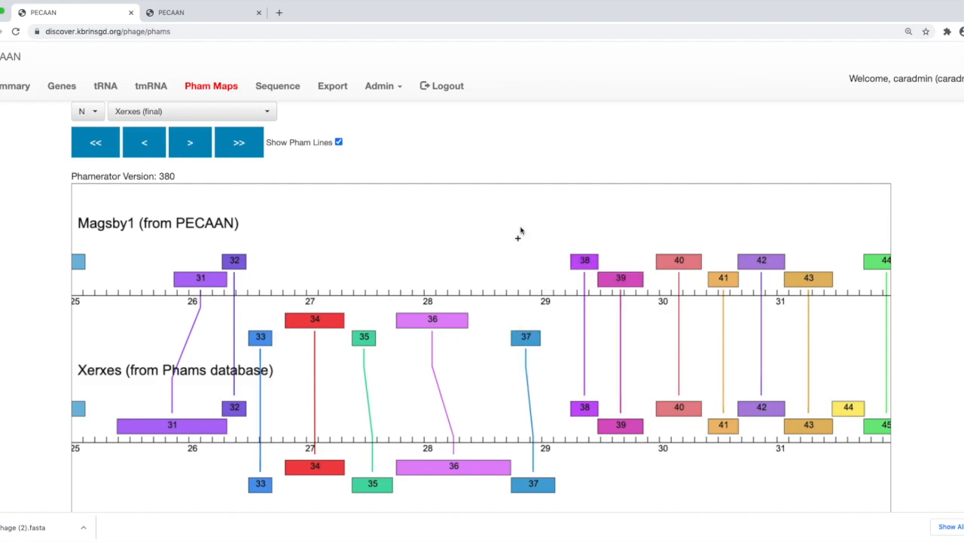
{"action": "mouse_move", "coordinate": [520, 261]}
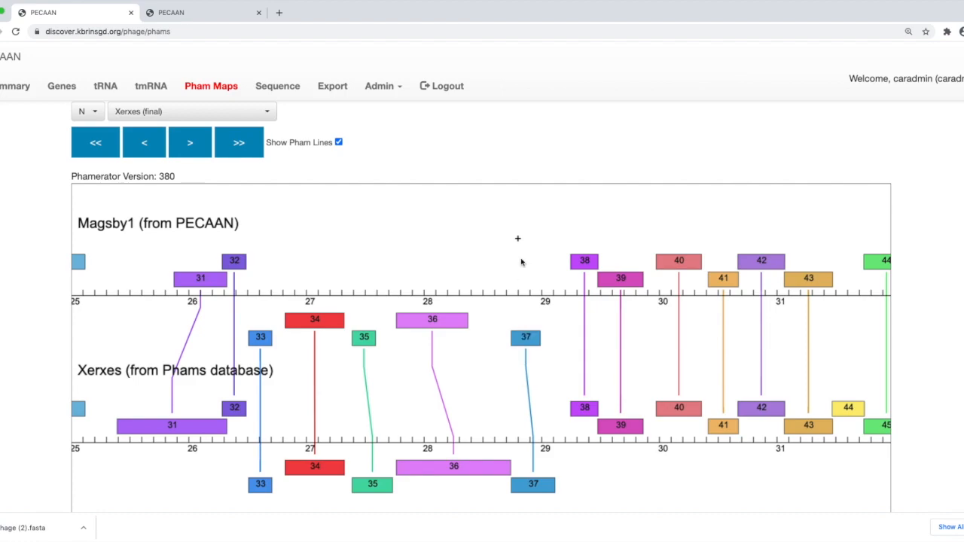
{"action": "mouse_move", "coordinate": [835, 272]}
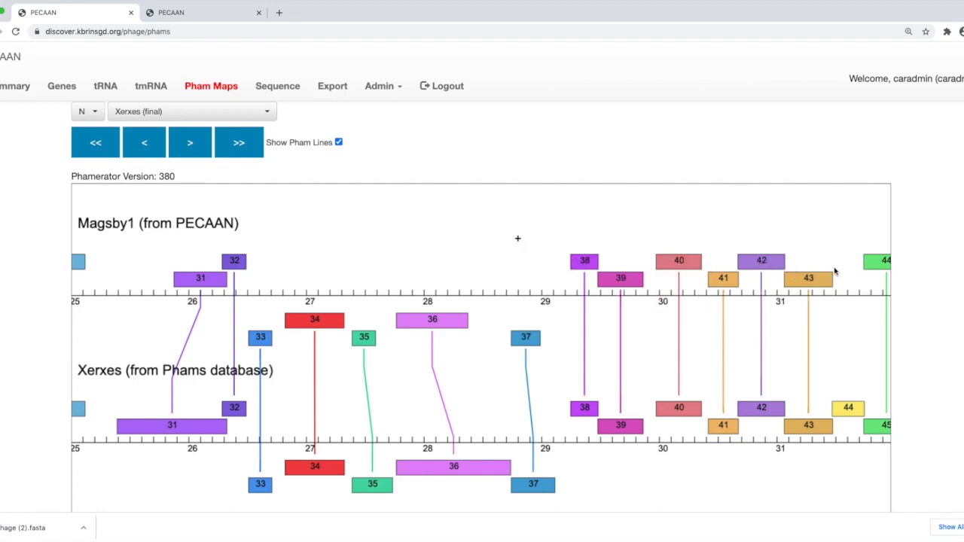
{"action": "mouse_move", "coordinate": [864, 279]}
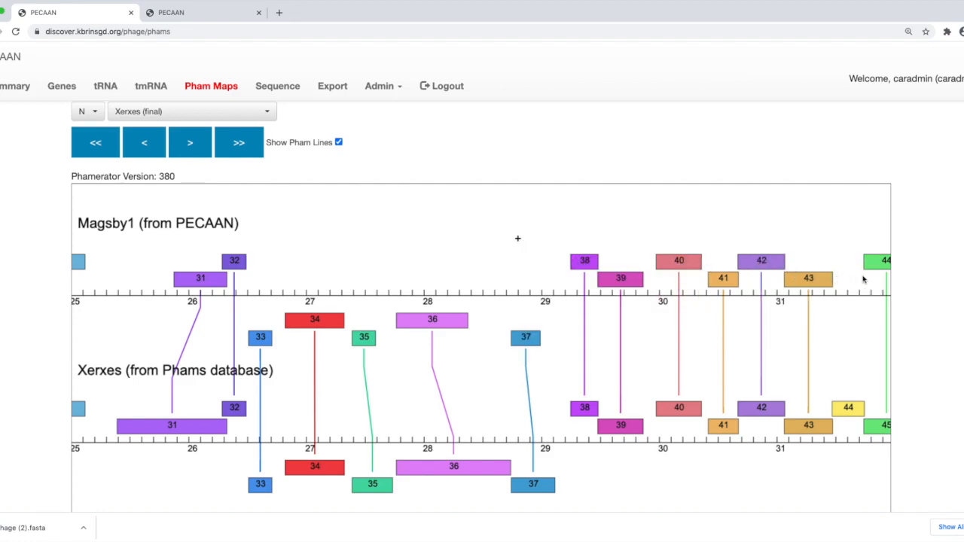
{"action": "mouse_move", "coordinate": [844, 288]}
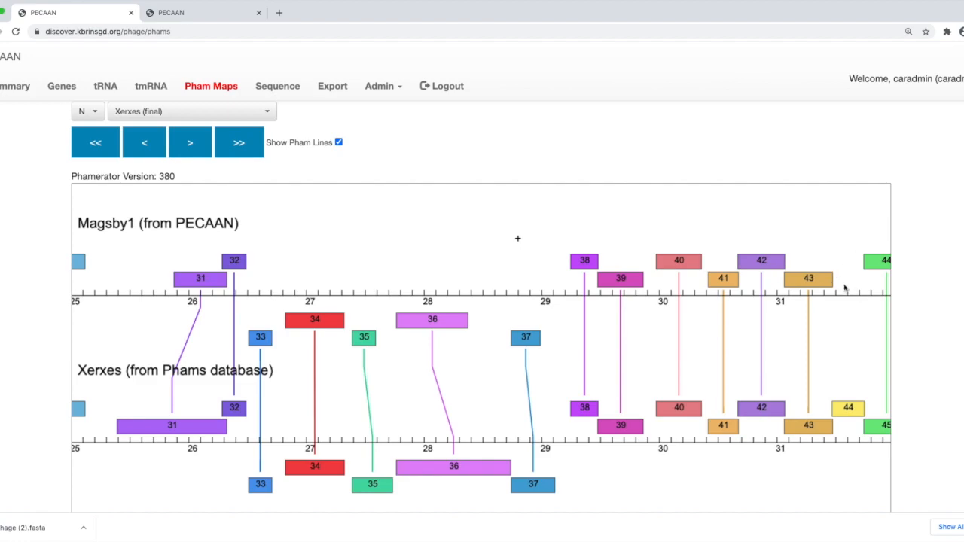
{"action": "mouse_move", "coordinate": [747, 324]}
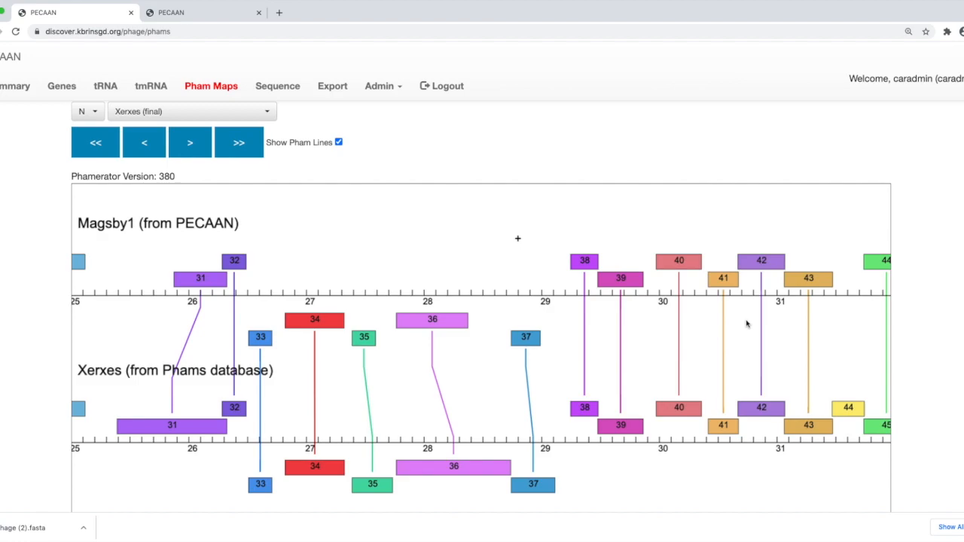
{"action": "mouse_move", "coordinate": [745, 330]}
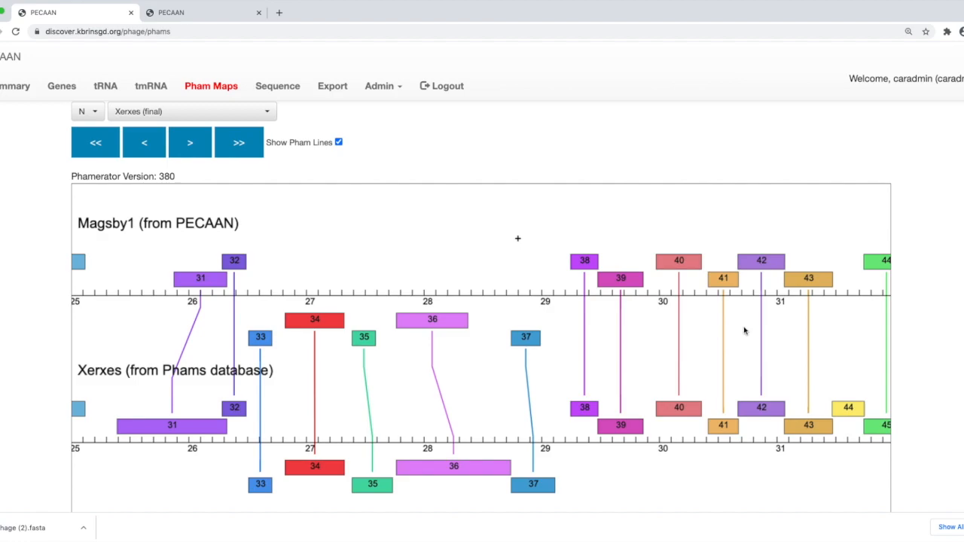
{"action": "mouse_move", "coordinate": [847, 268]}
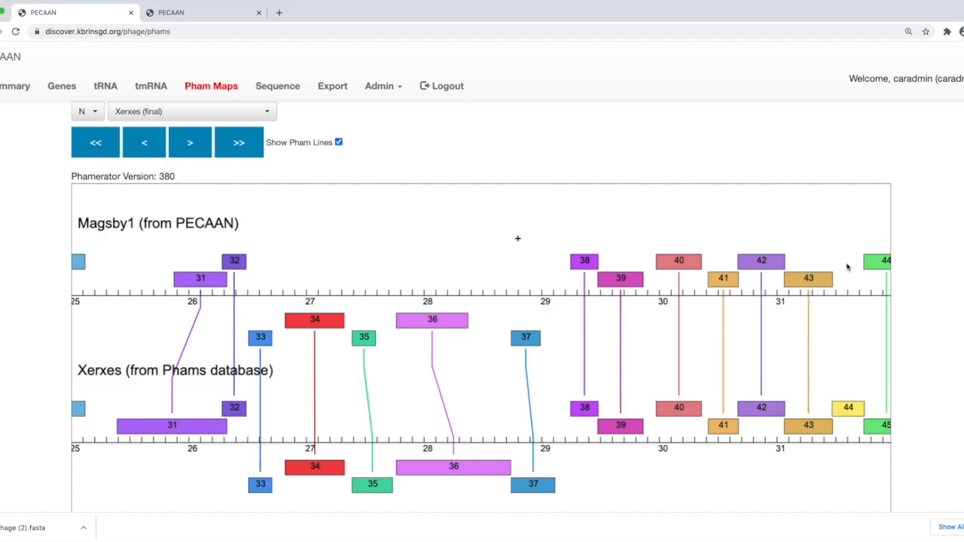
{"action": "mouse_move", "coordinate": [586, 262]}
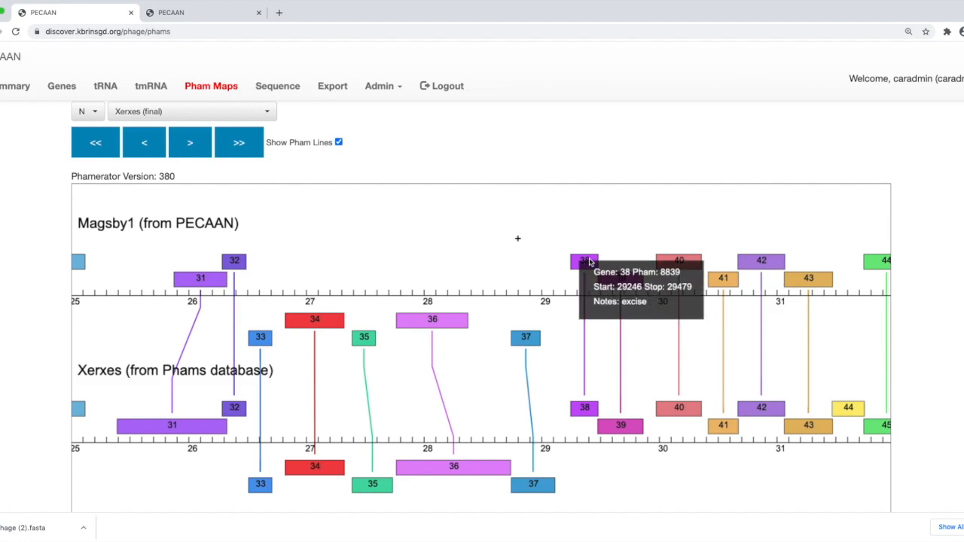
{"action": "mouse_move", "coordinate": [621, 278]}
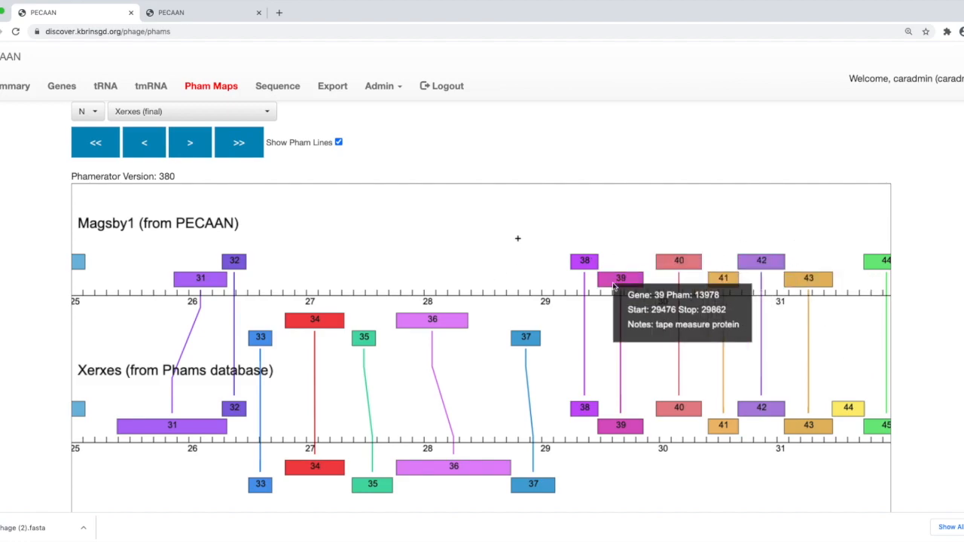
{"action": "mouse_move", "coordinate": [518, 238]}
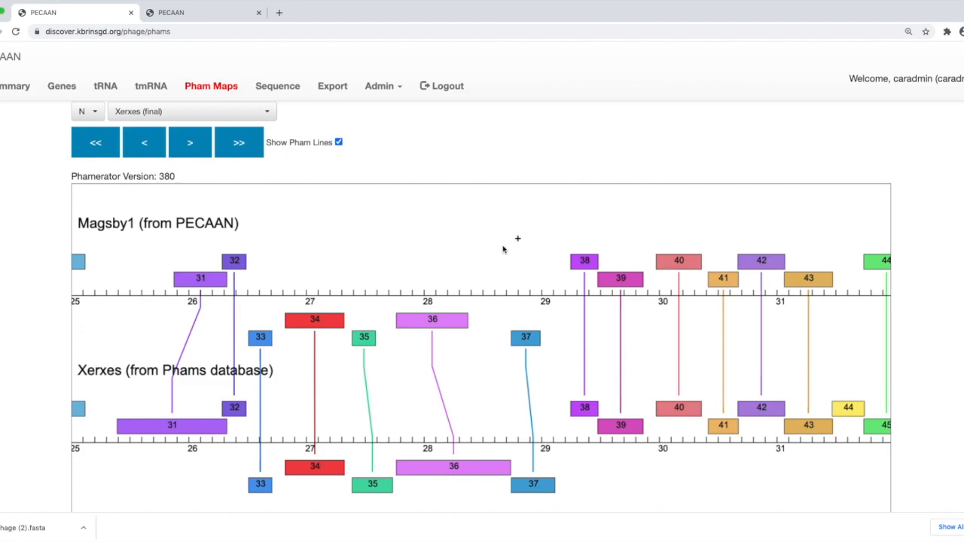
{"action": "mouse_move", "coordinate": [521, 390]}
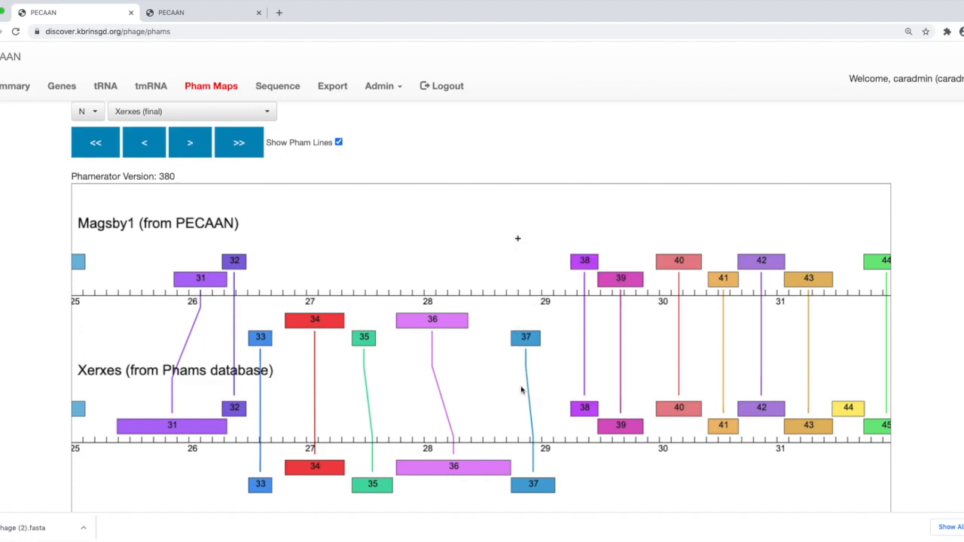
{"action": "mouse_move", "coordinate": [526, 362]}
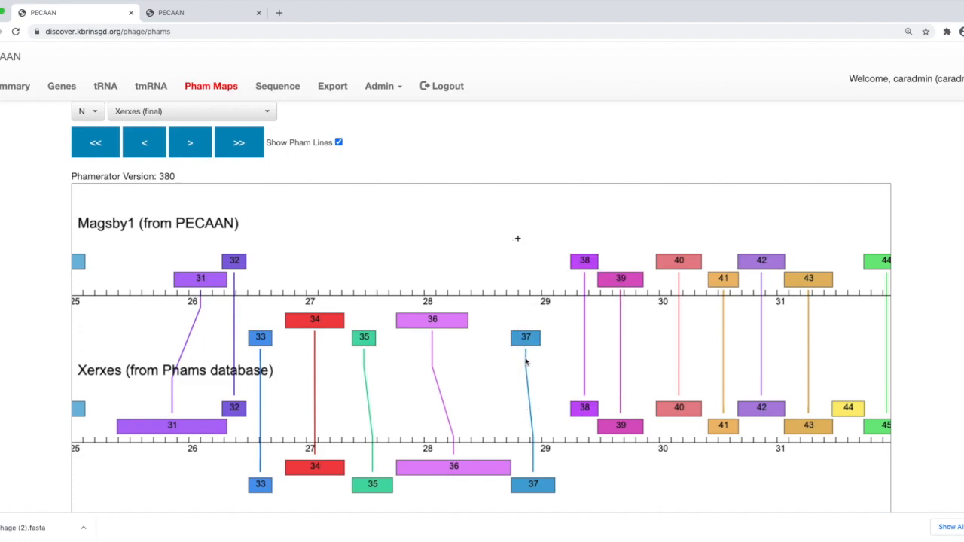
{"action": "mouse_move", "coordinate": [517, 367]}
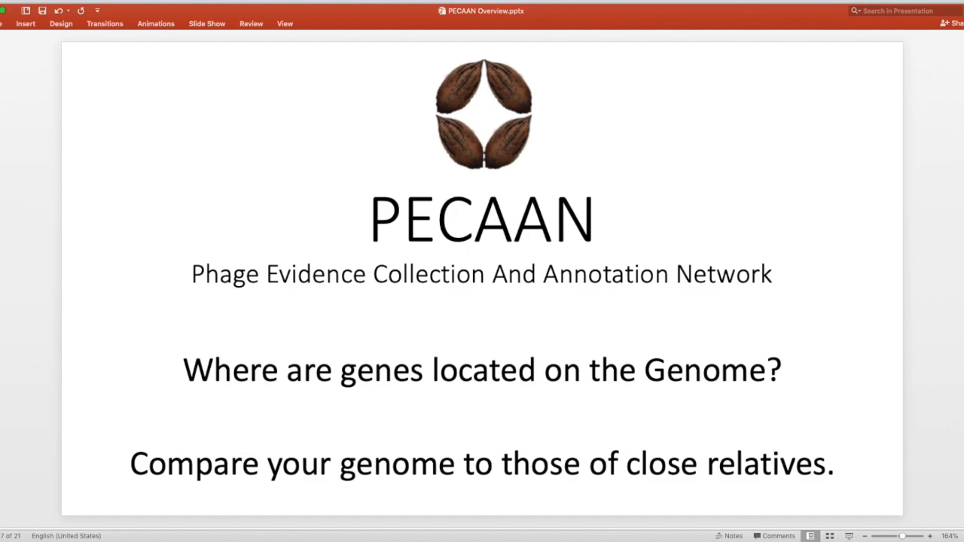
Step: Advance to slide 8 on how gene locations are predicted
{"action": "key", "text": "right"}
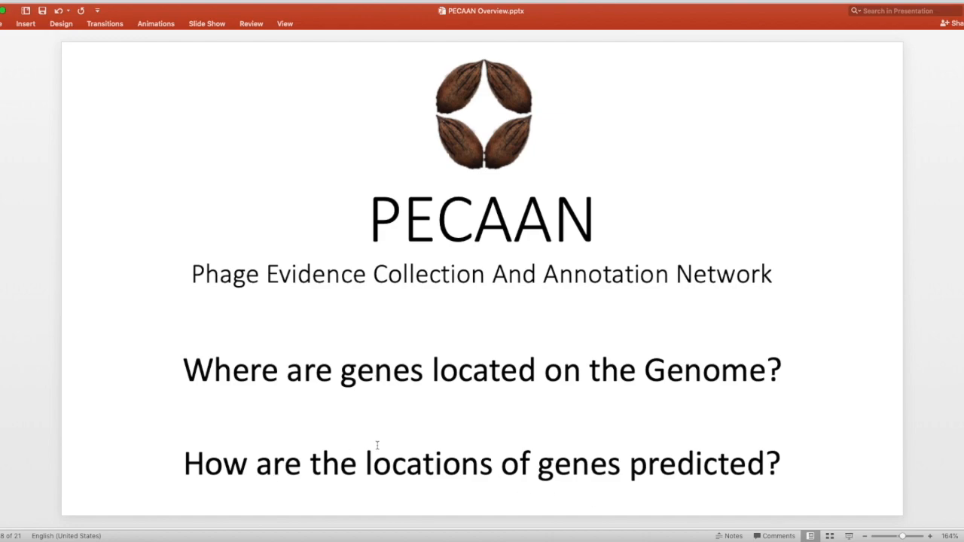
{"action": "mouse_move", "coordinate": [541, 445]}
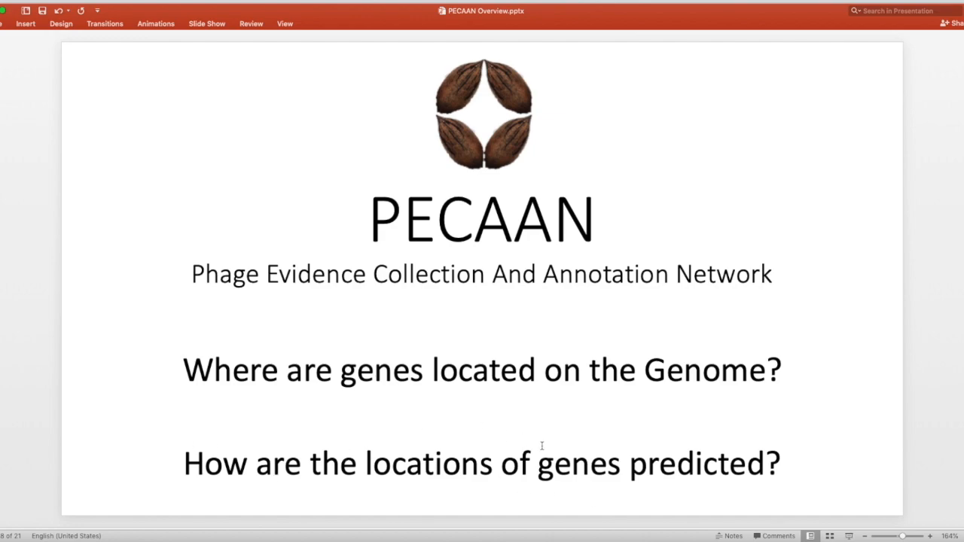